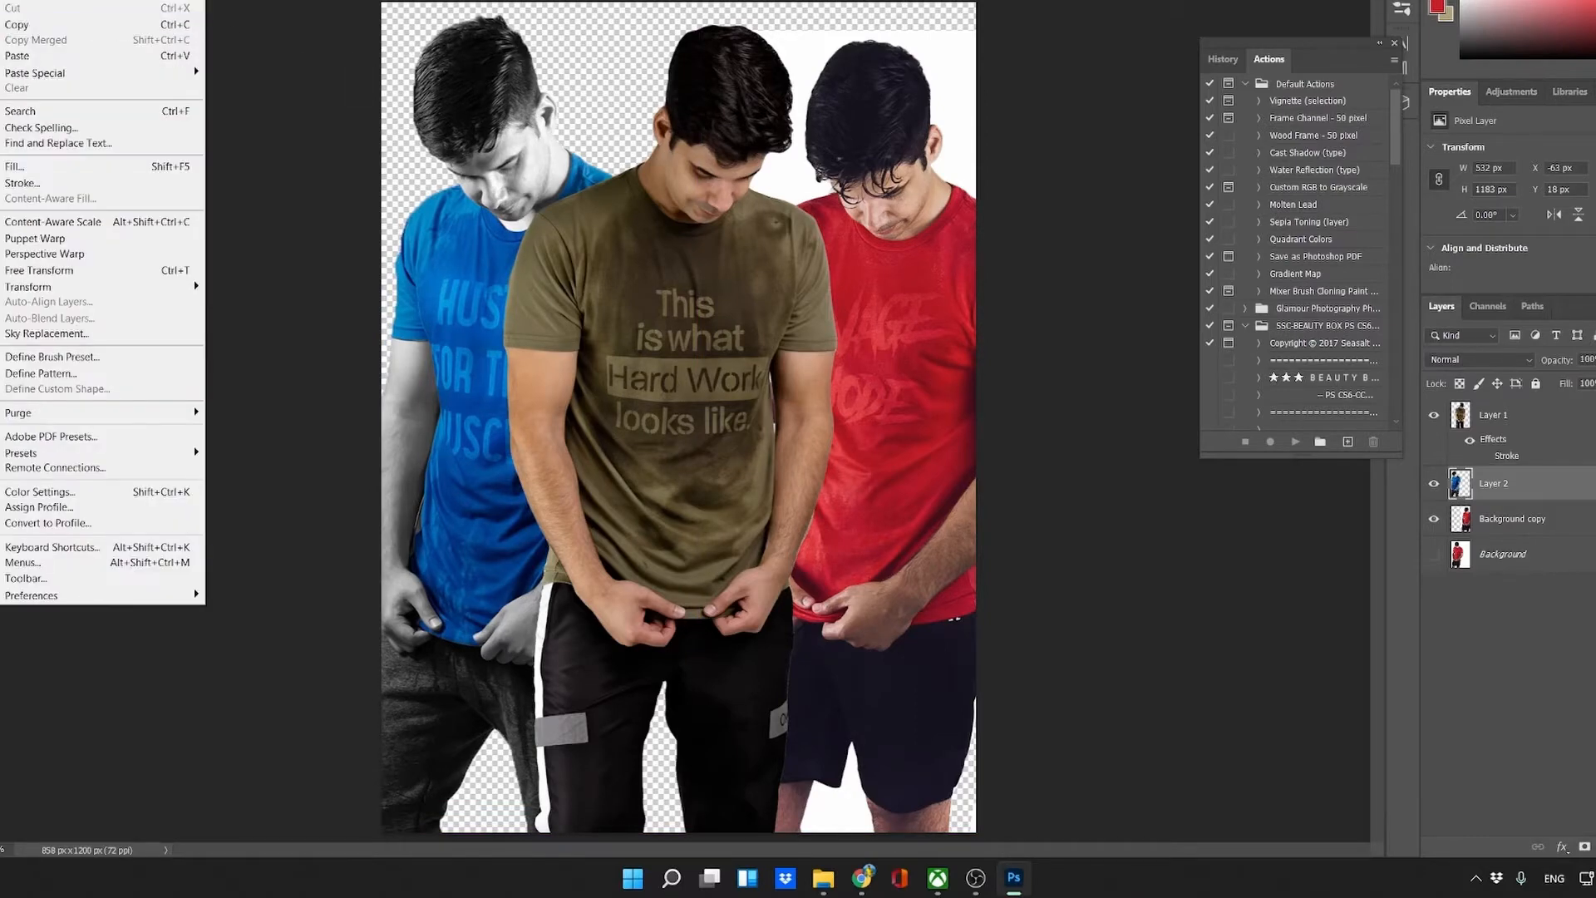
Load canva.com from the Canva suggestion in Chrome's address bar.
{"action": "left_click", "coordinate": [30, 8]}
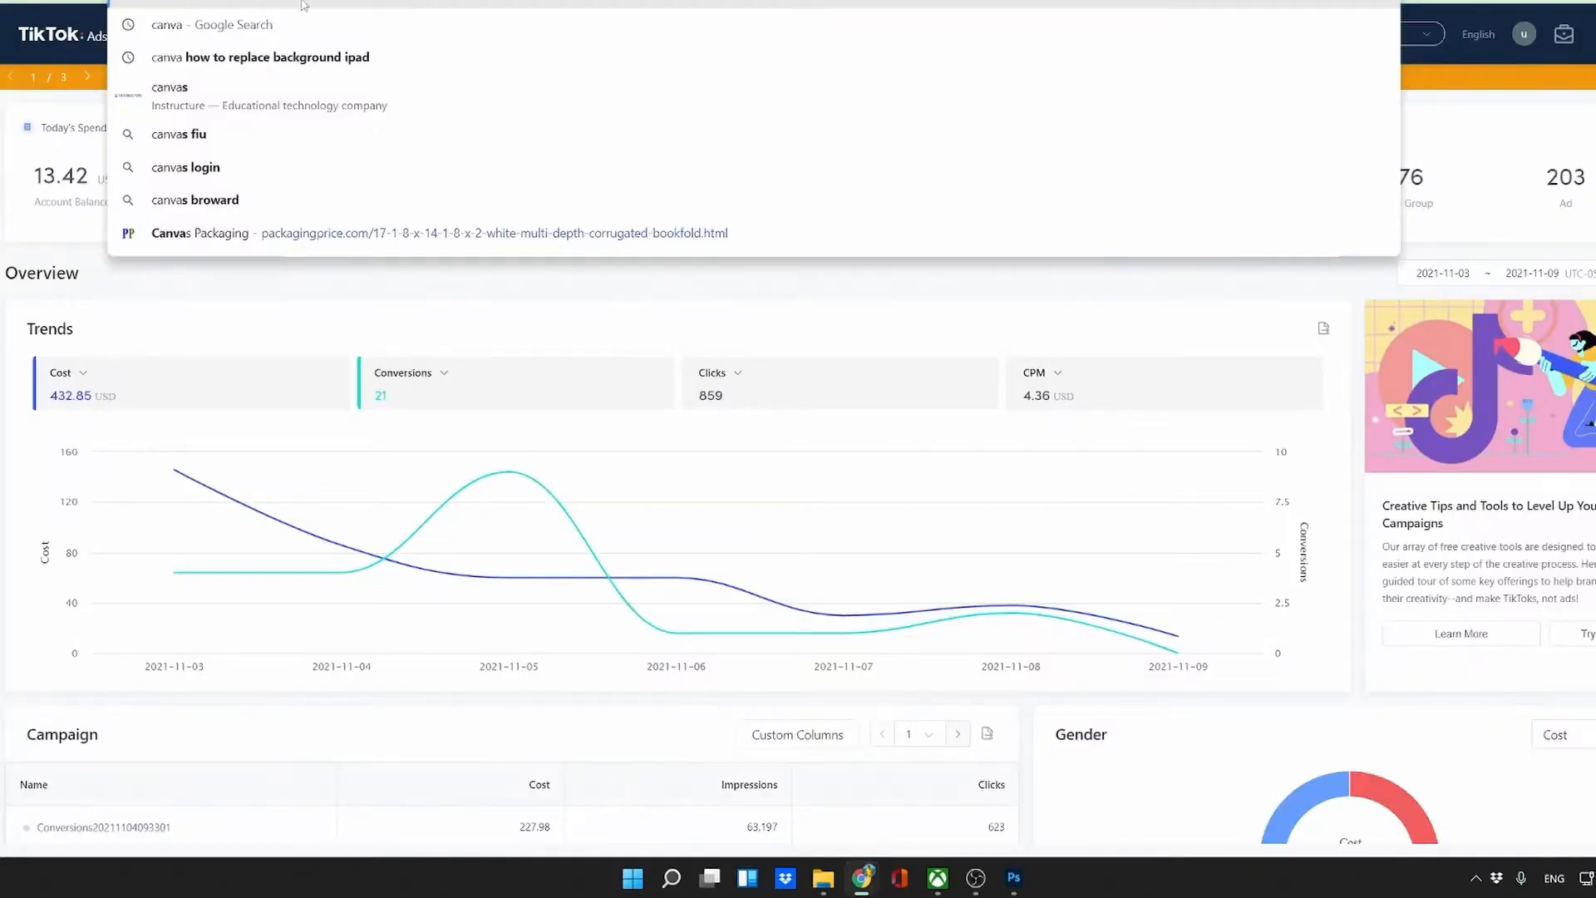
{"action": "left_click", "coordinate": [210, 24]}
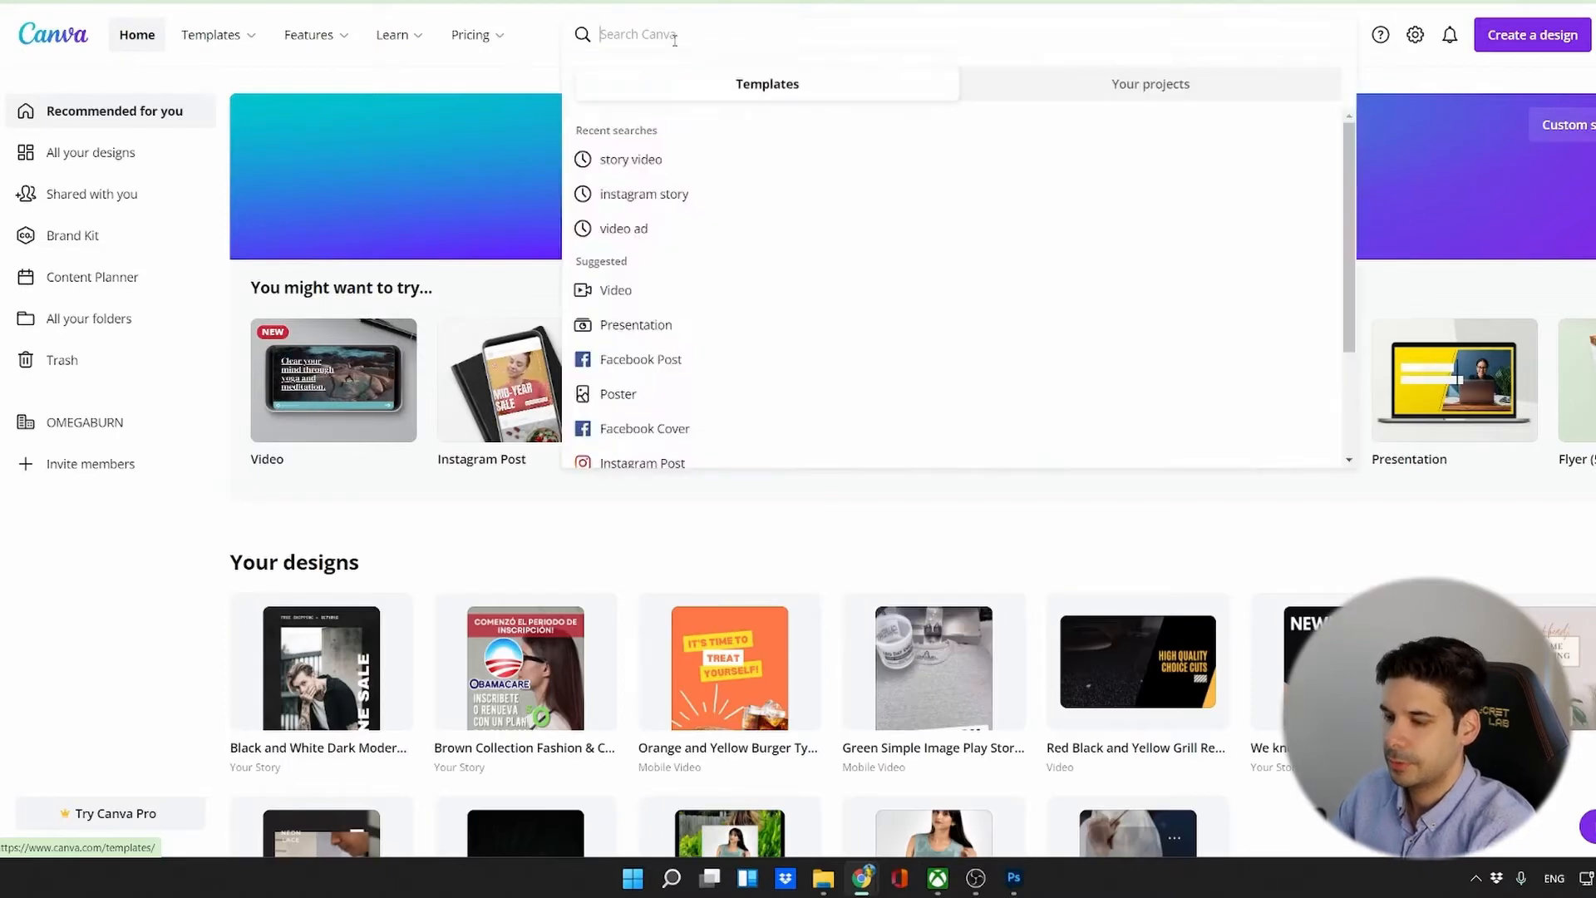
Search 'story ad' and open the orange Smash Your Fitness Goals template.
{"action": "type", "text": "story"}
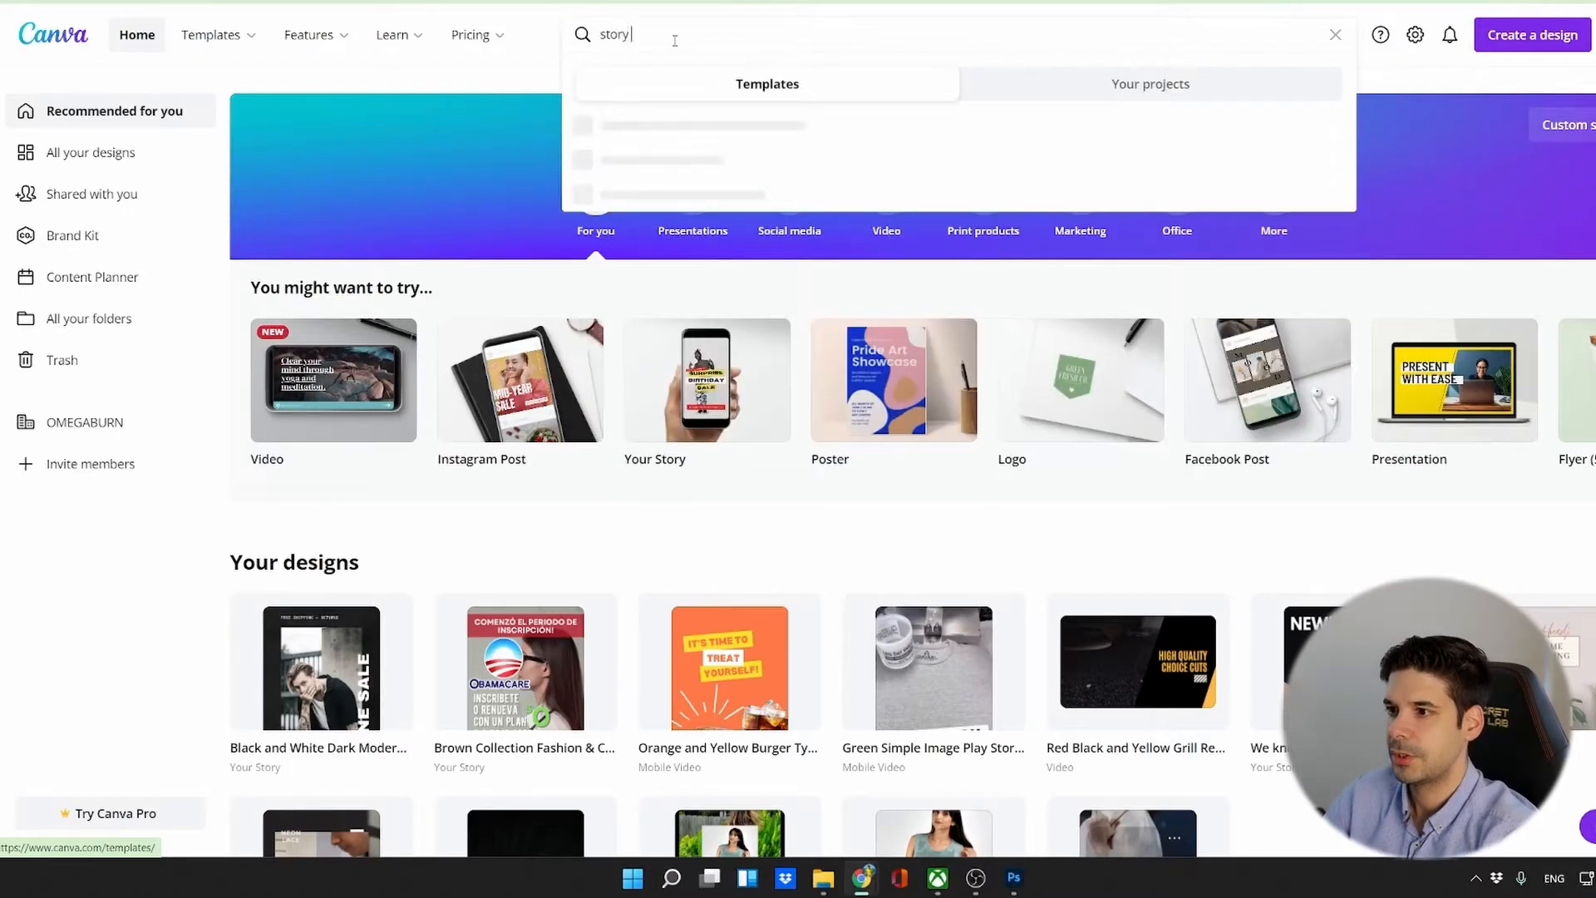
{"action": "type", "text": "ad"}
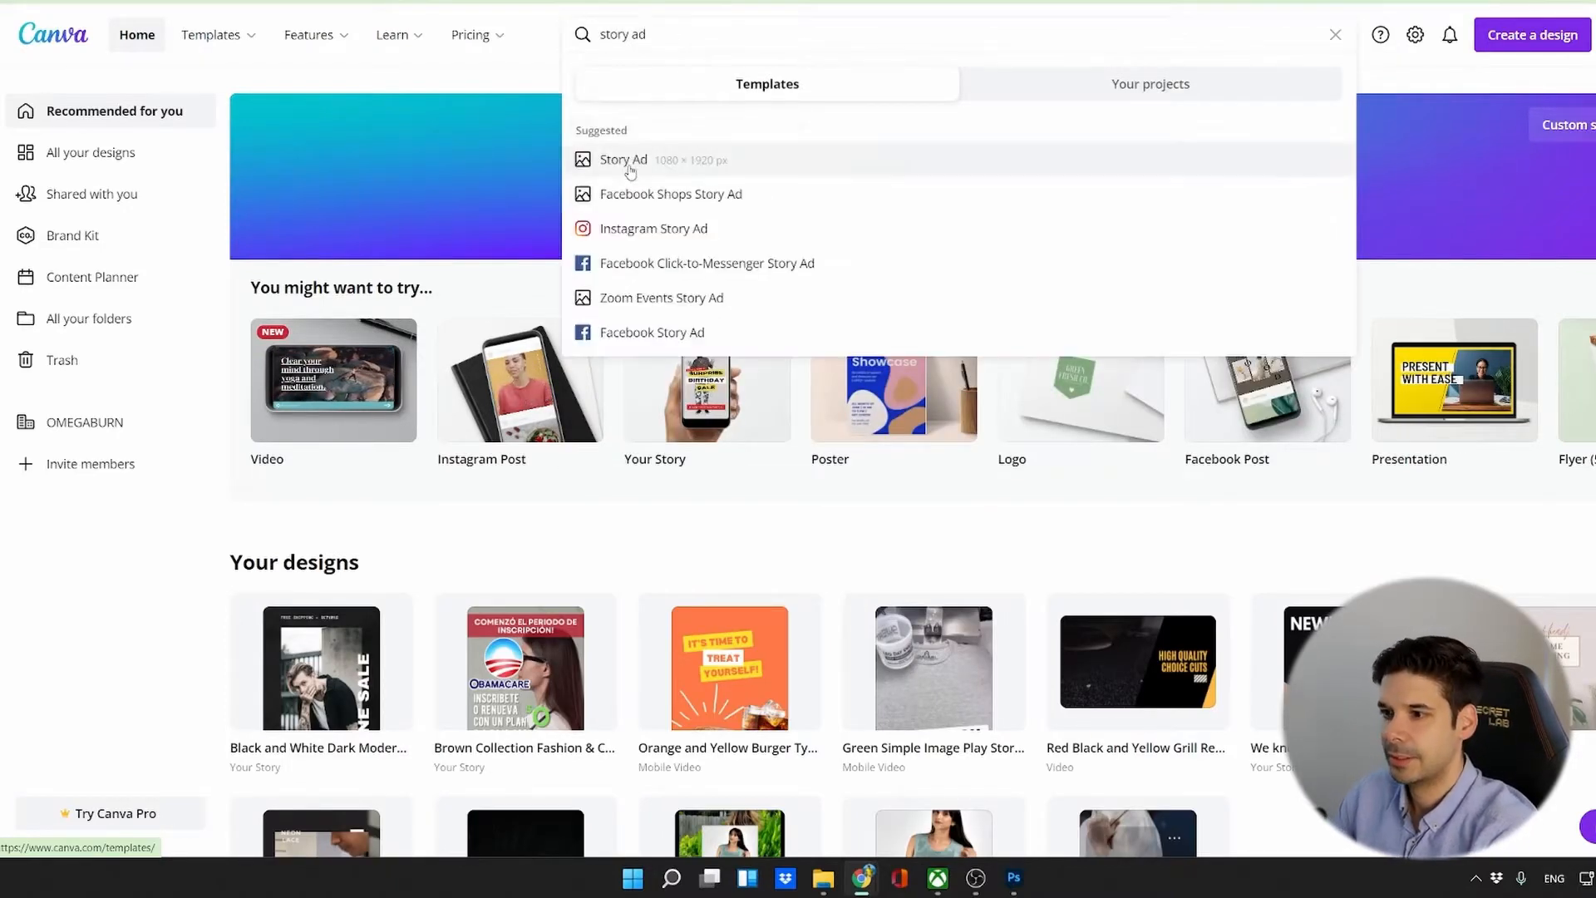
{"action": "left_click", "coordinate": [625, 160]}
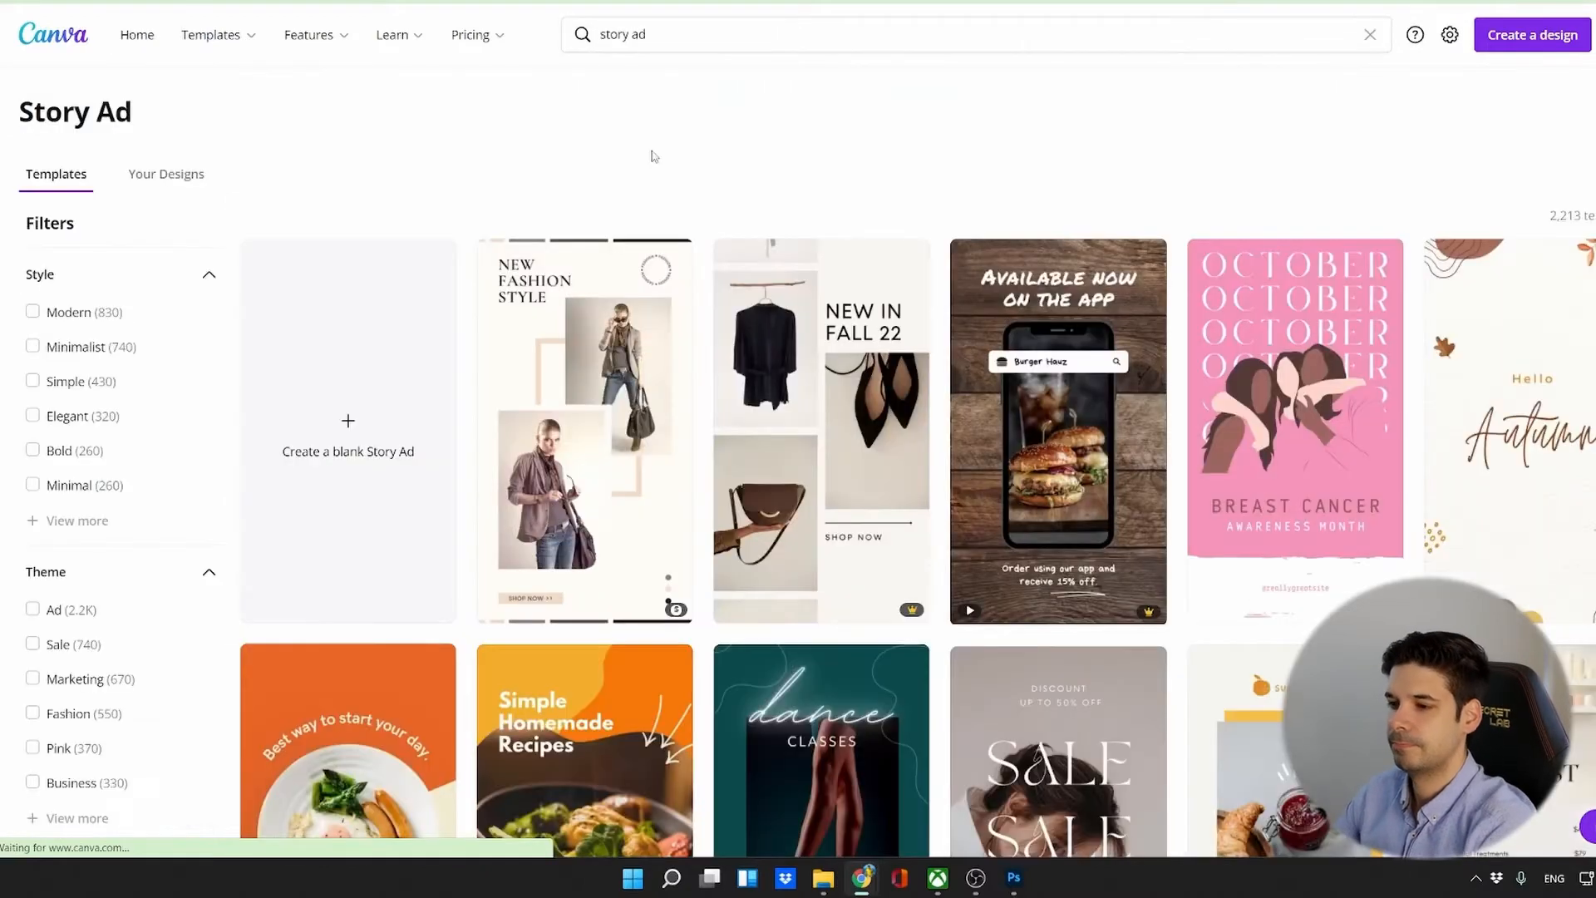
{"action": "scroll", "scroll_direction": "down", "scroll_amount": 3}
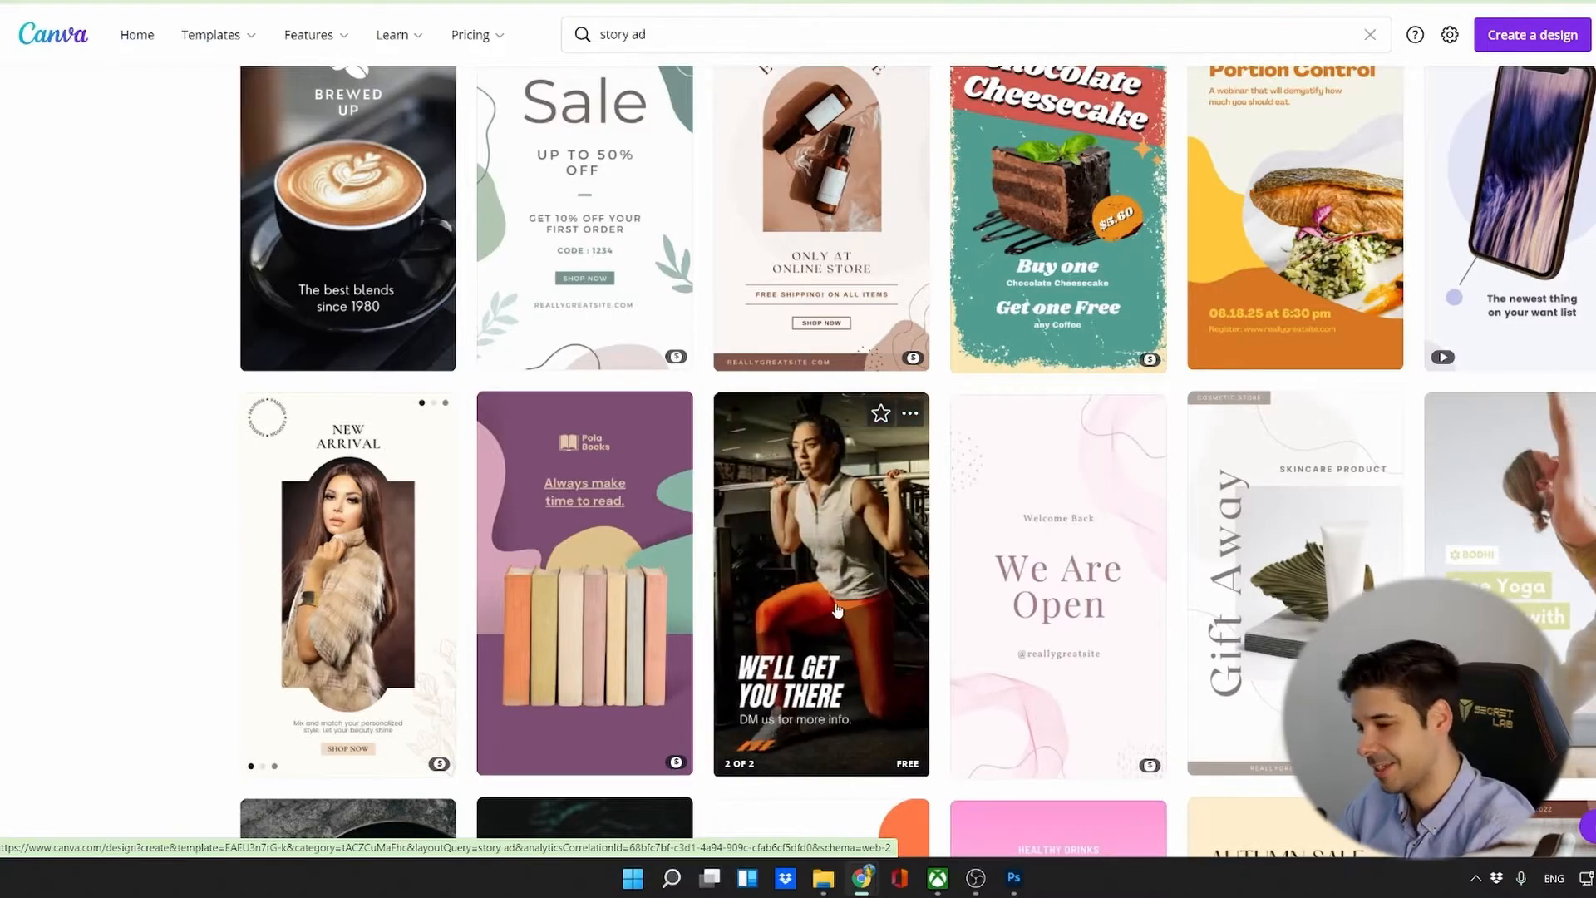
{"action": "mouse_move", "coordinate": [801, 647]}
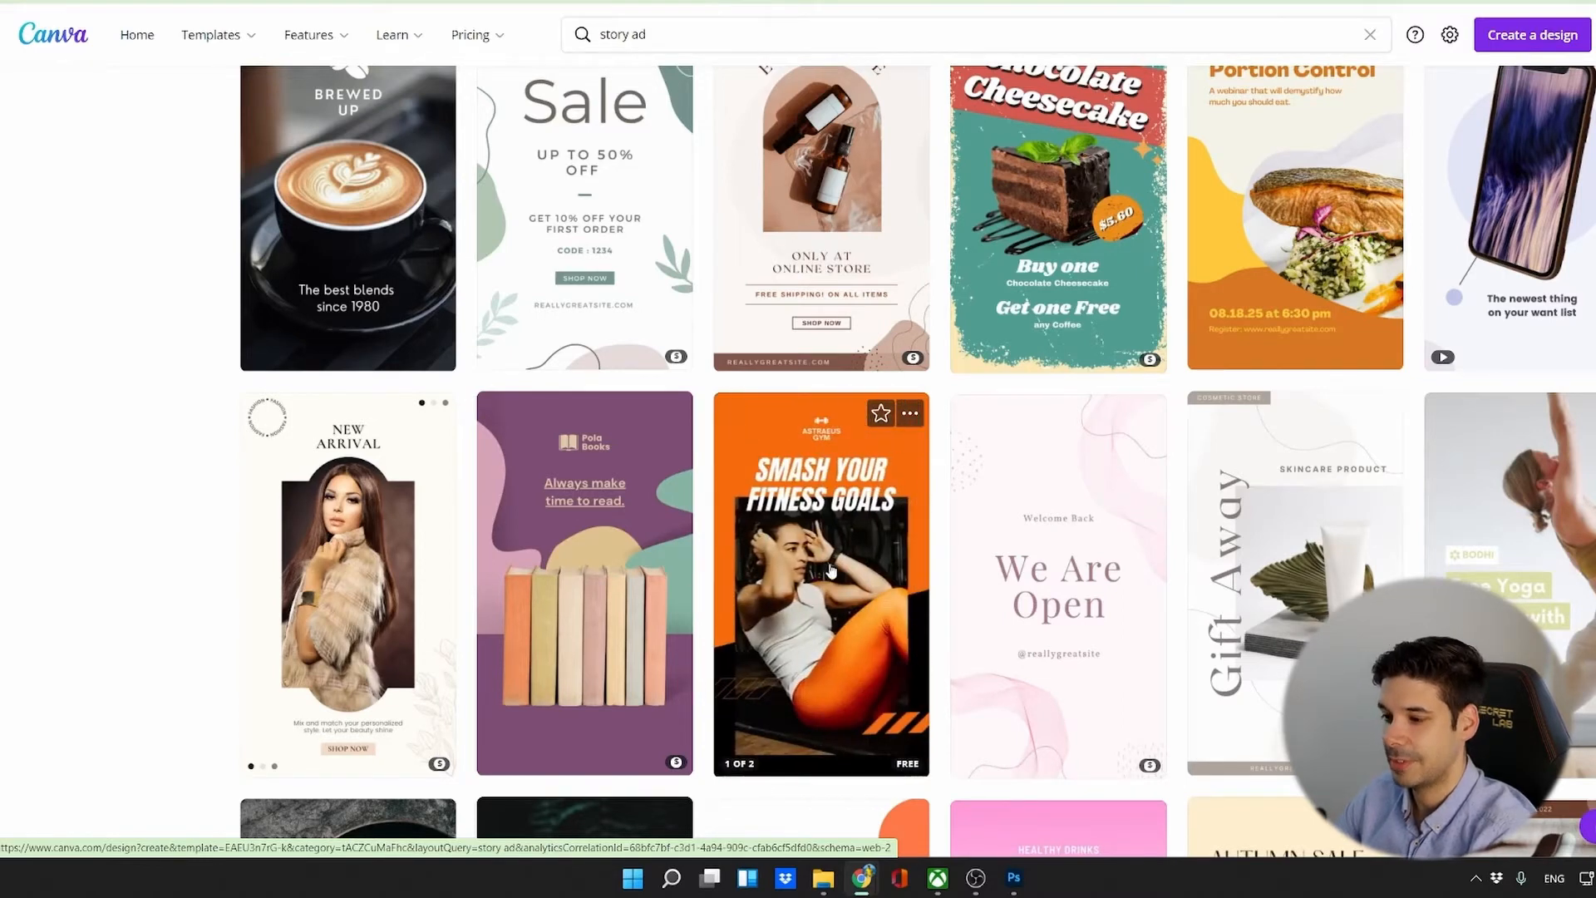
{"action": "left_click", "coordinate": [820, 584]}
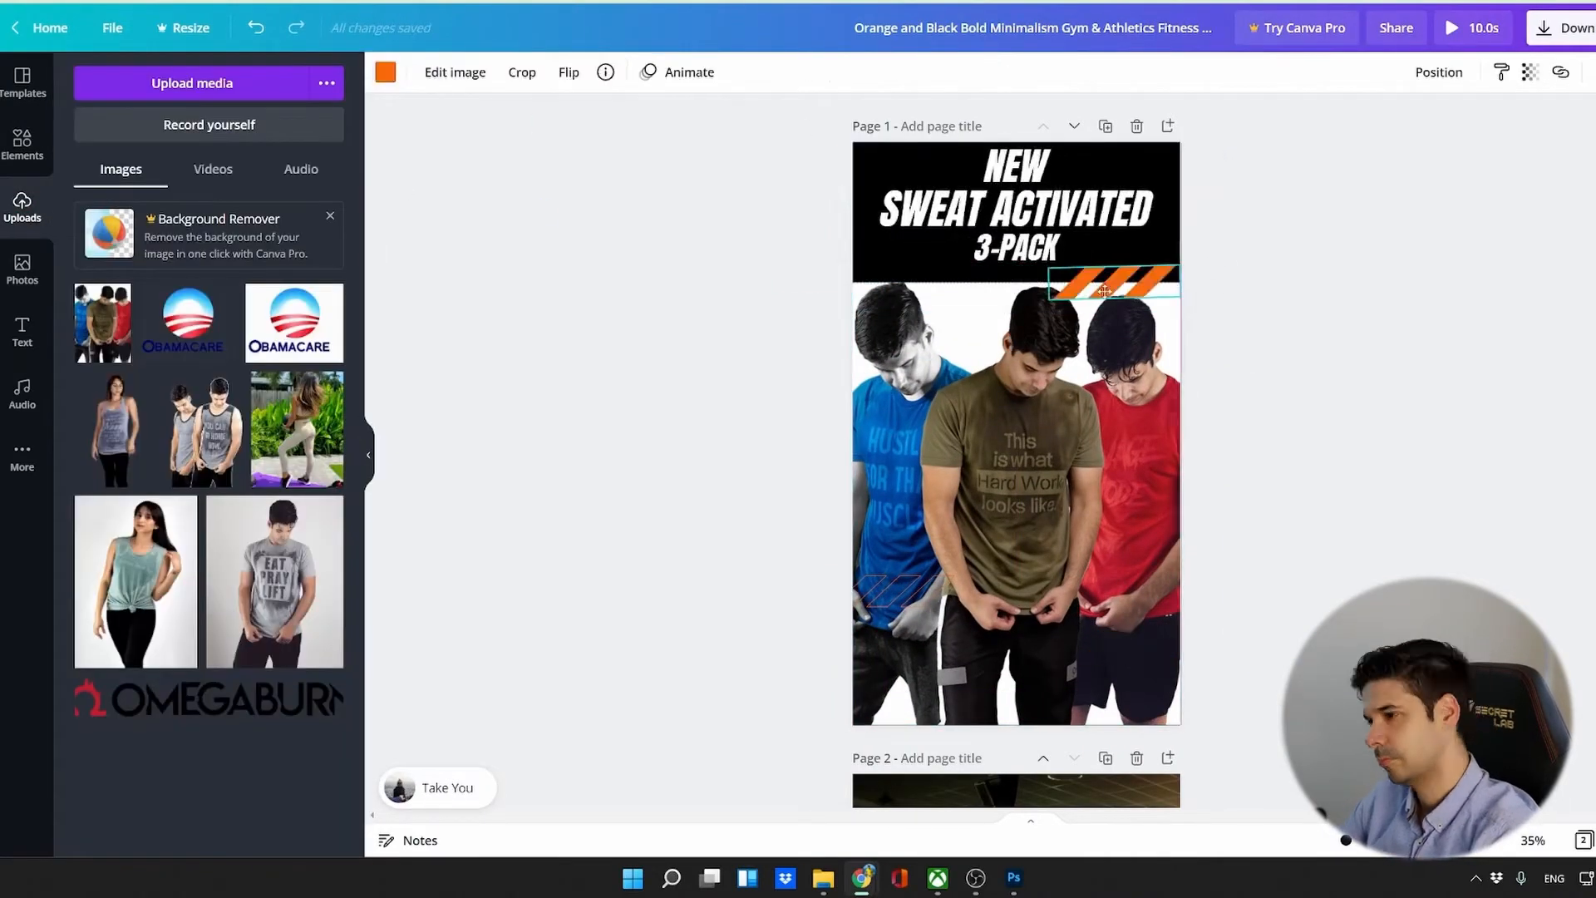
Review the four story ad pages and preview the animation, then close the preview.
{"action": "left_click", "coordinate": [21, 330]}
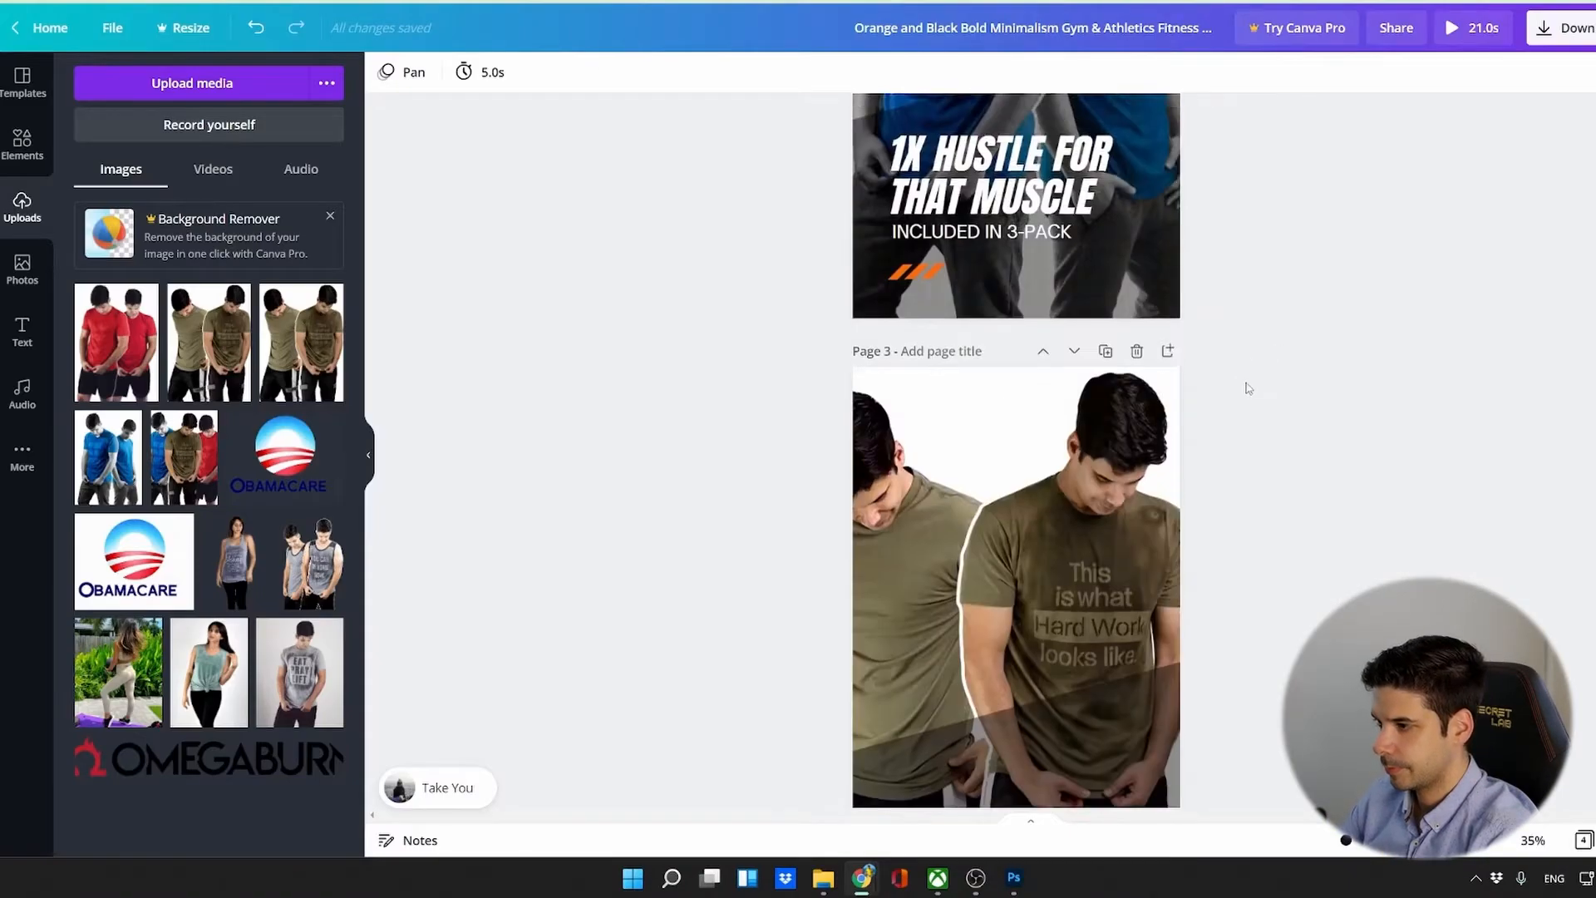
{"action": "scroll", "scroll_direction": "up", "scroll_amount": 3}
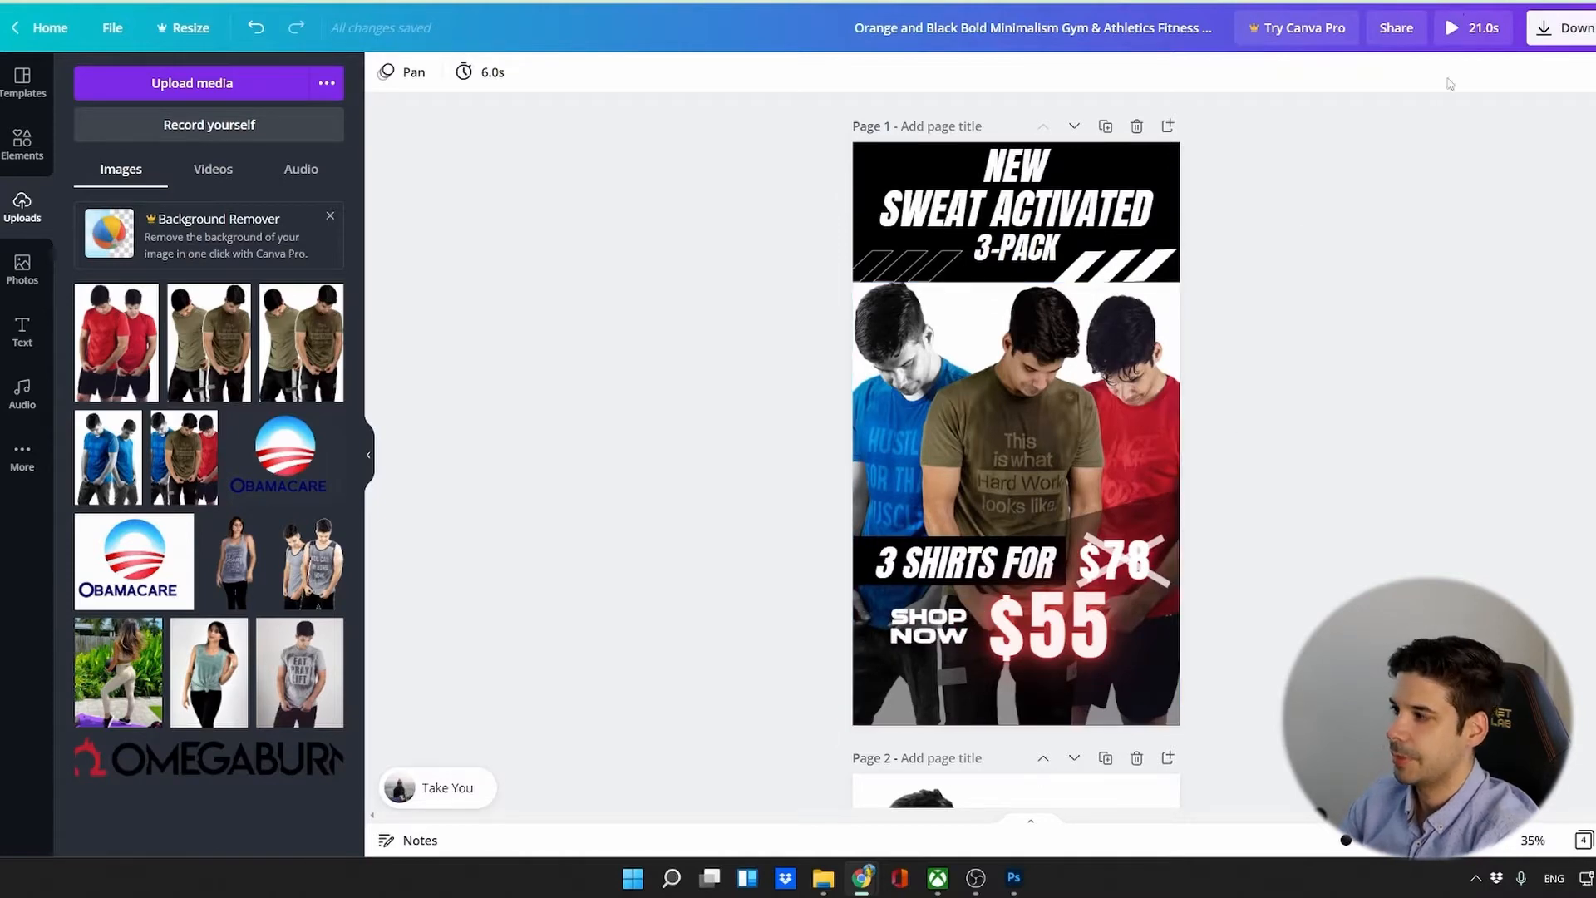
{"action": "left_click", "coordinate": [1451, 27]}
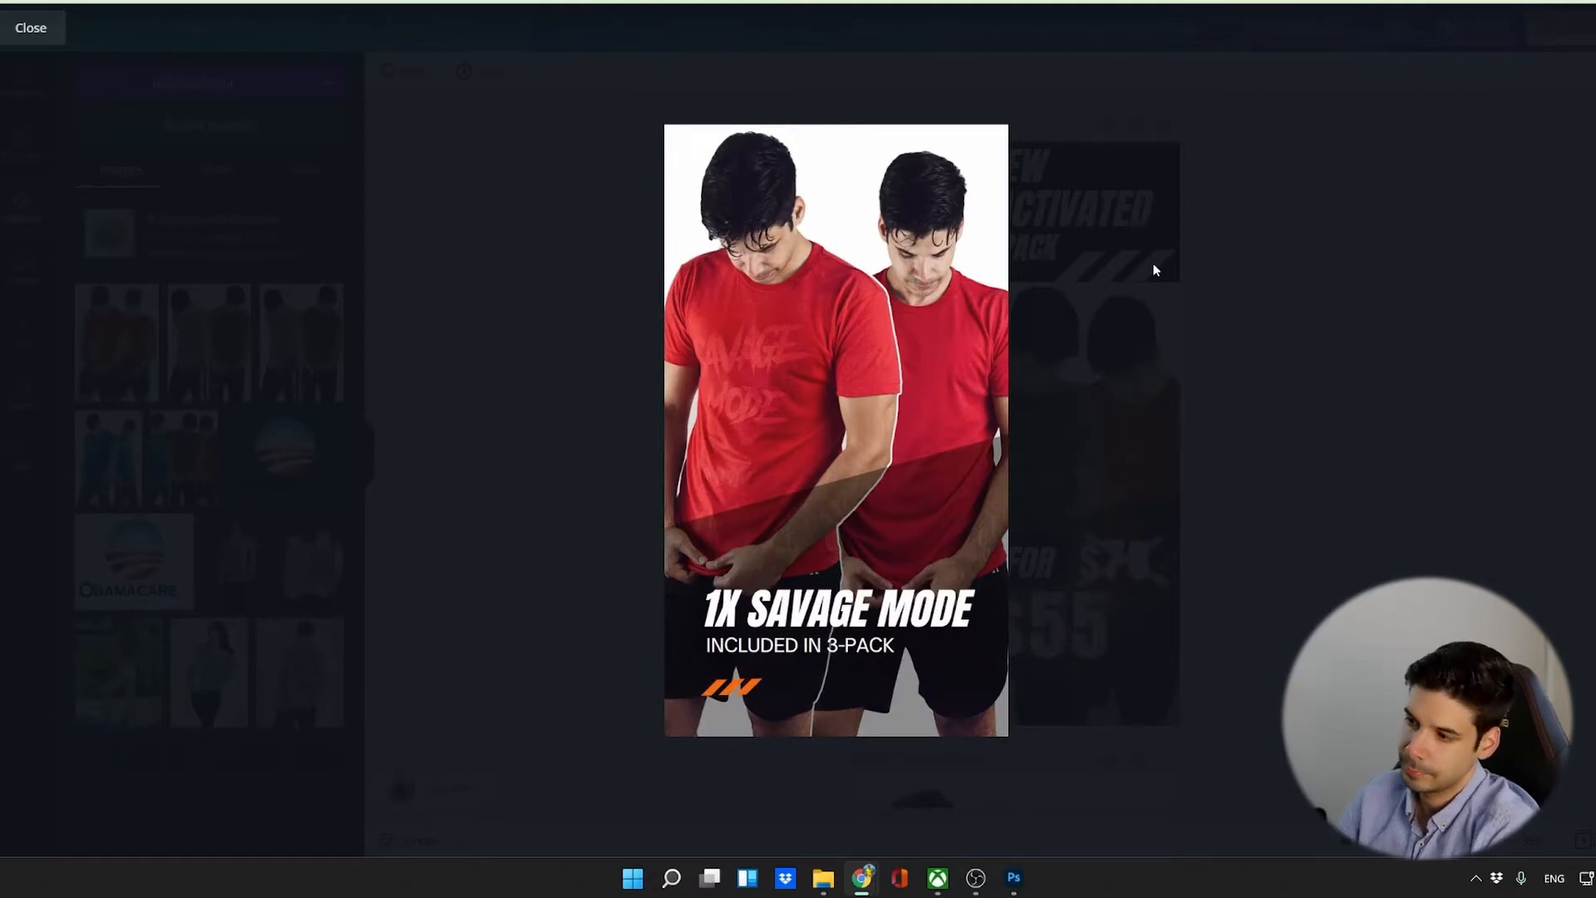
{"action": "left_click", "coordinate": [30, 28]}
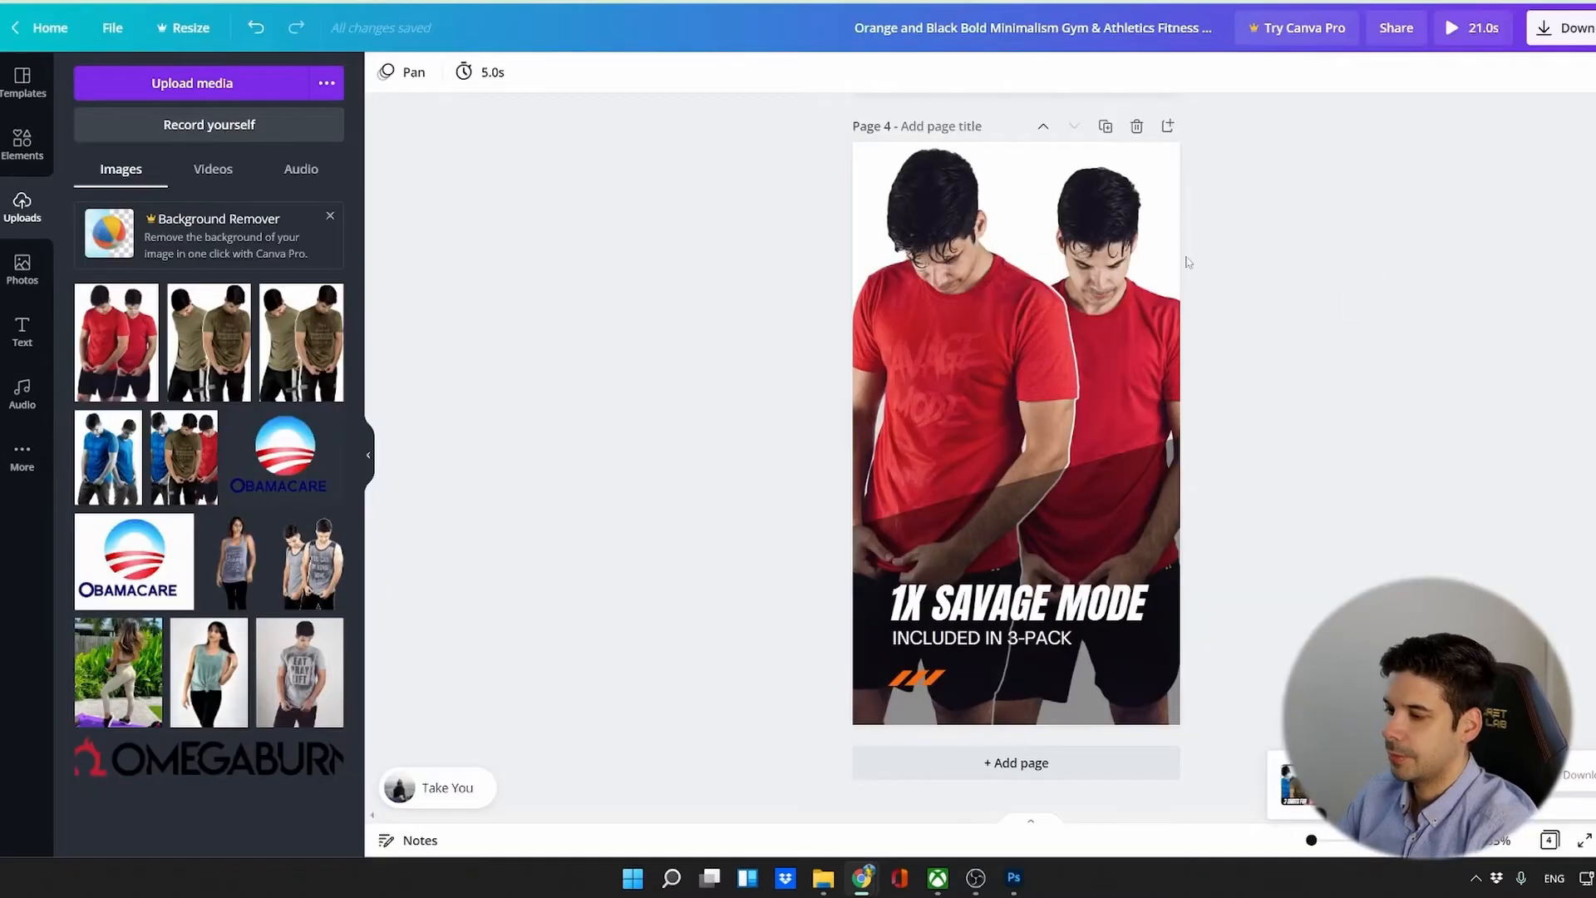
{"action": "mouse_move", "coordinate": [1359, 589]}
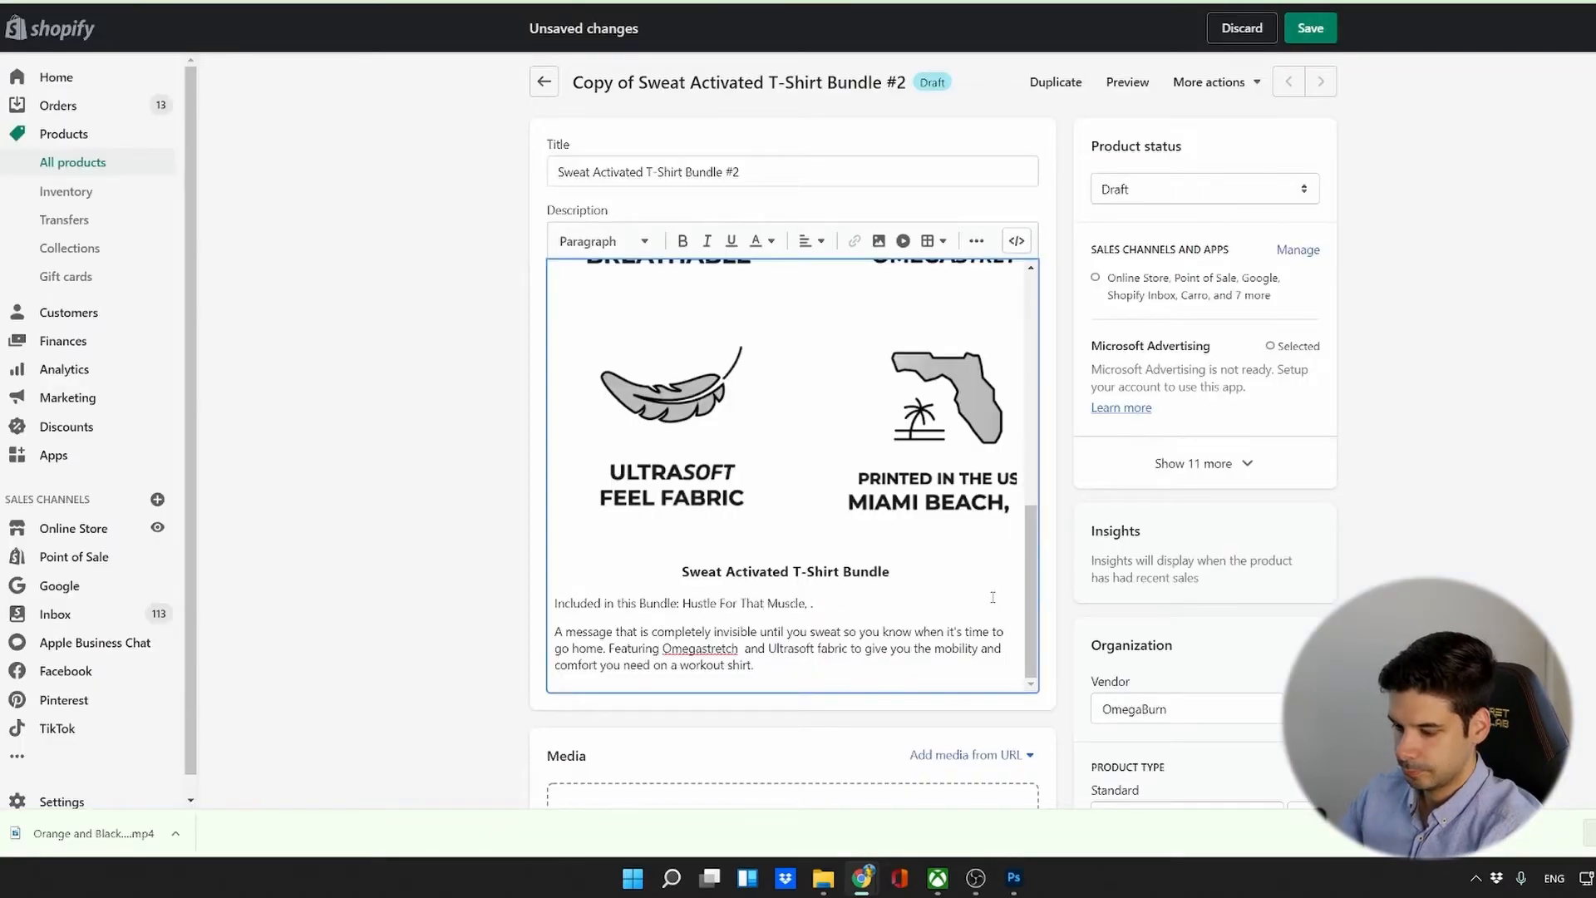
Edit the bundle's included-shirts description line and review the product form.
{"action": "left_click", "coordinate": [792, 448]}
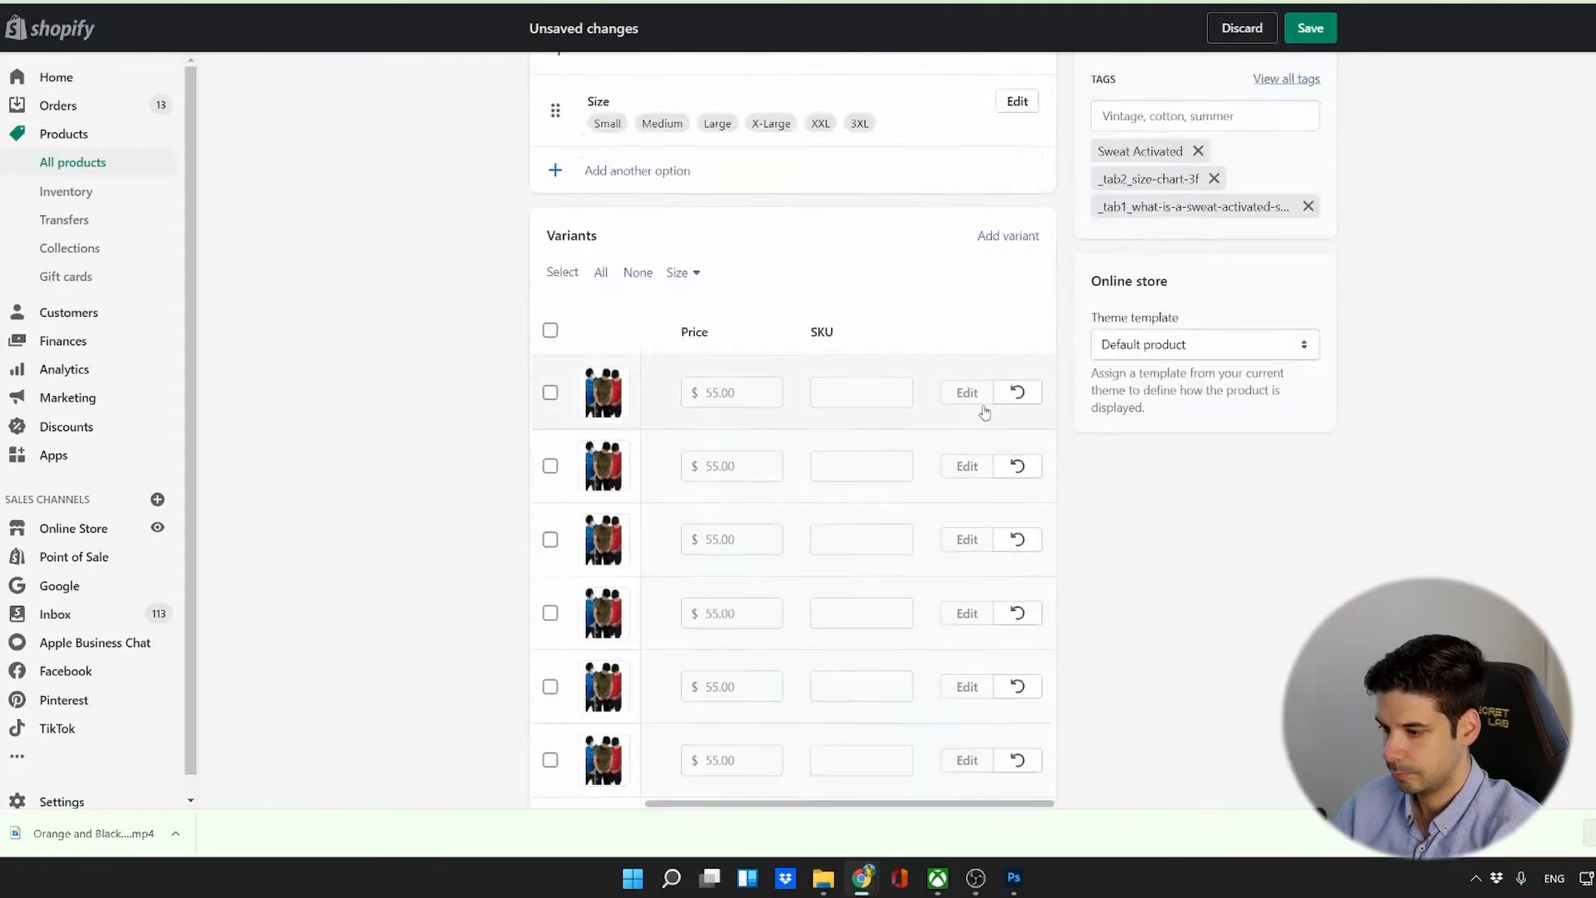
{"action": "scroll", "scroll_direction": "up", "scroll_amount": 3}
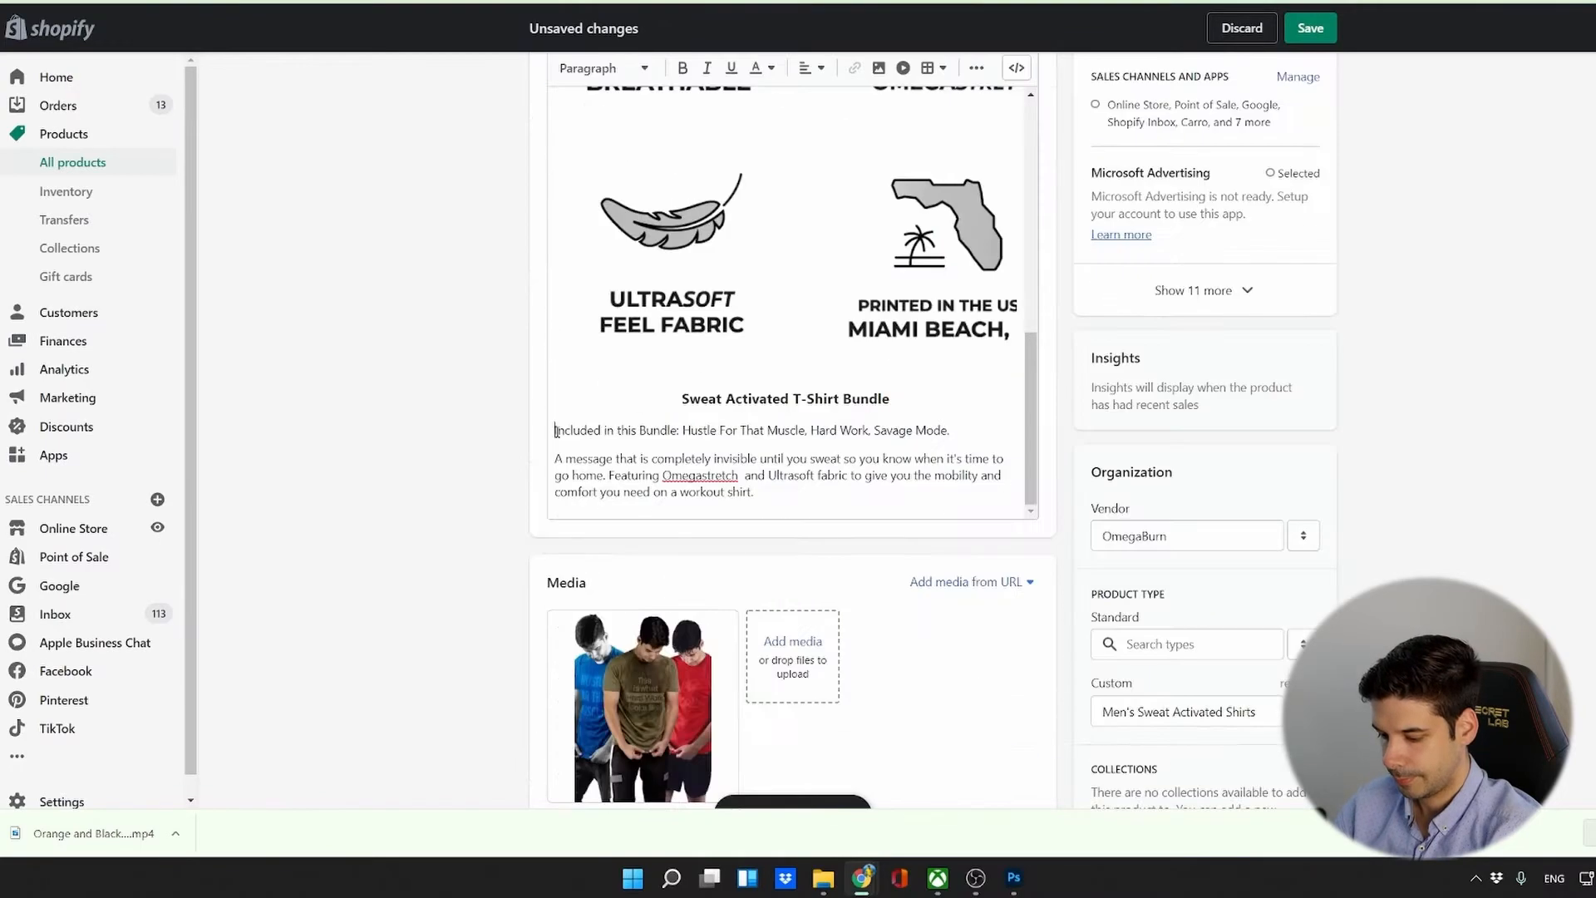
{"action": "scroll", "scroll_direction": "down", "scroll_amount": 3}
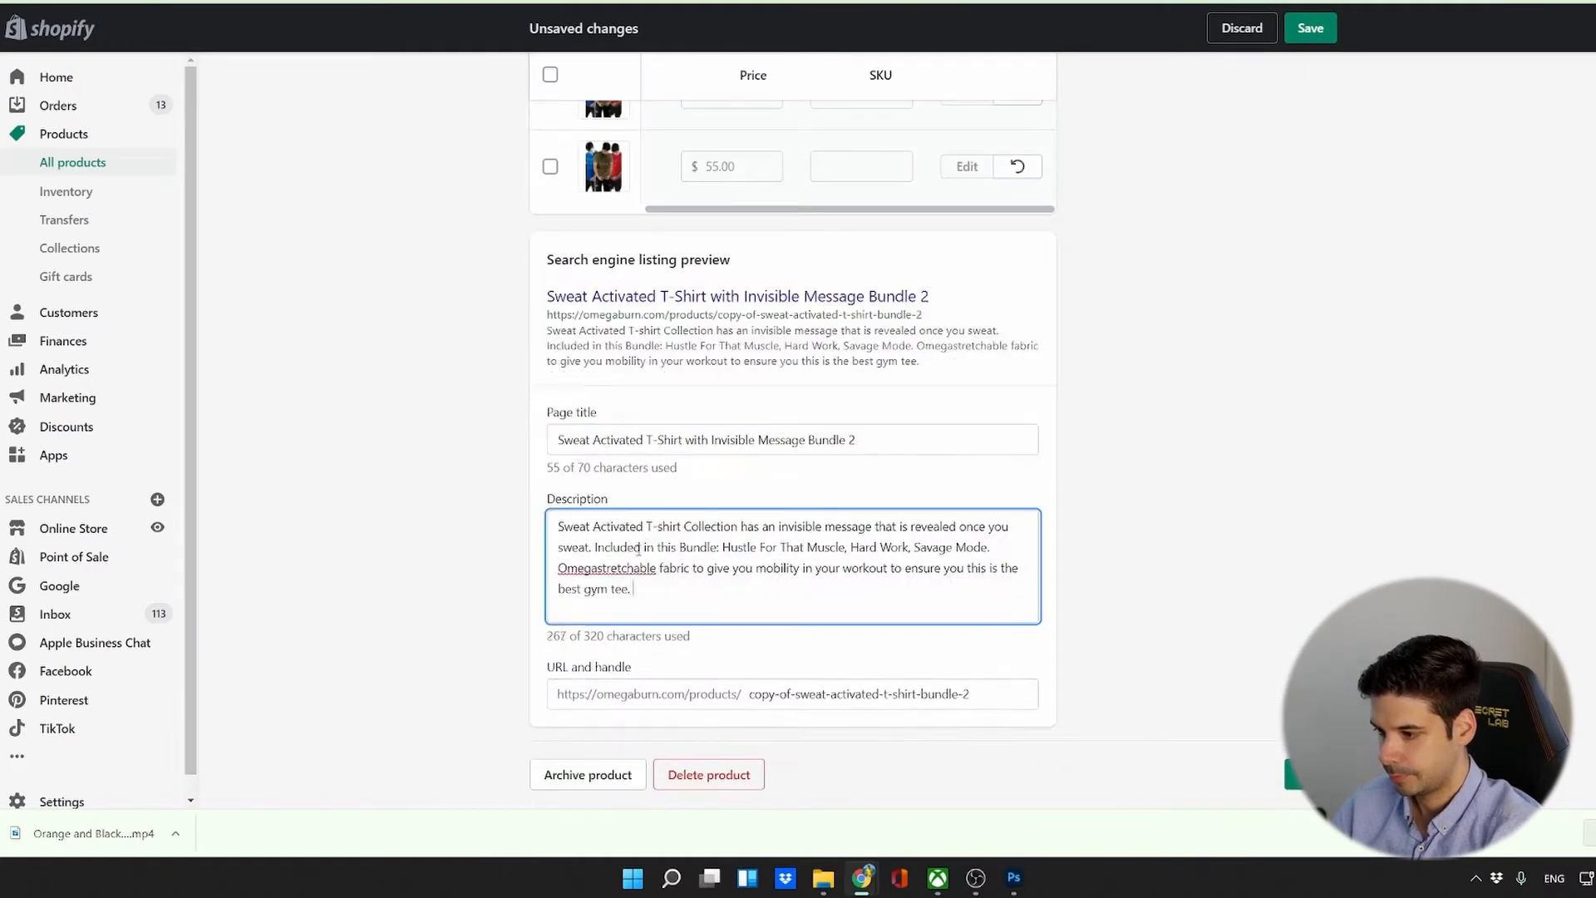
{"action": "scroll", "scroll_direction": "up", "scroll_amount": 3}
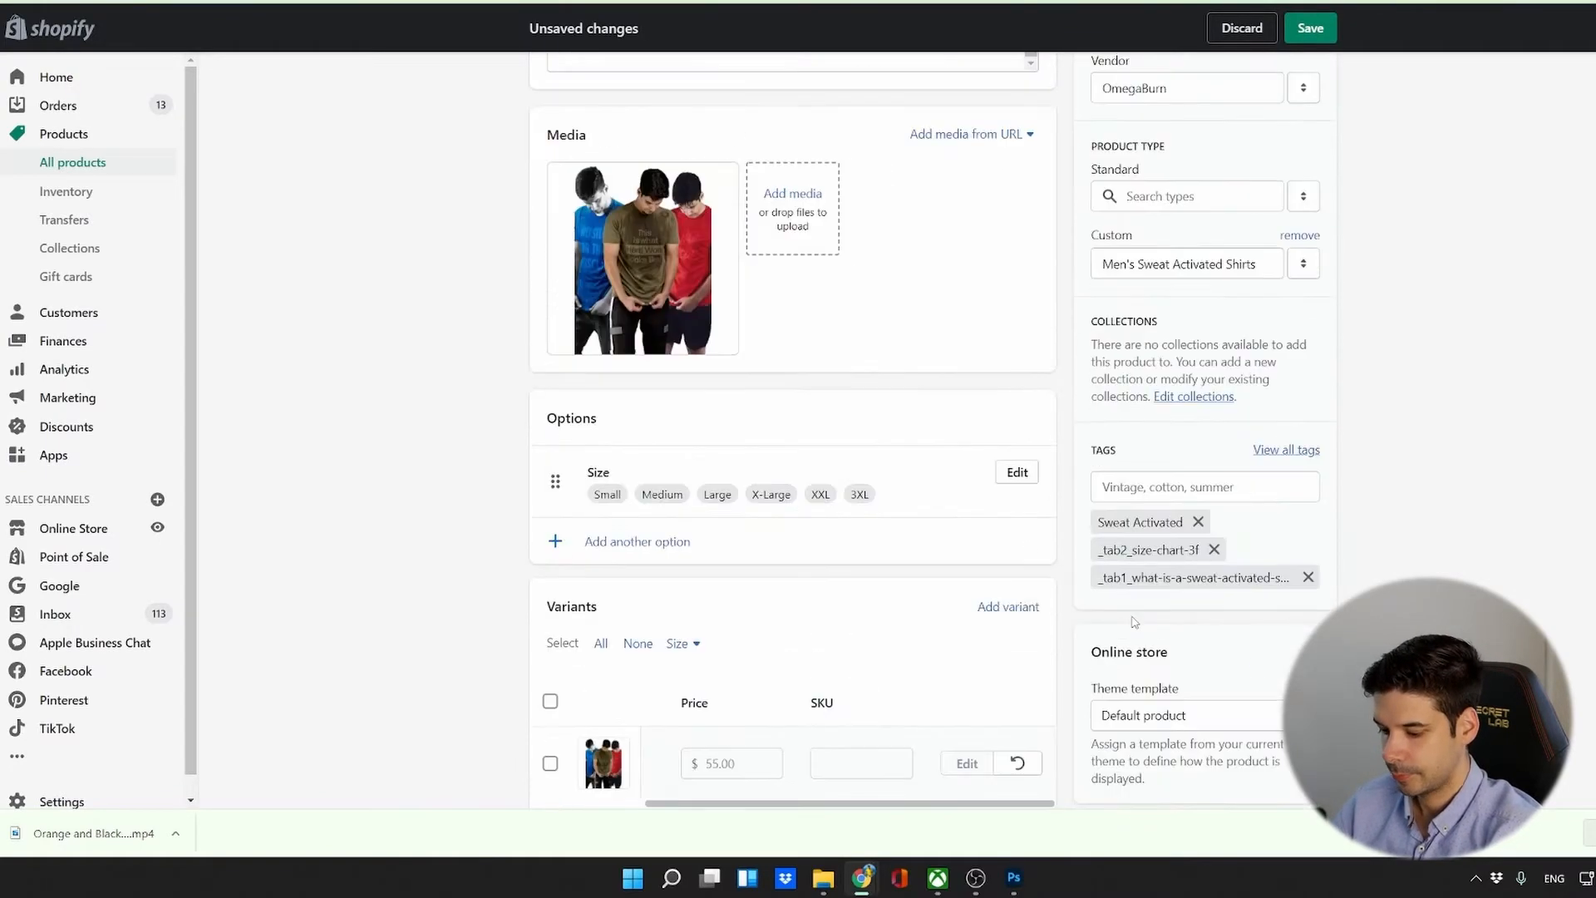
{"action": "scroll", "scroll_direction": "down", "scroll_amount": 3}
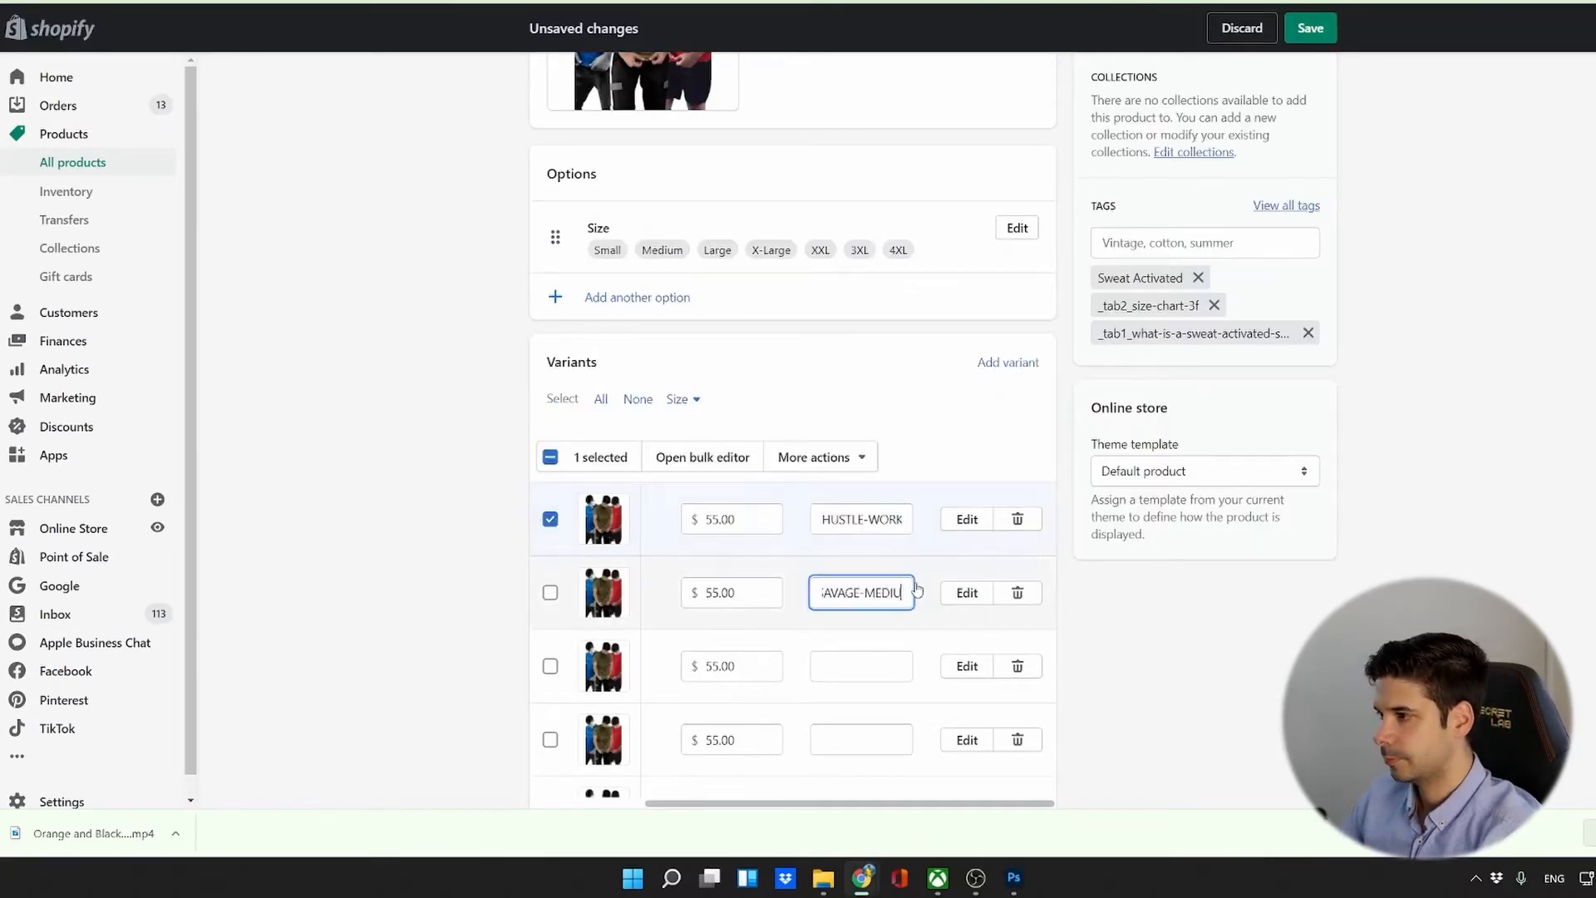
{"action": "scroll", "scroll_direction": "down", "scroll_amount": 3}
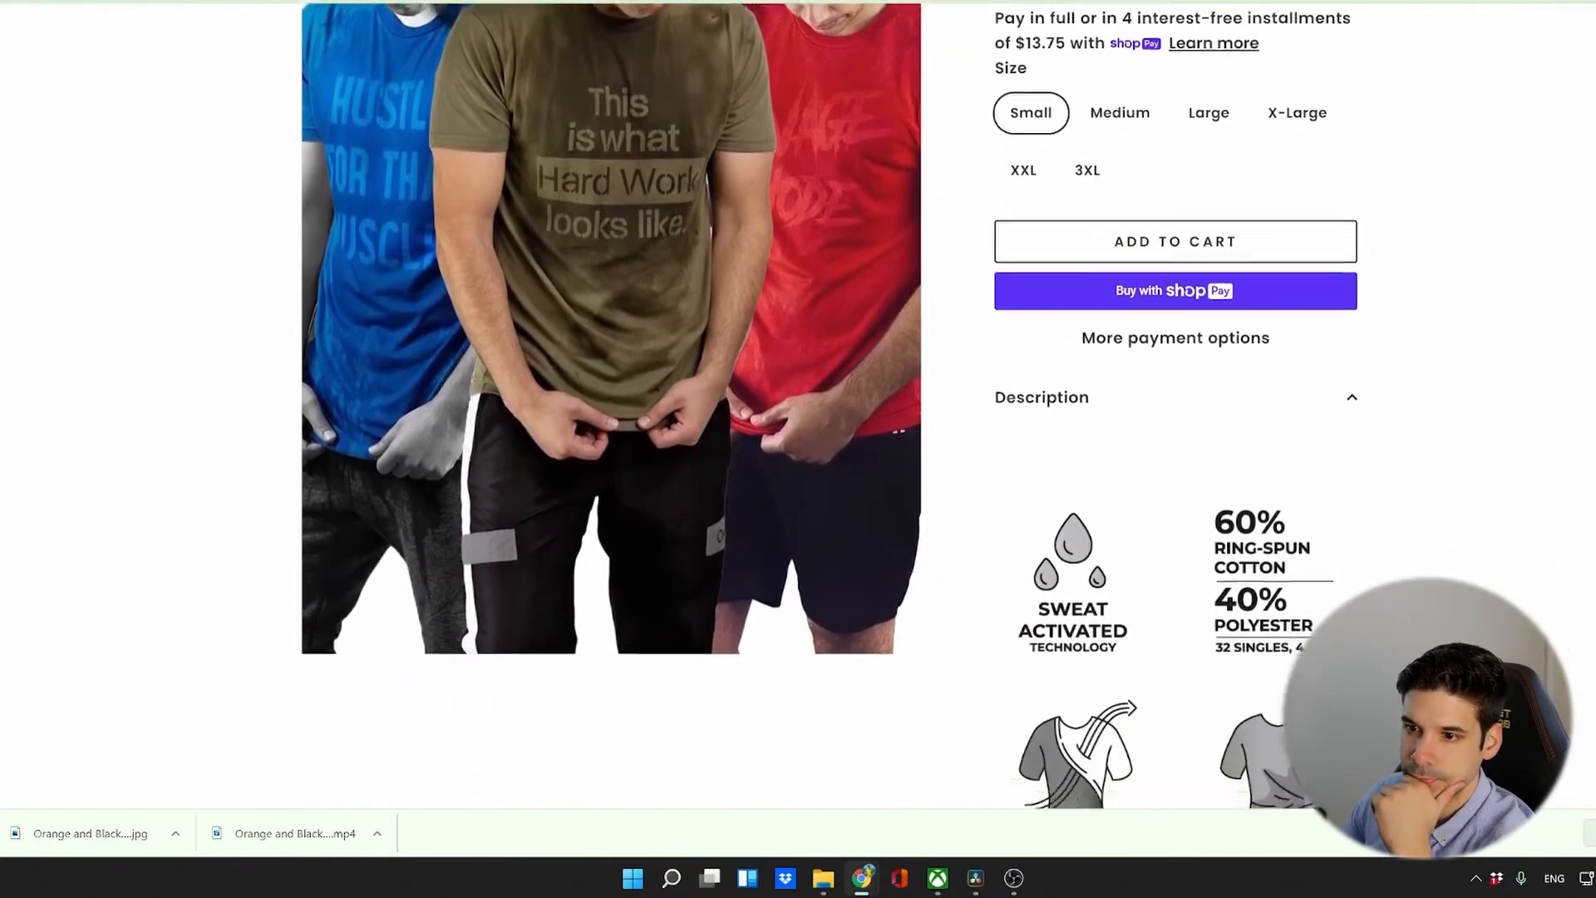
Scroll the live bundle product page showing sizes Small through 3XL.
{"action": "scroll", "scroll_direction": "down", "scroll_amount": 3}
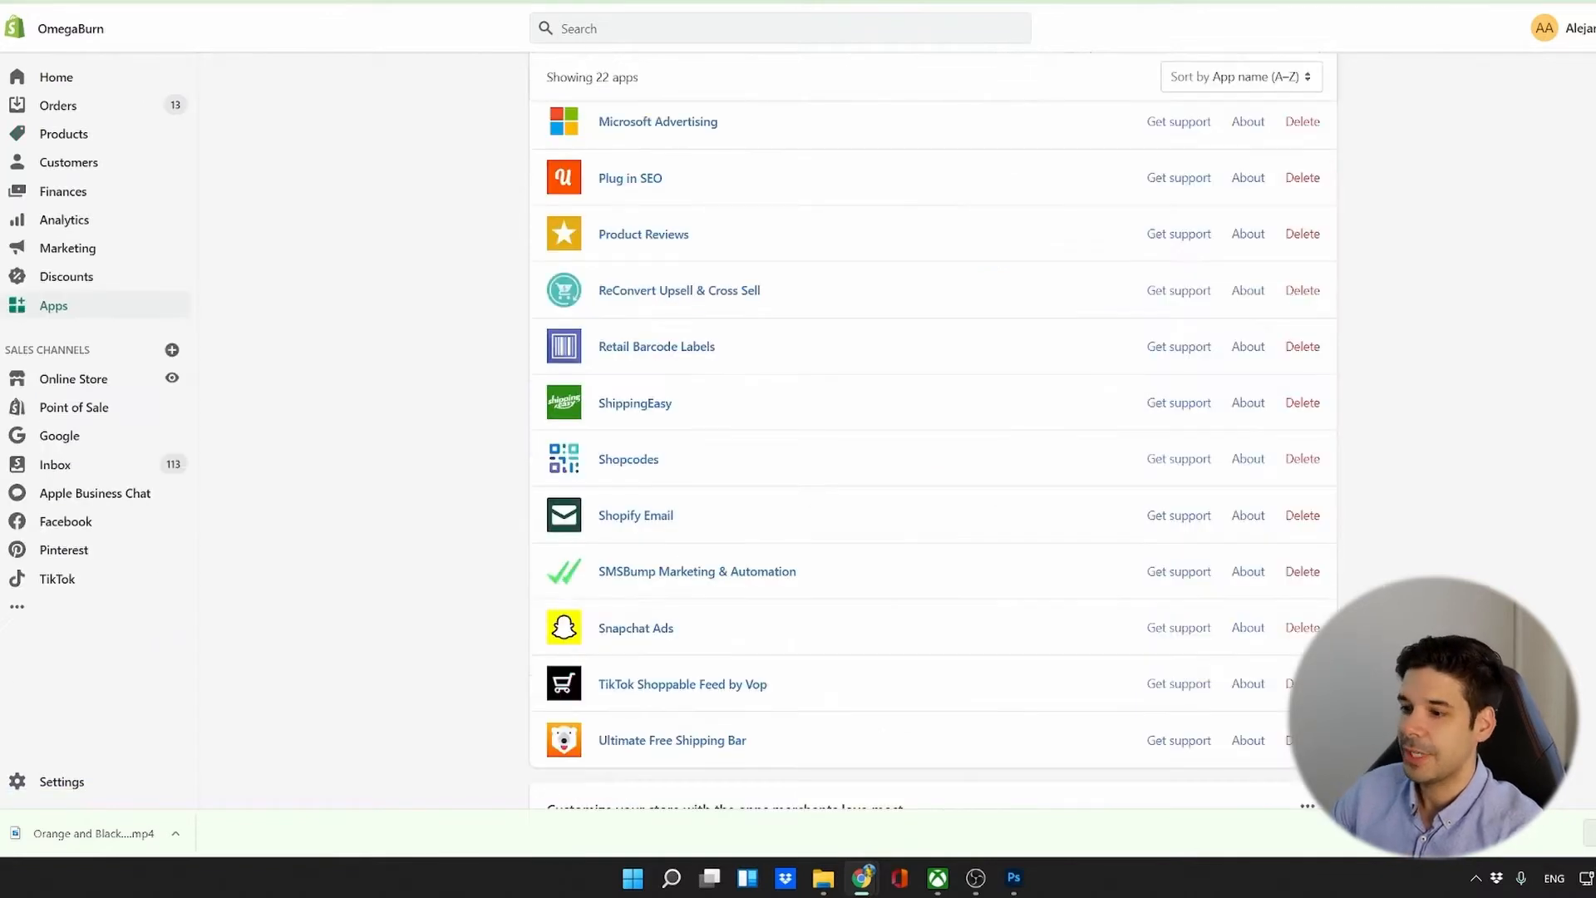
Find SMSBump Marketing & Automation in the installed apps and open it.
{"action": "scroll", "scroll_direction": "down", "scroll_amount": 3}
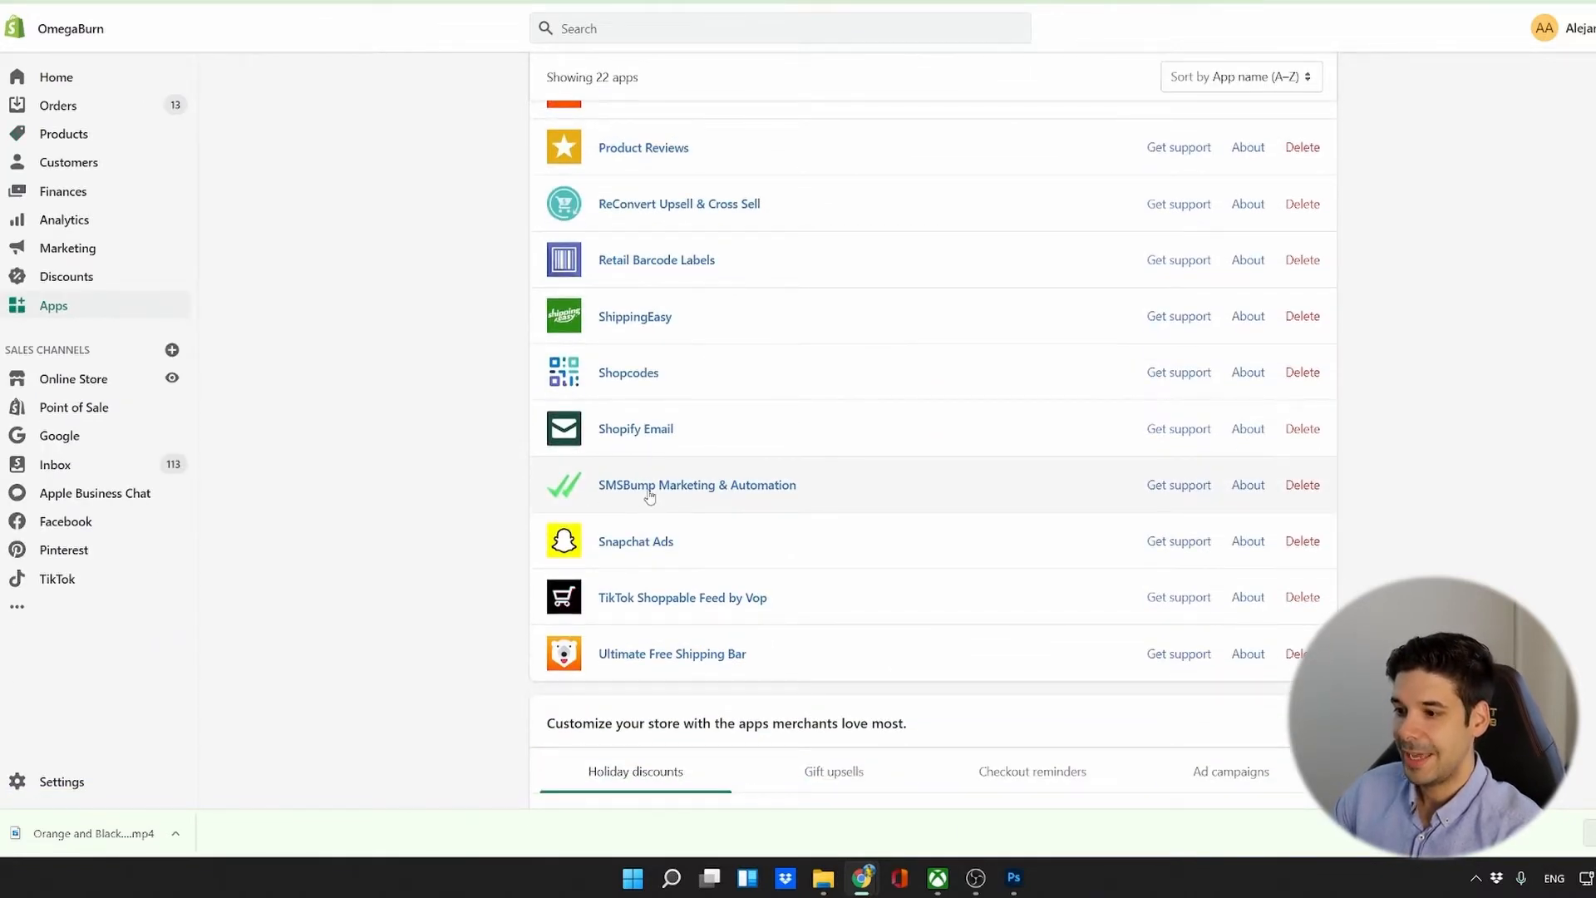
{"action": "mouse_move", "coordinate": [706, 491]}
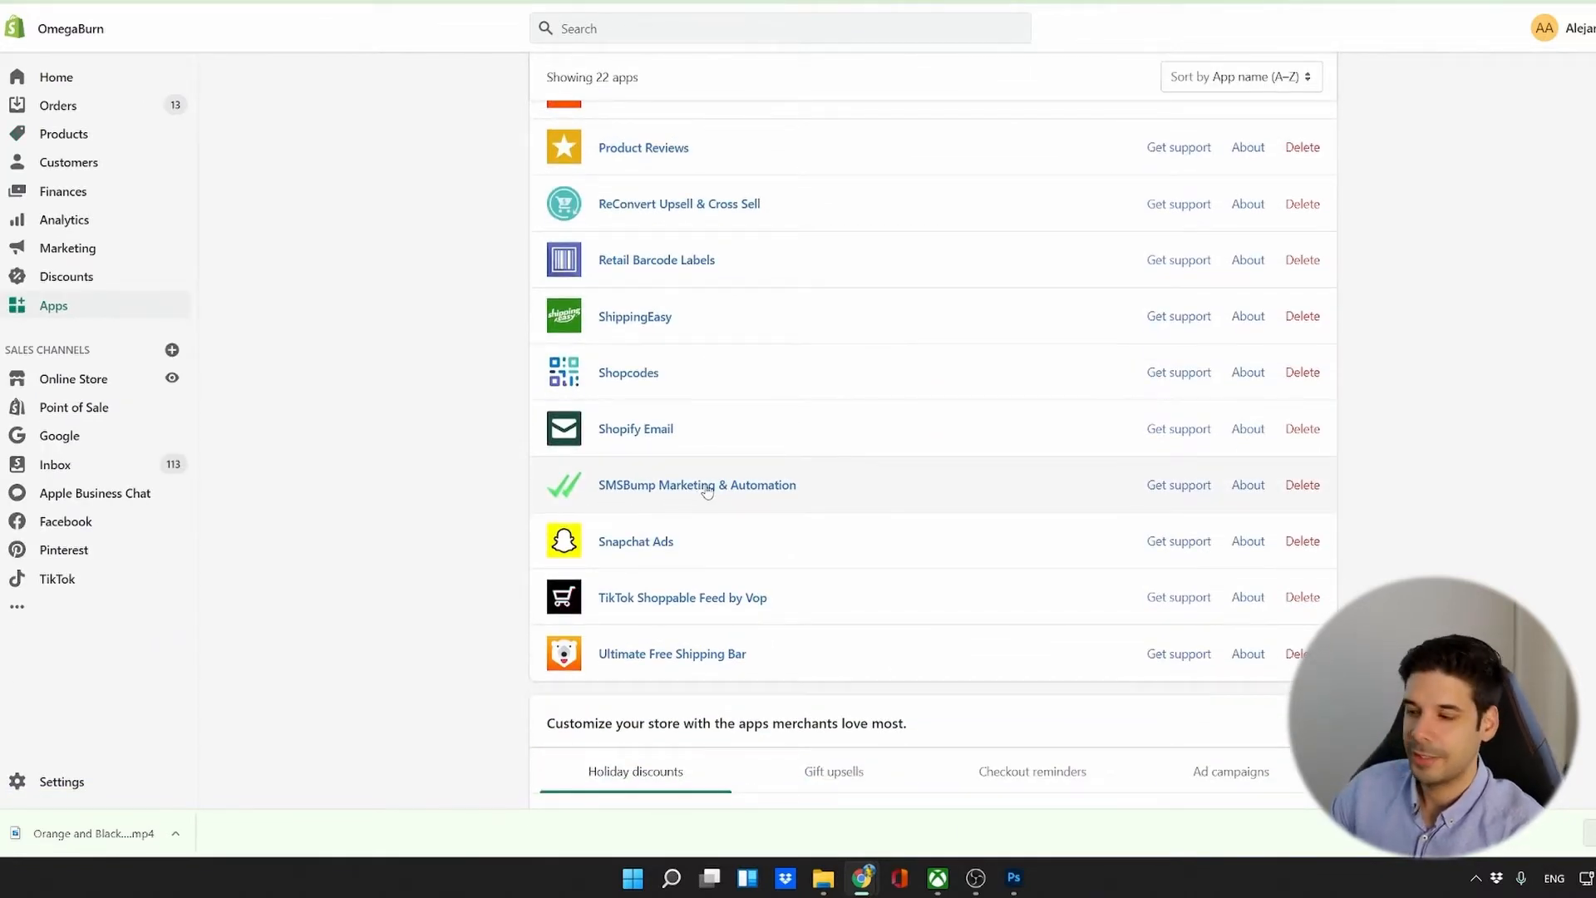
{"action": "left_click", "coordinate": [697, 484]}
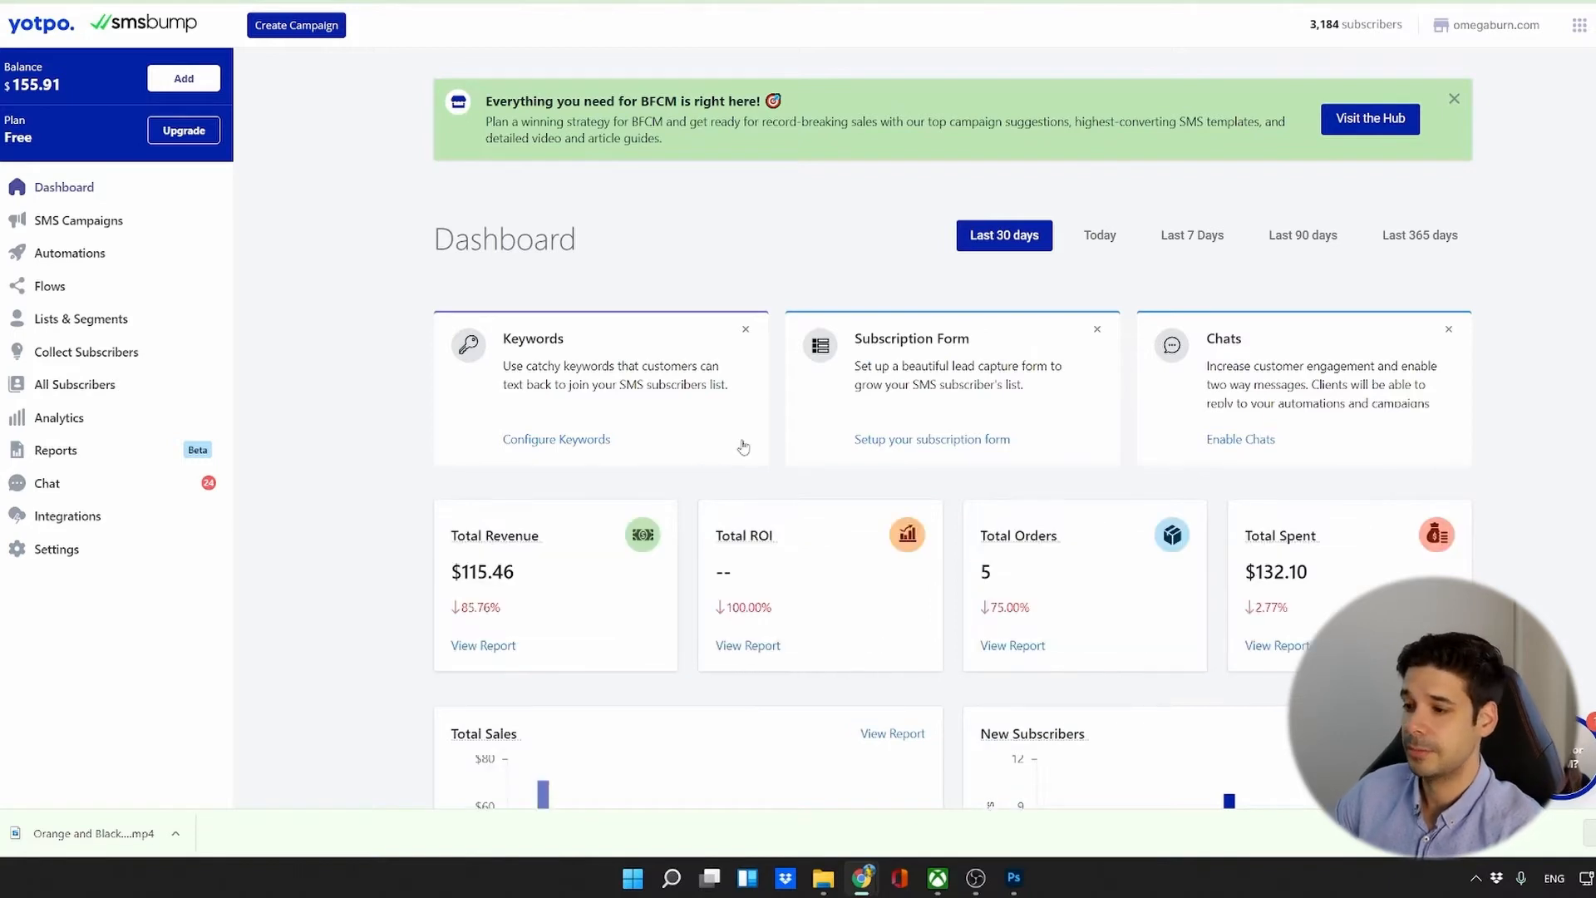
{"action": "mouse_move", "coordinate": [488, 179]}
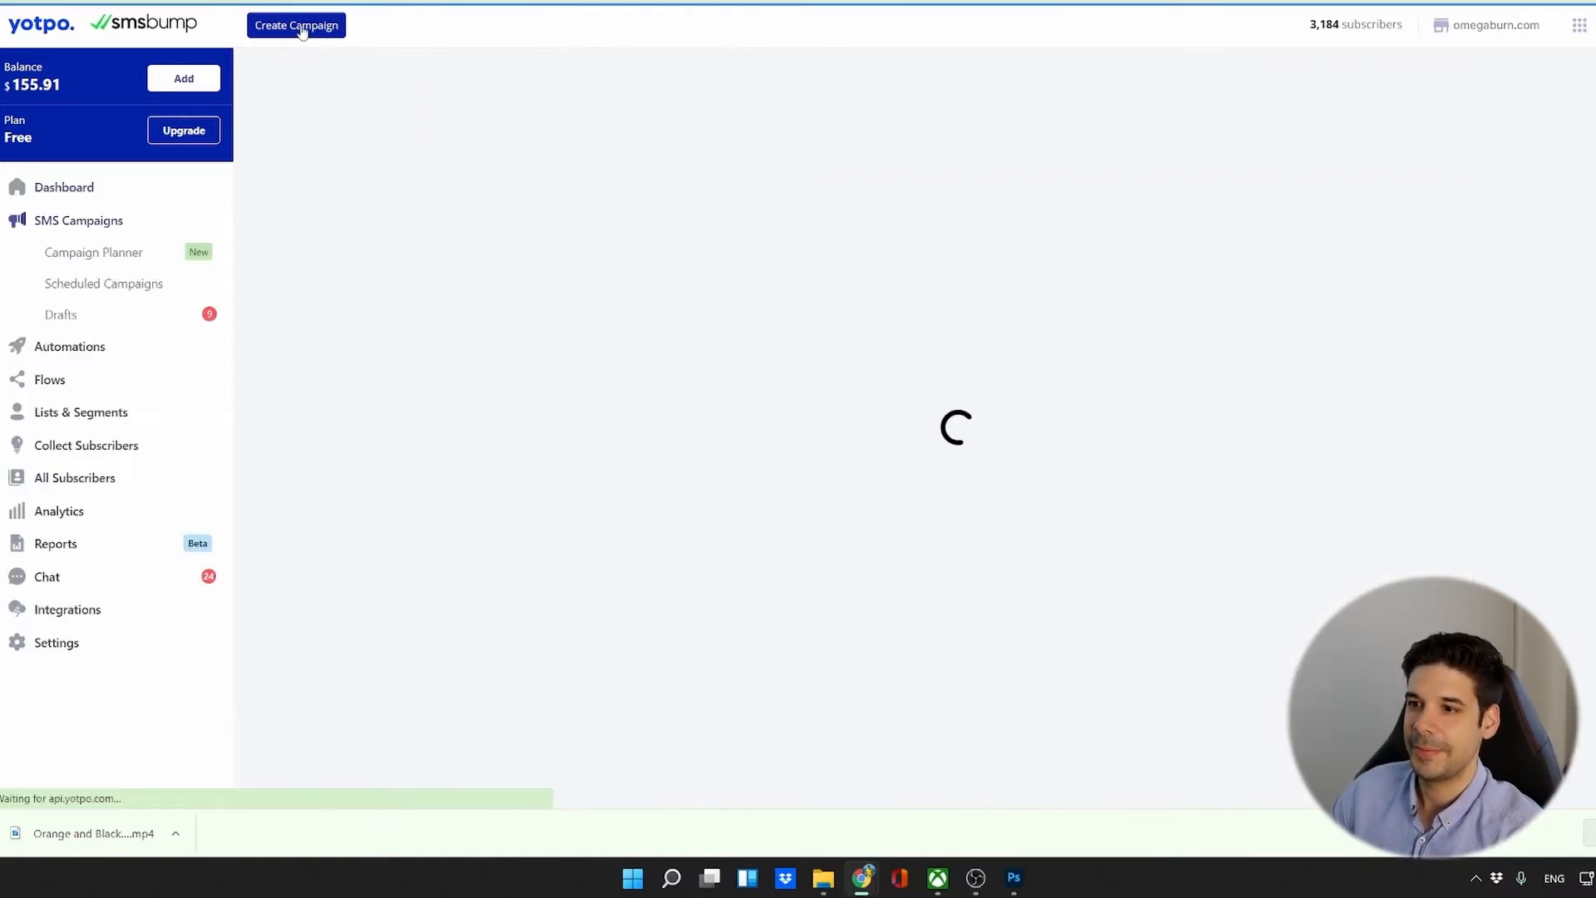
{"action": "left_click", "coordinate": [296, 24]}
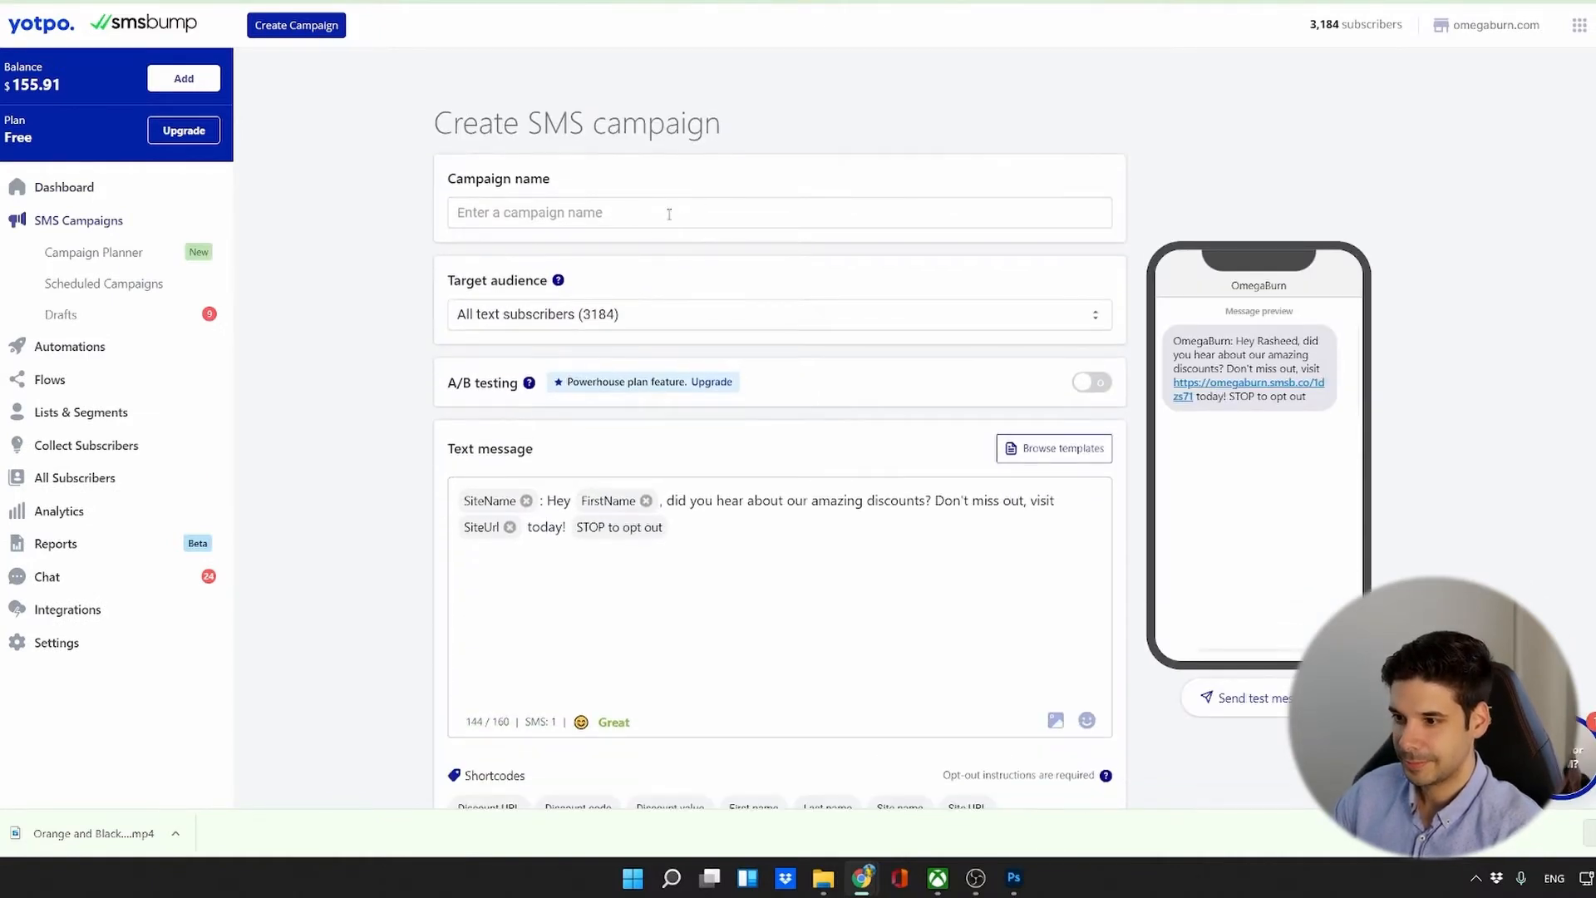
{"action": "mouse_move", "coordinate": [641, 330]}
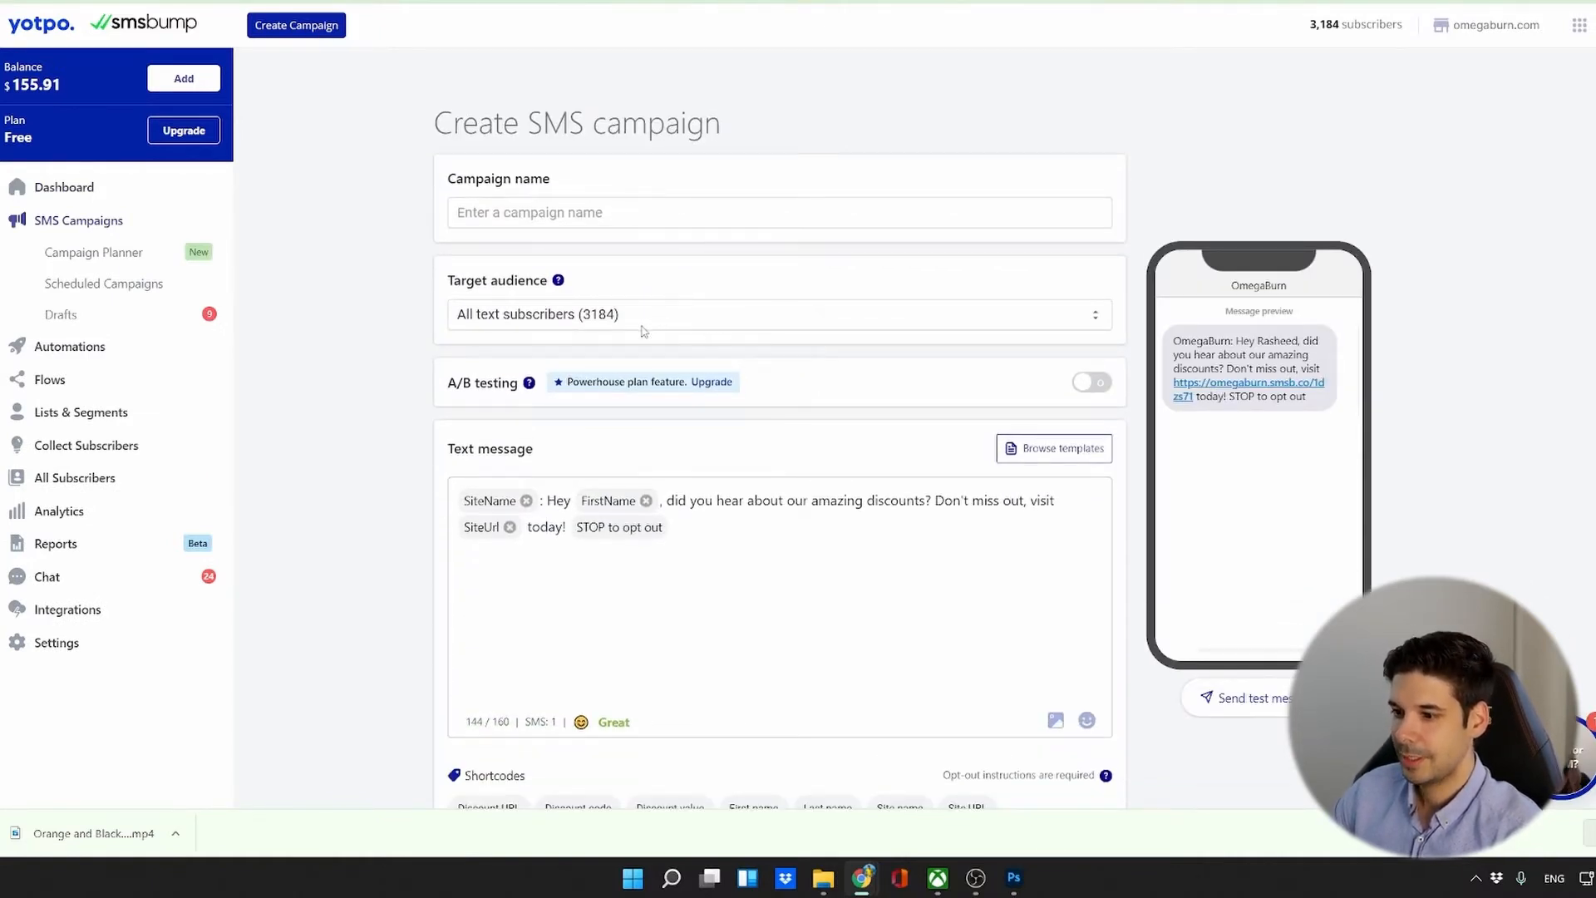
{"action": "left_click", "coordinate": [779, 313]}
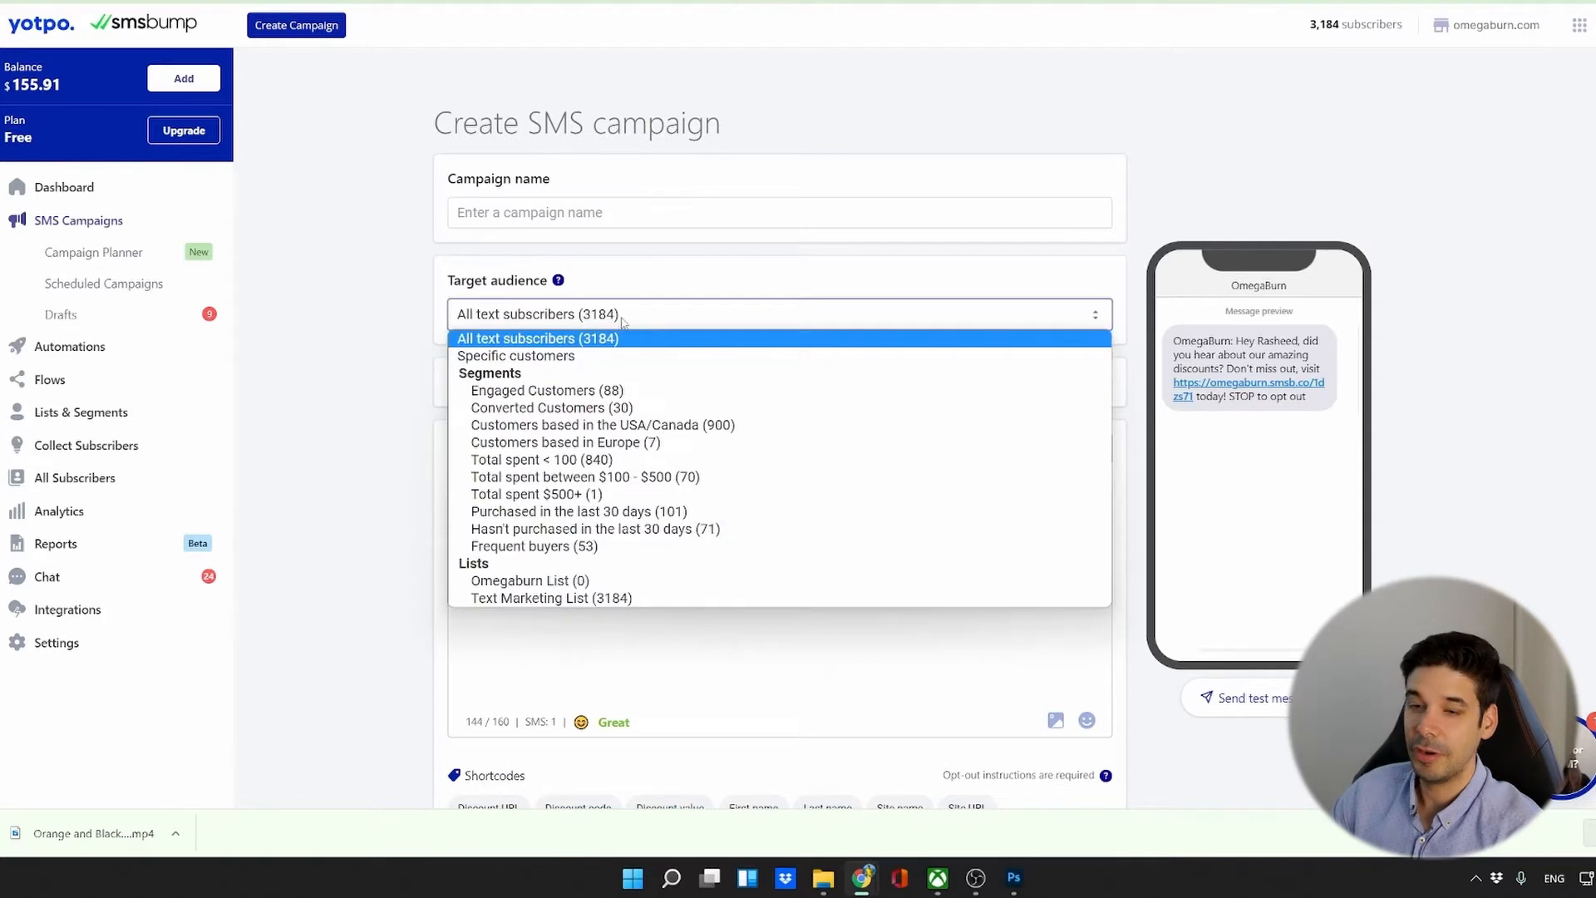
{"action": "left_click", "coordinate": [536, 338]}
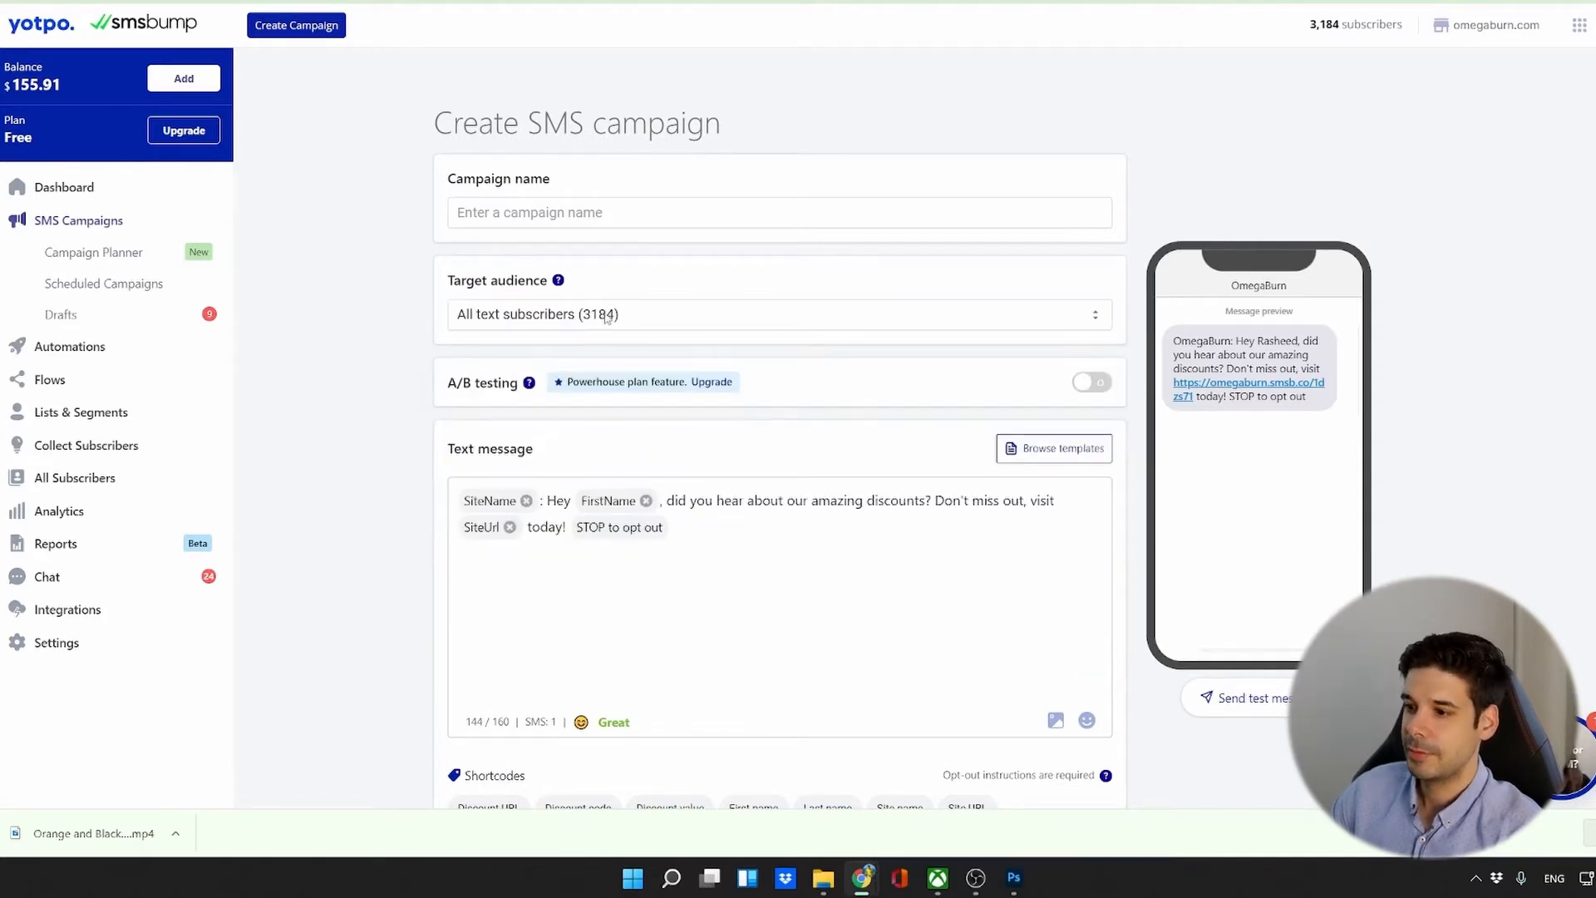
{"action": "mouse_move", "coordinate": [615, 326]}
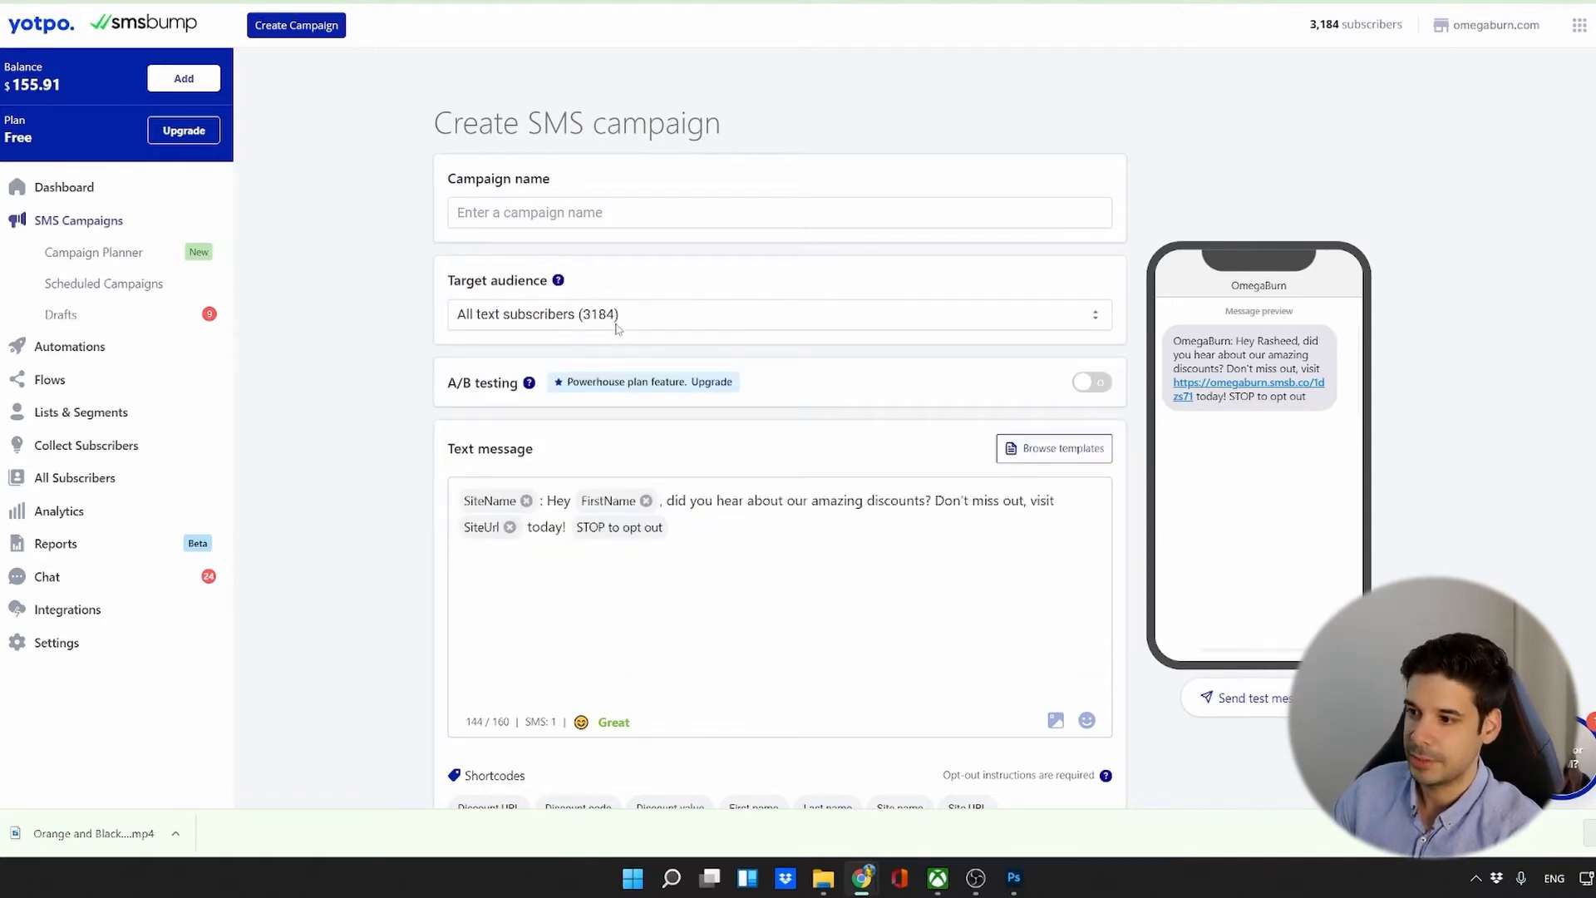
Move past the finished Sweat Activated Bundle MMS composer to the campaign review.
{"action": "scroll", "scroll_direction": "down", "scroll_amount": 3}
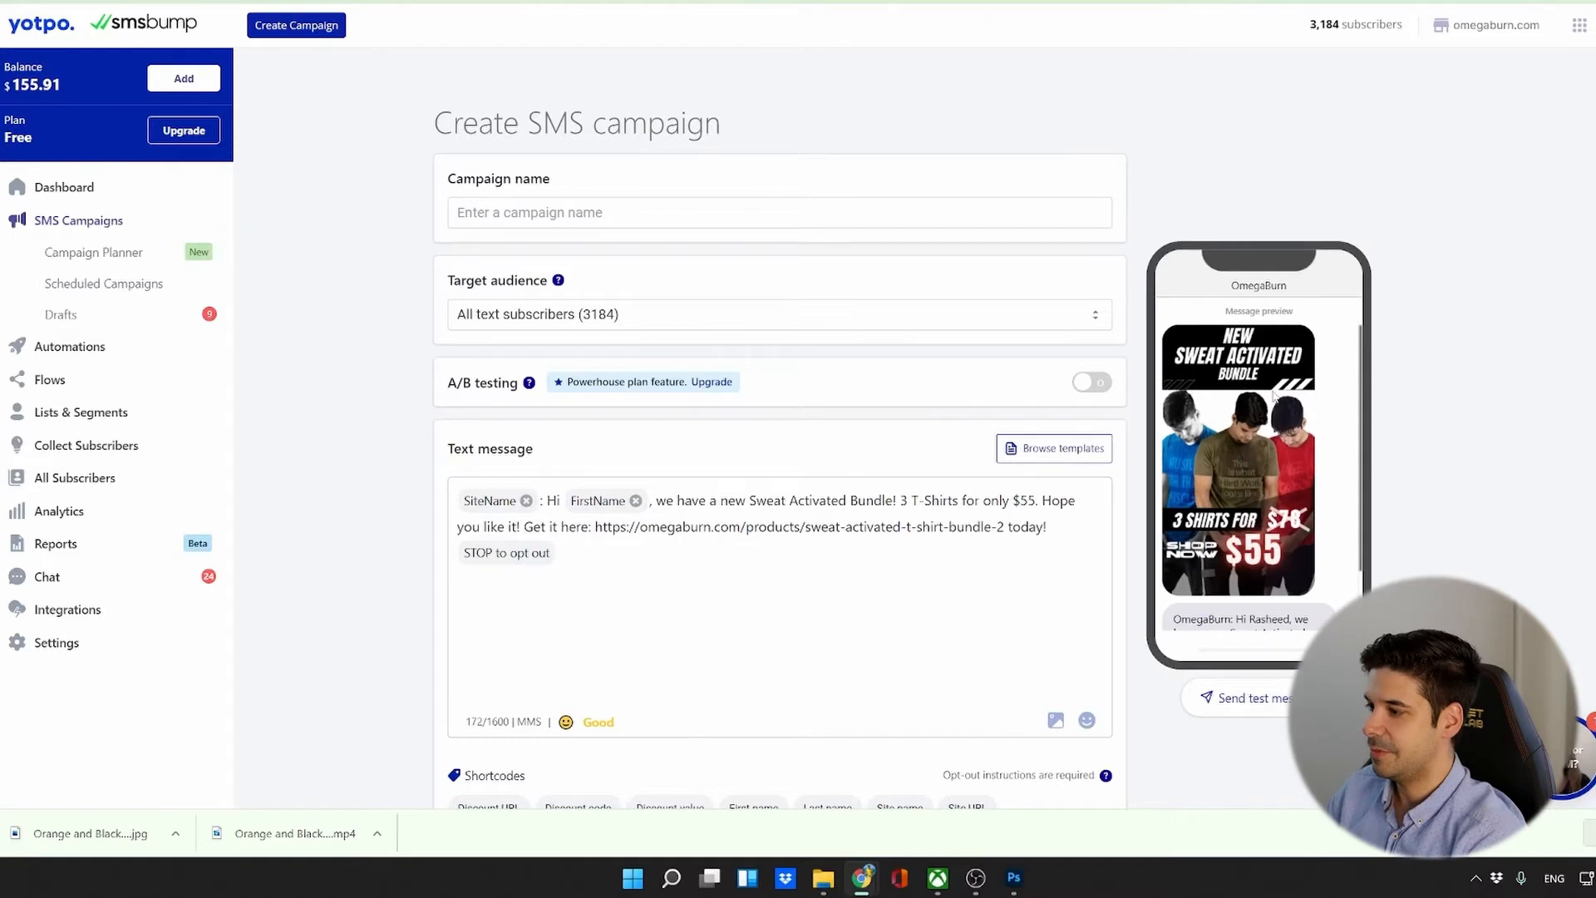
{"action": "mouse_move", "coordinate": [490, 500]}
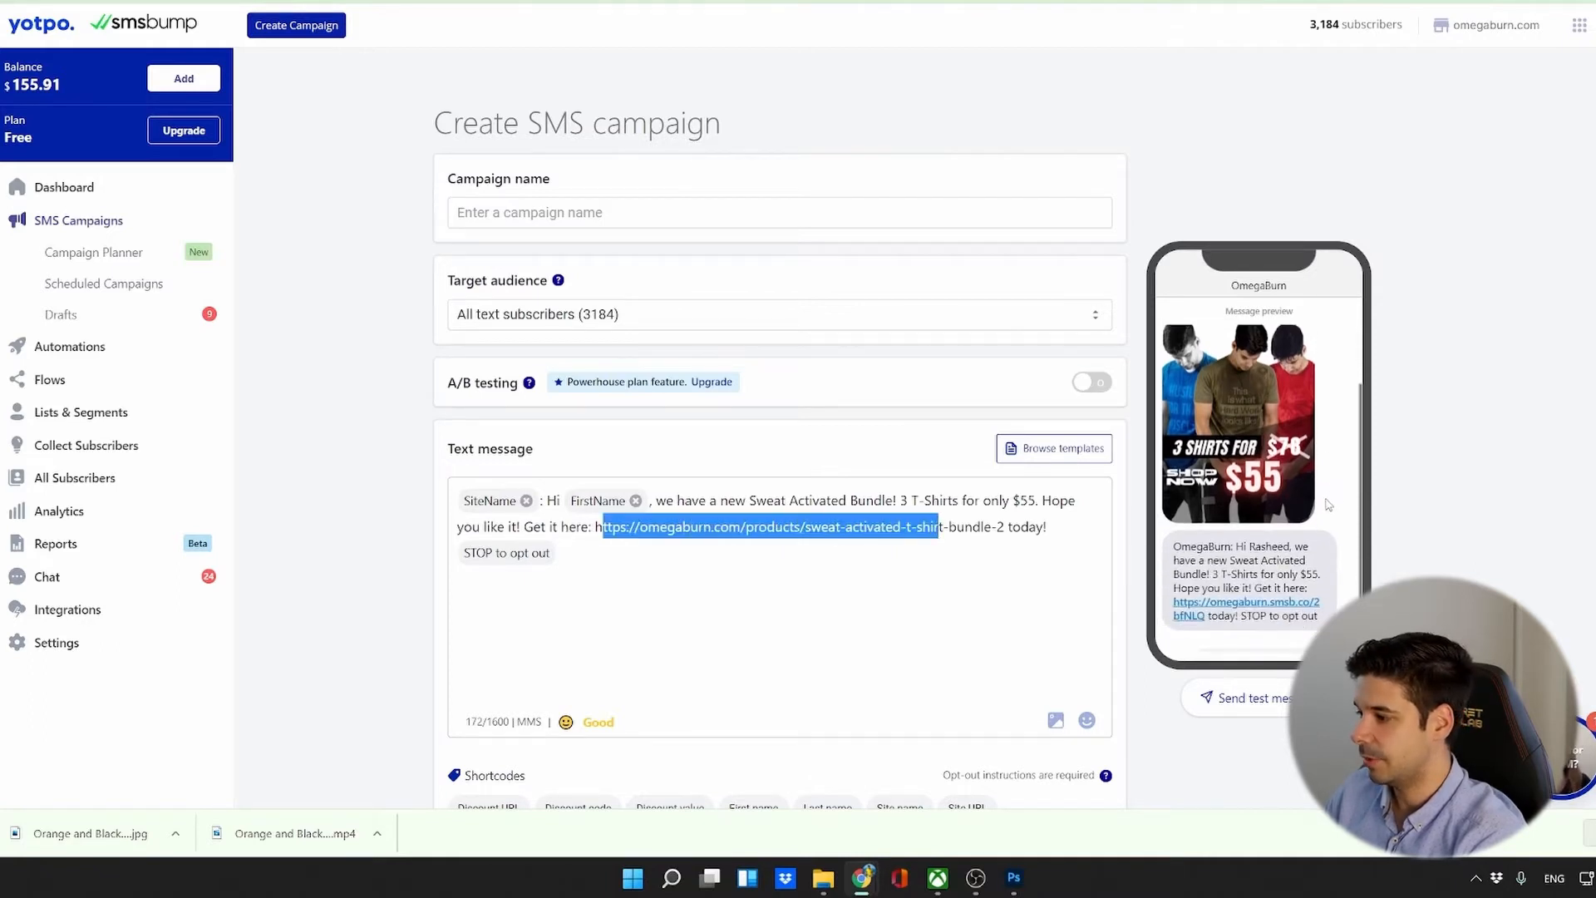
{"action": "mouse_move", "coordinate": [1187, 623]}
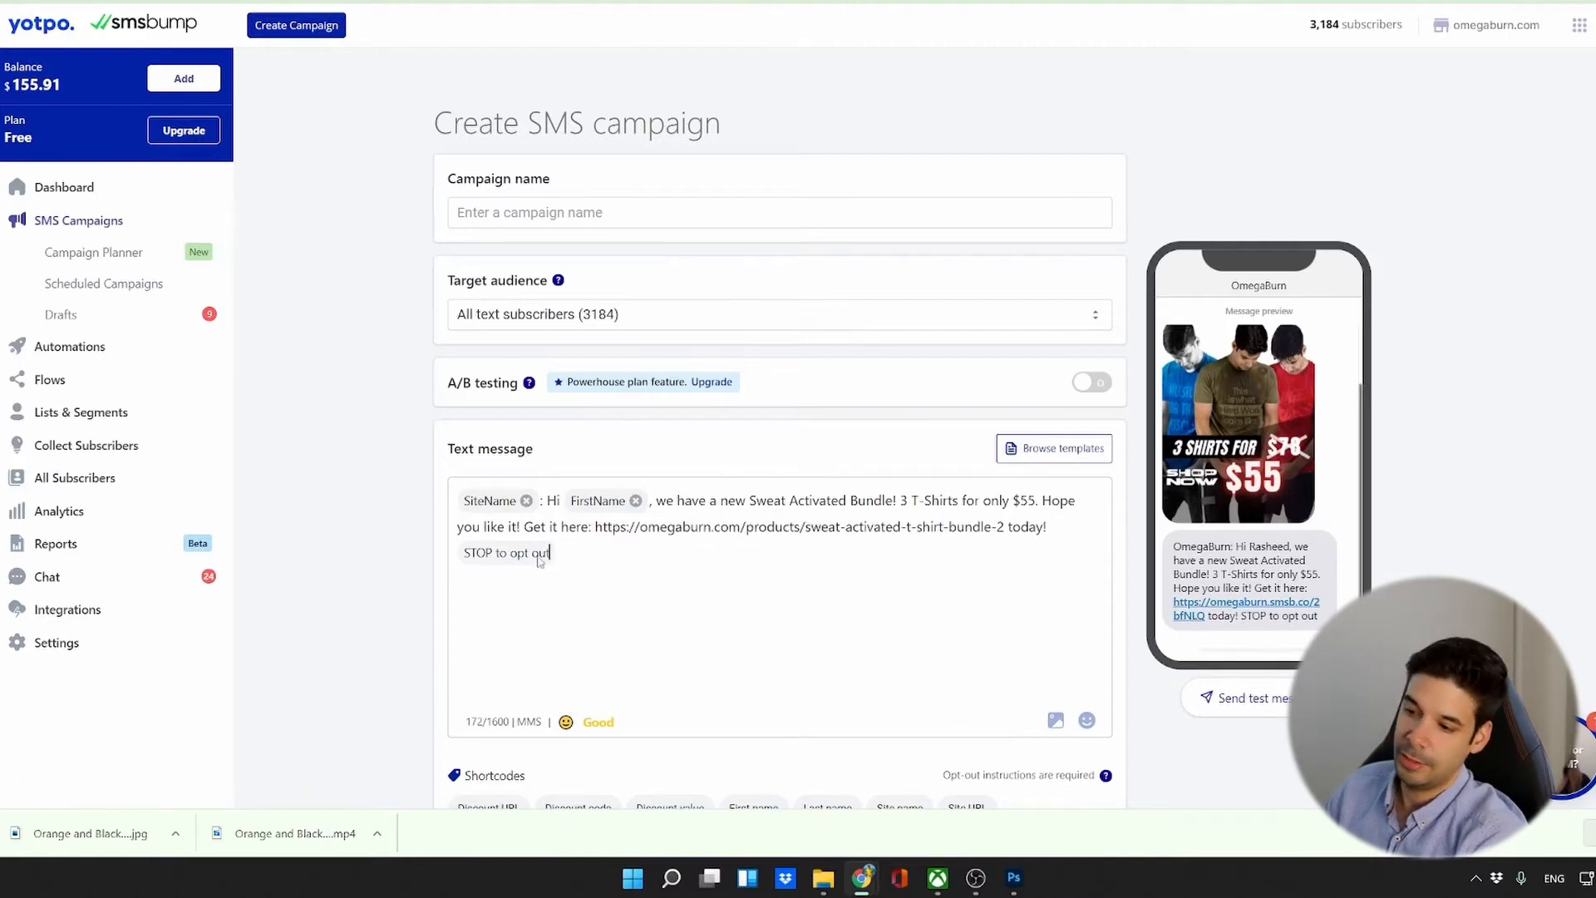
{"action": "mouse_move", "coordinate": [507, 553]}
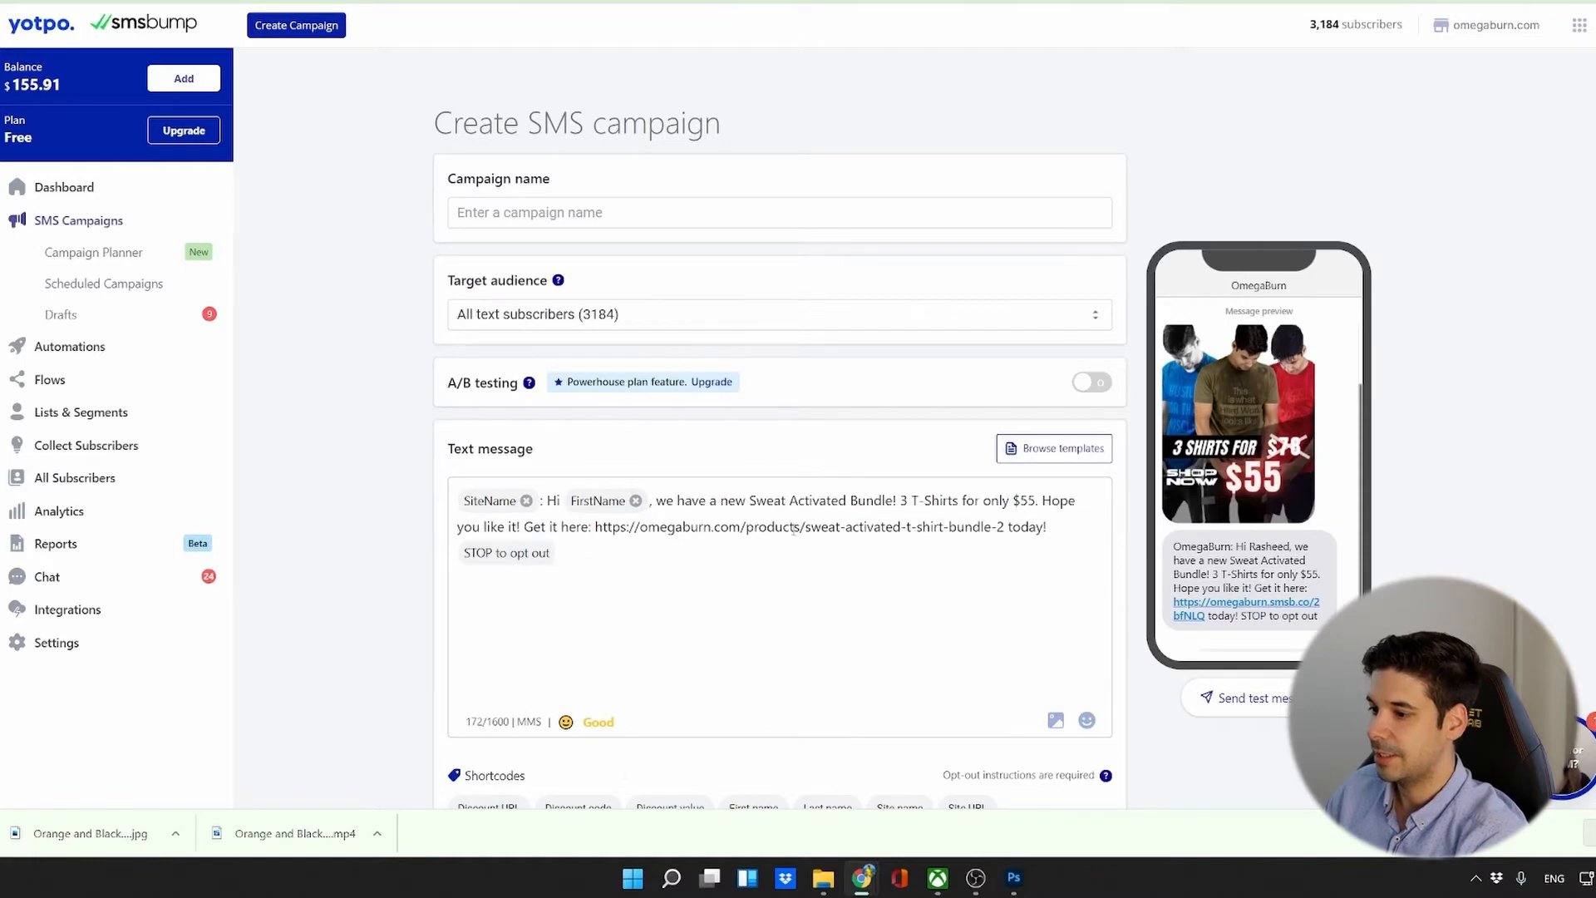
{"action": "scroll", "scroll_direction": "down", "scroll_amount": 3}
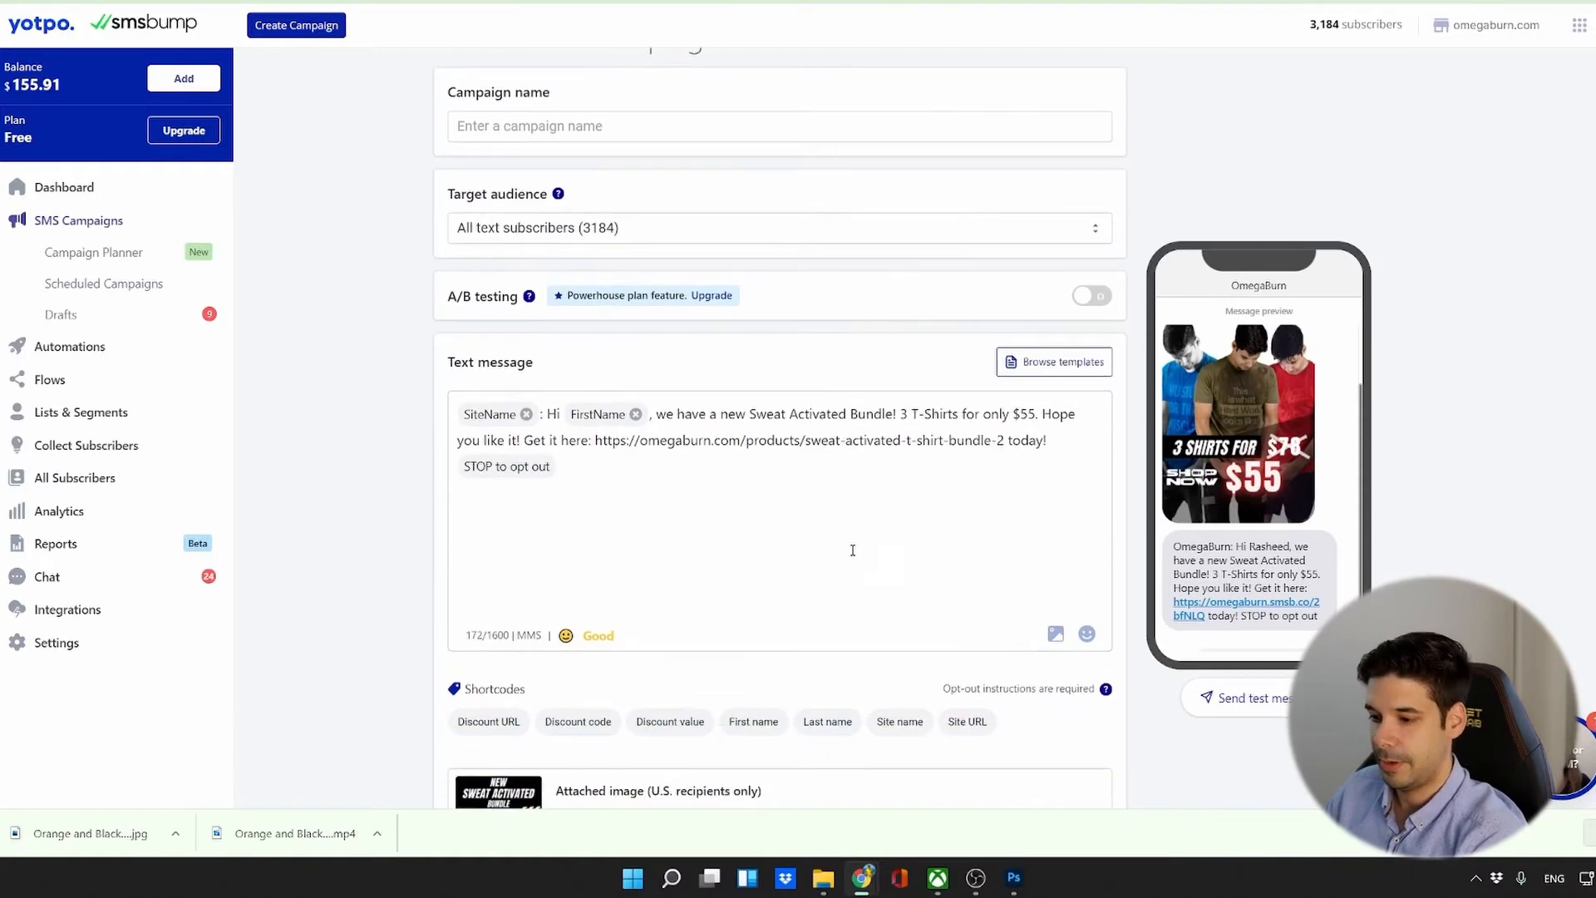
{"action": "scroll", "scroll_direction": "down", "scroll_amount": 3}
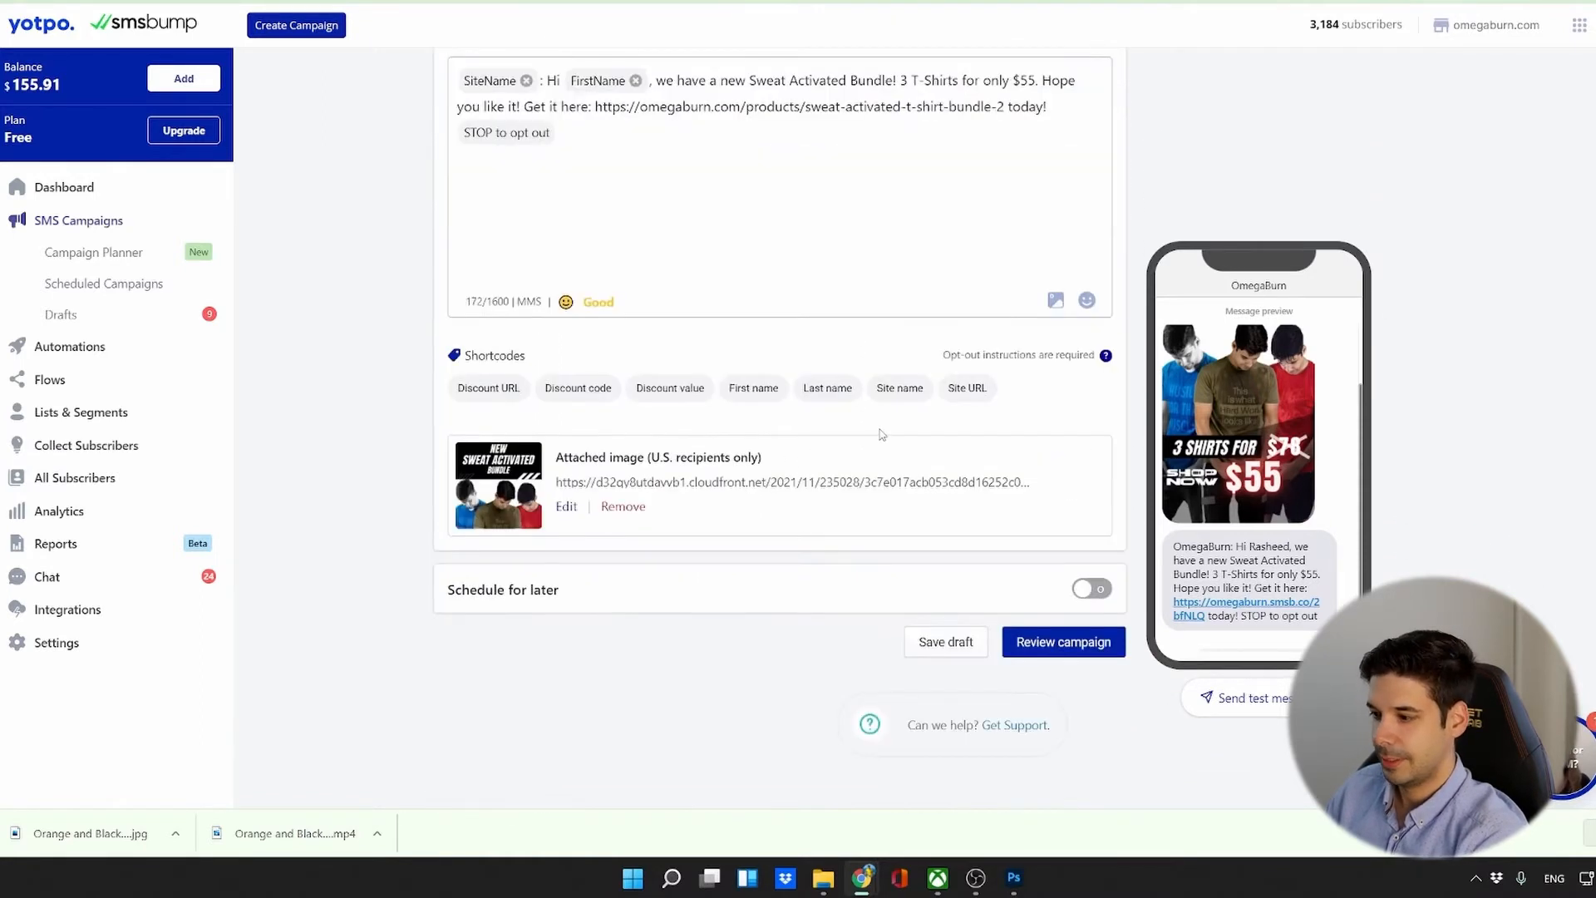
{"action": "left_click", "coordinate": [1062, 640]}
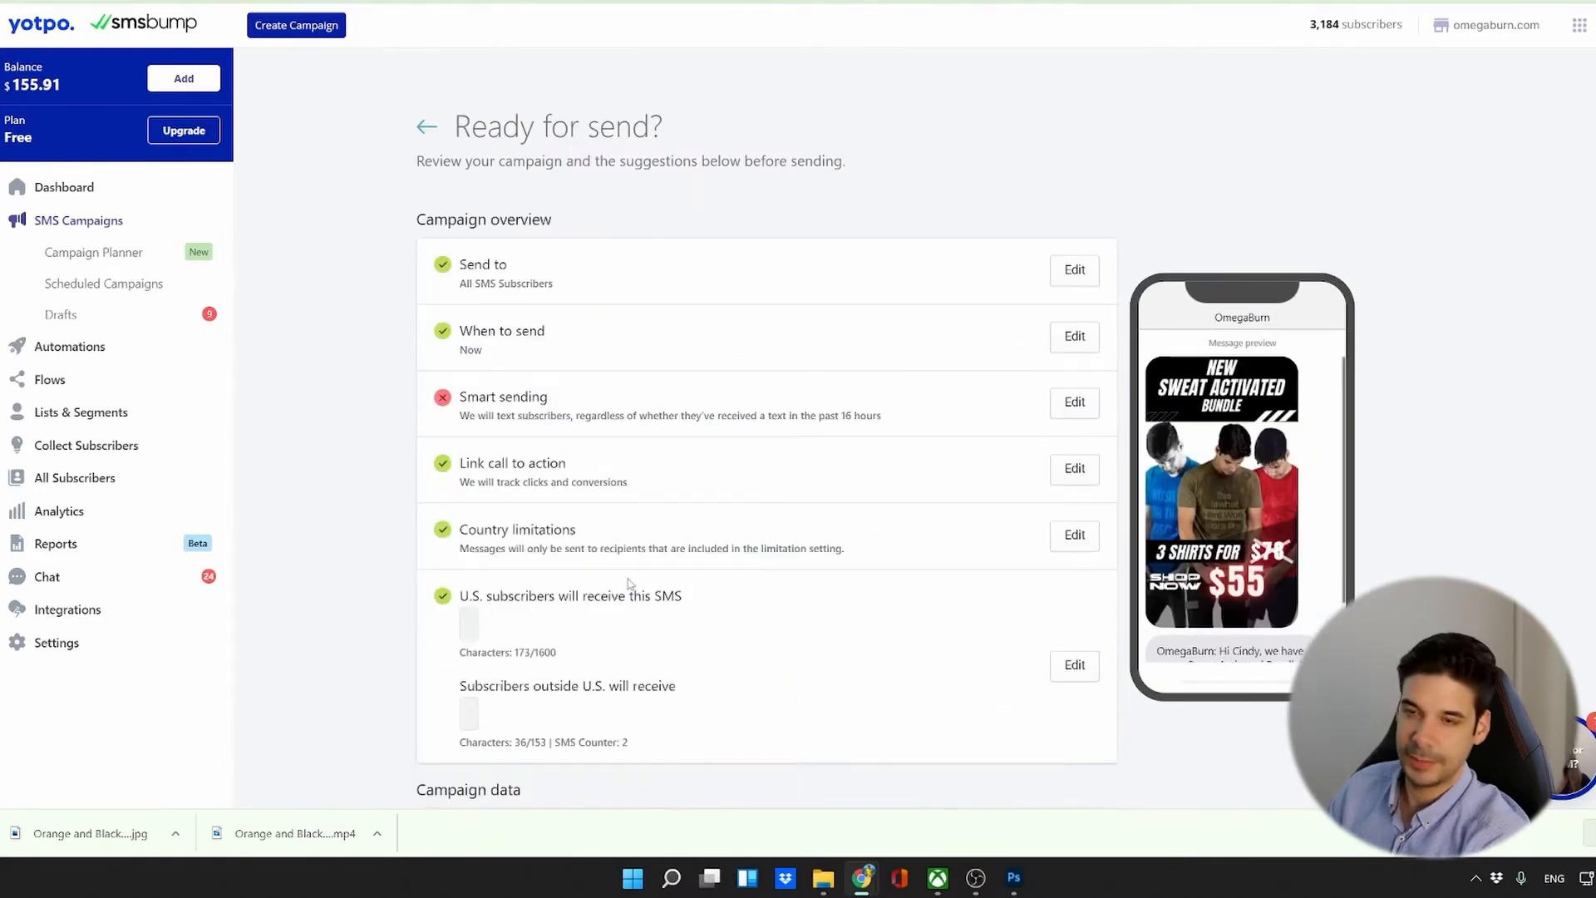
Send the Sweat Activated Bundle MMS campaign immediately from the review page.
{"action": "scroll", "scroll_direction": "down", "scroll_amount": 3}
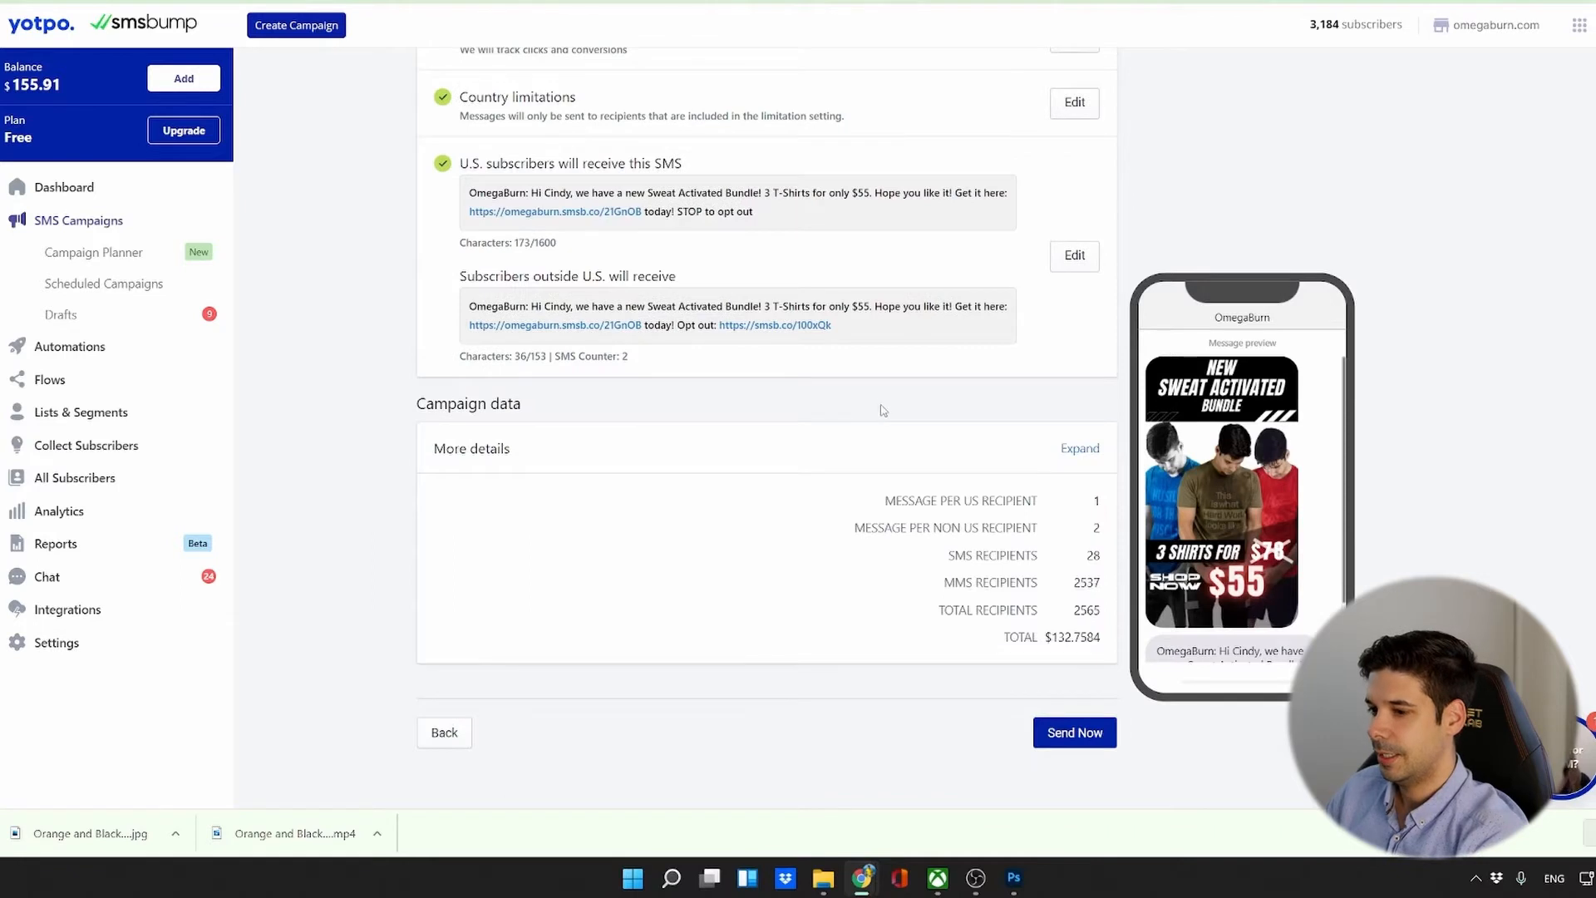
{"action": "scroll", "scroll_direction": "down", "scroll_amount": 3}
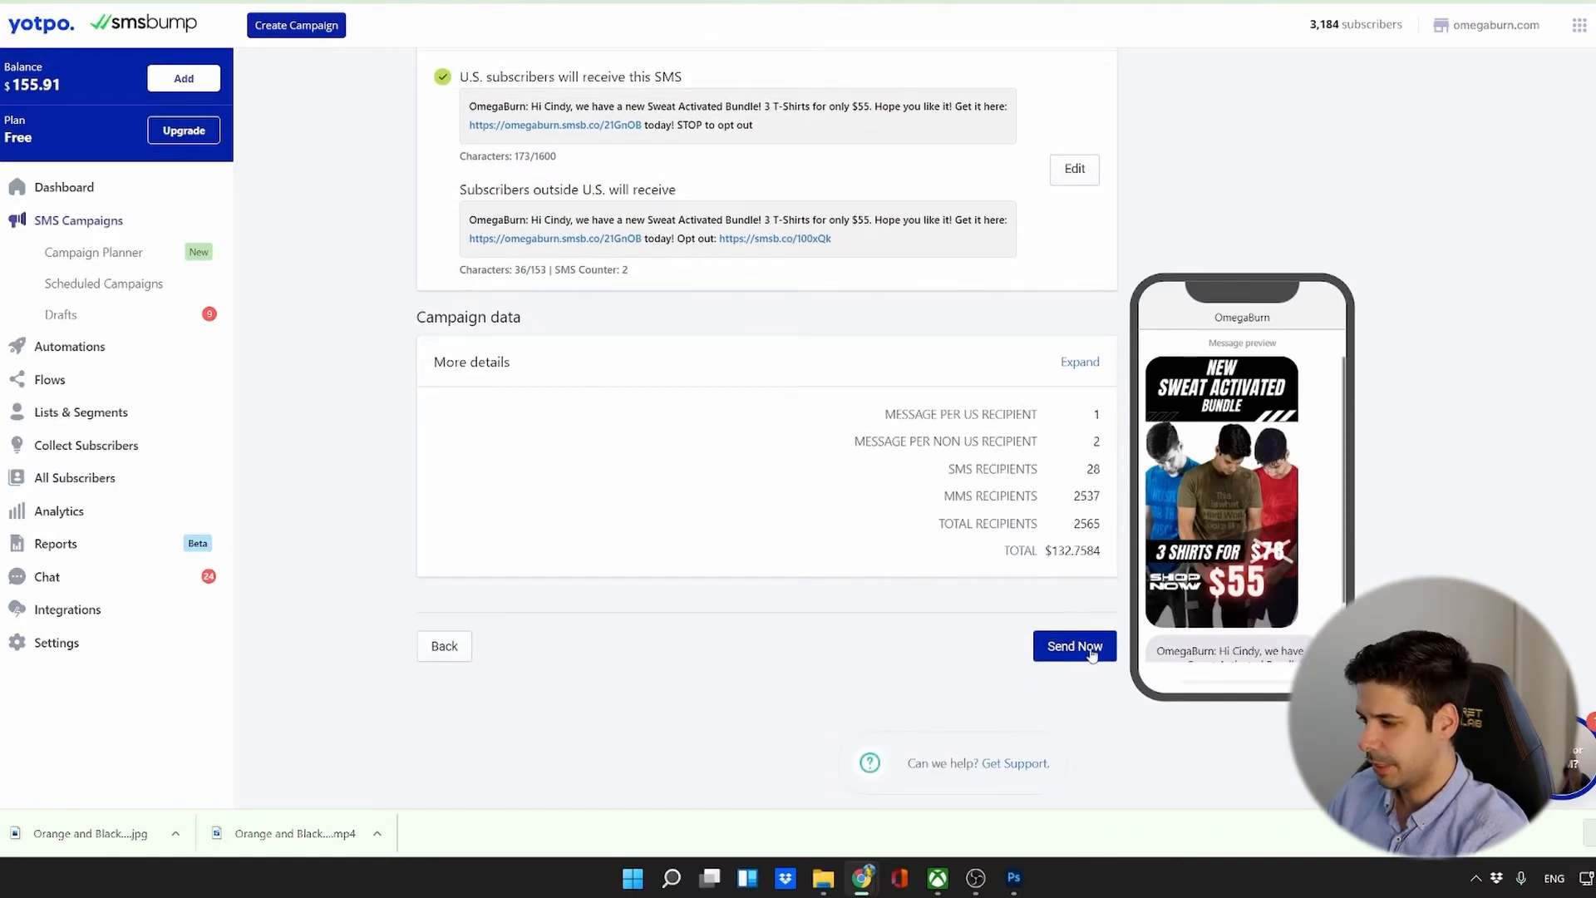
{"action": "left_click", "coordinate": [1074, 645]}
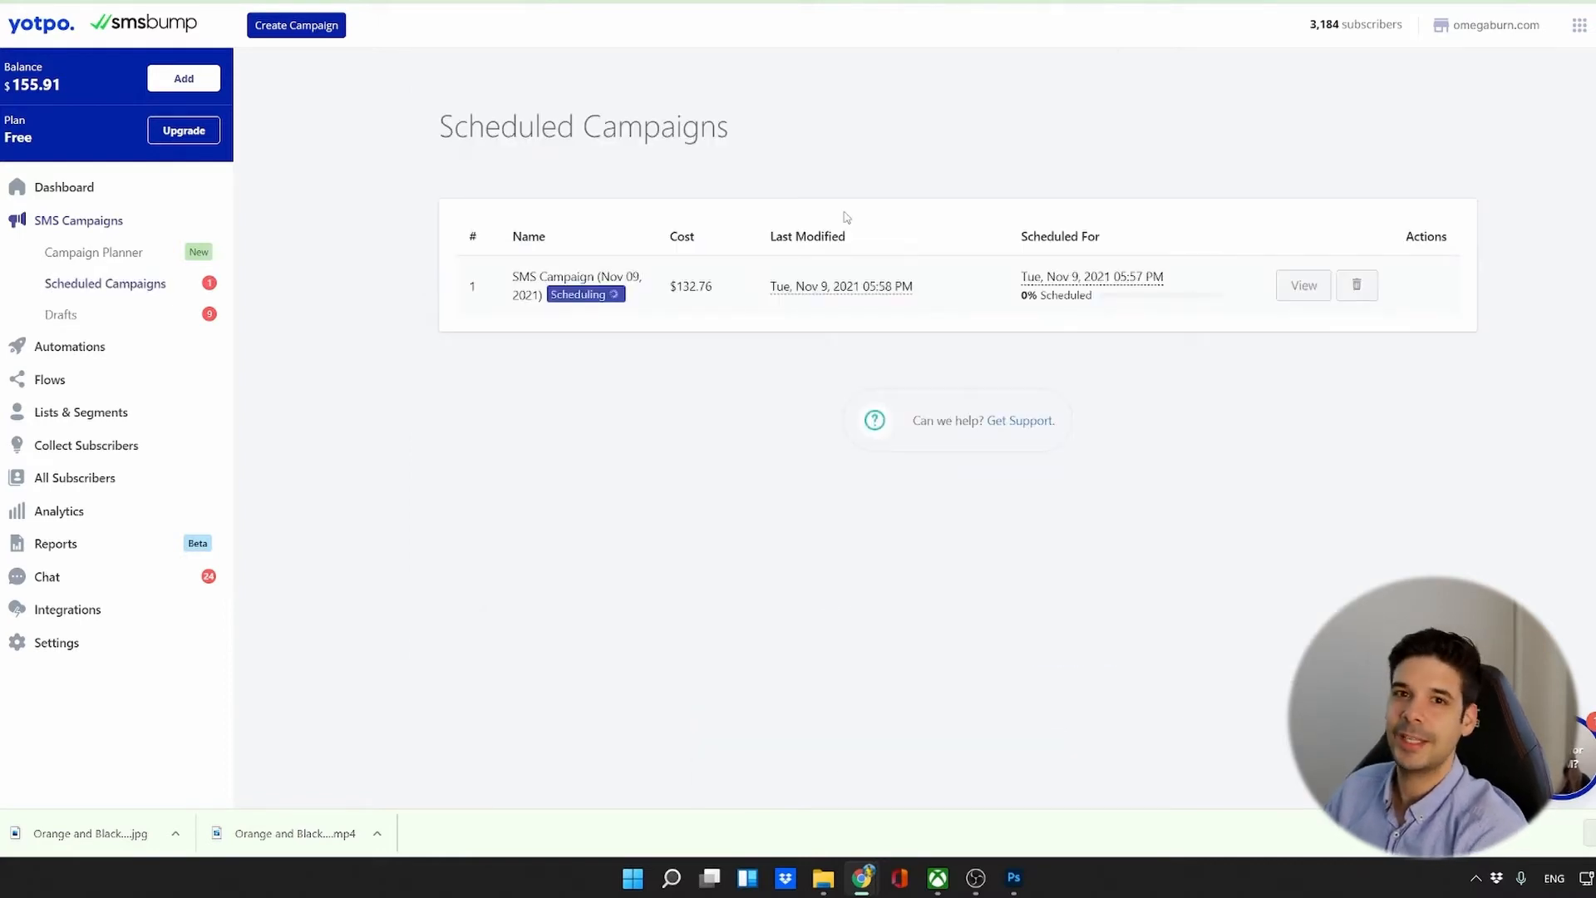
{"action": "mouse_move", "coordinate": [985, 100]}
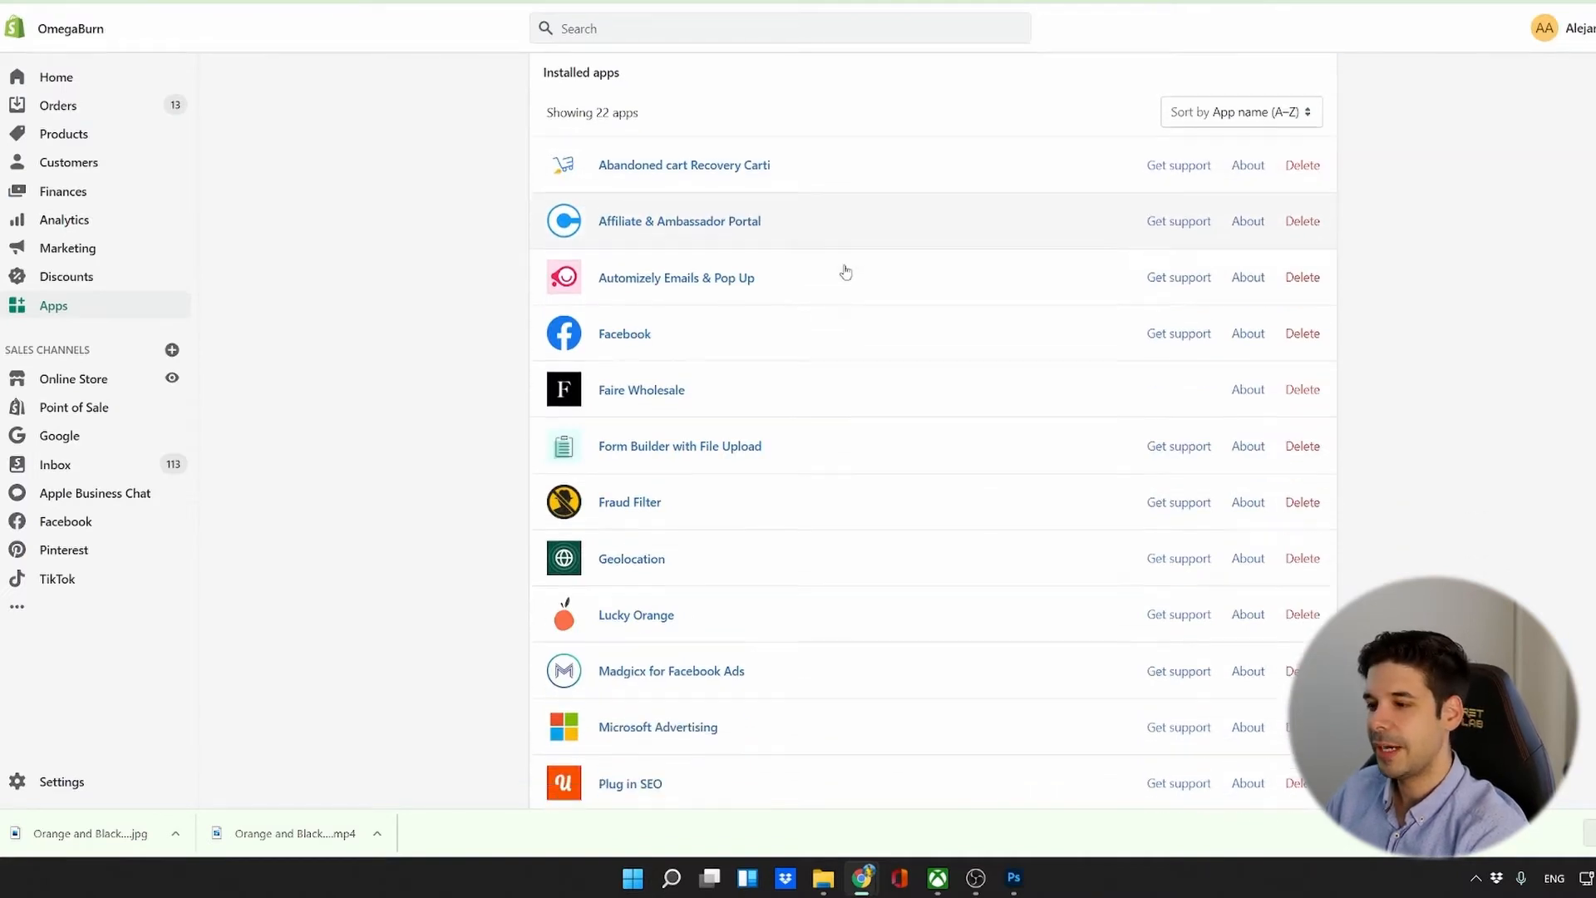
Open Shopify Email, create a new email, and browse down to Previous emails.
{"action": "scroll", "scroll_direction": "down", "scroll_amount": 3}
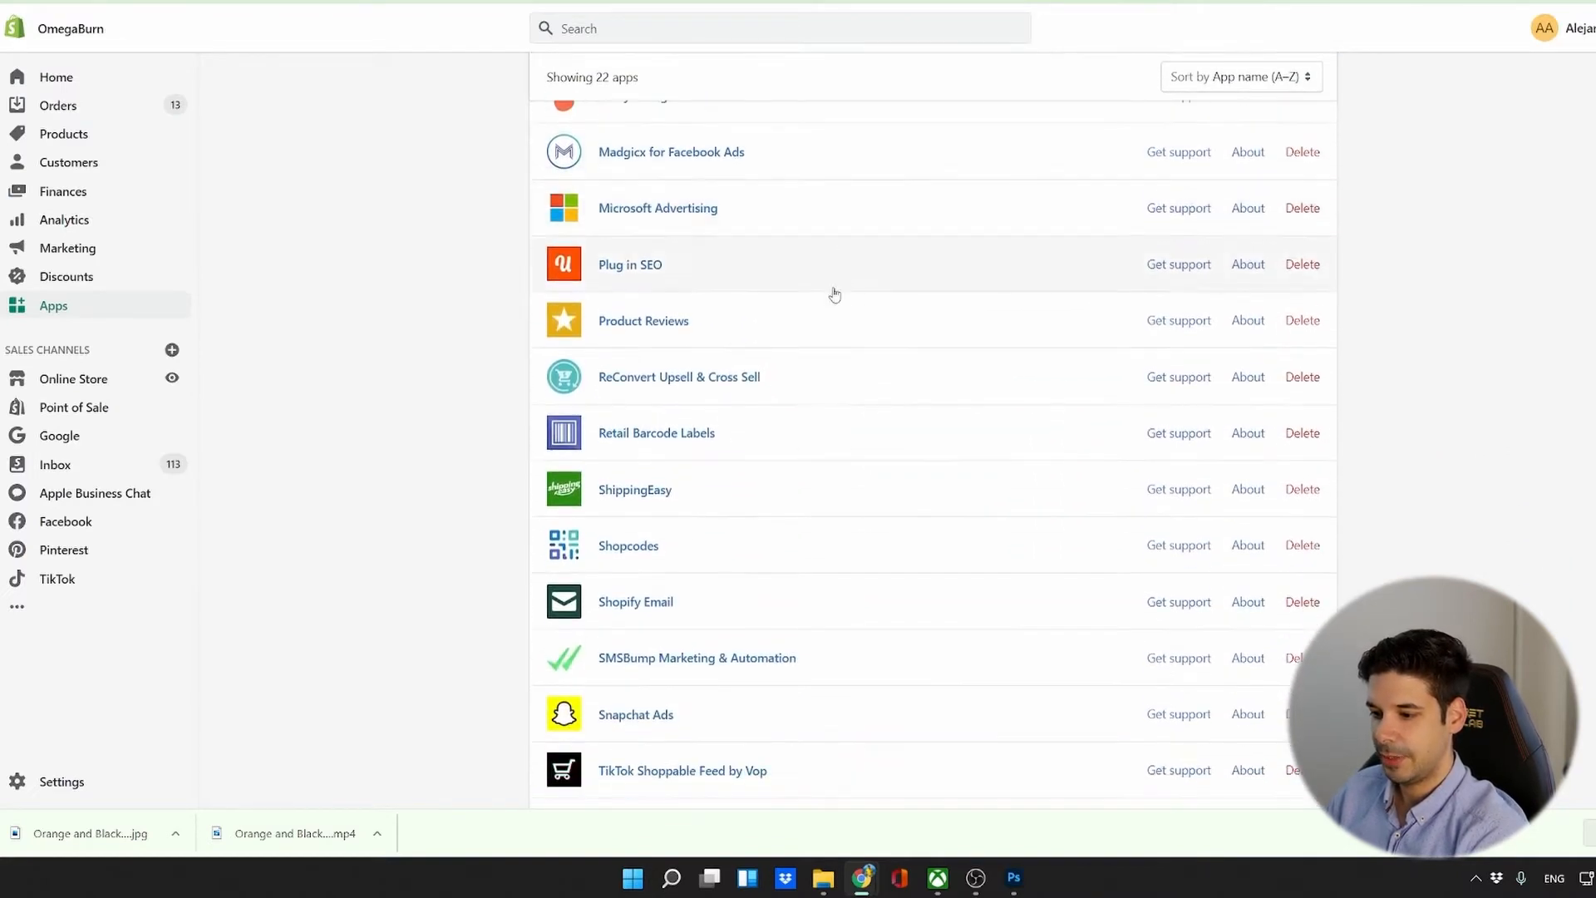
{"action": "left_click", "coordinate": [635, 601]}
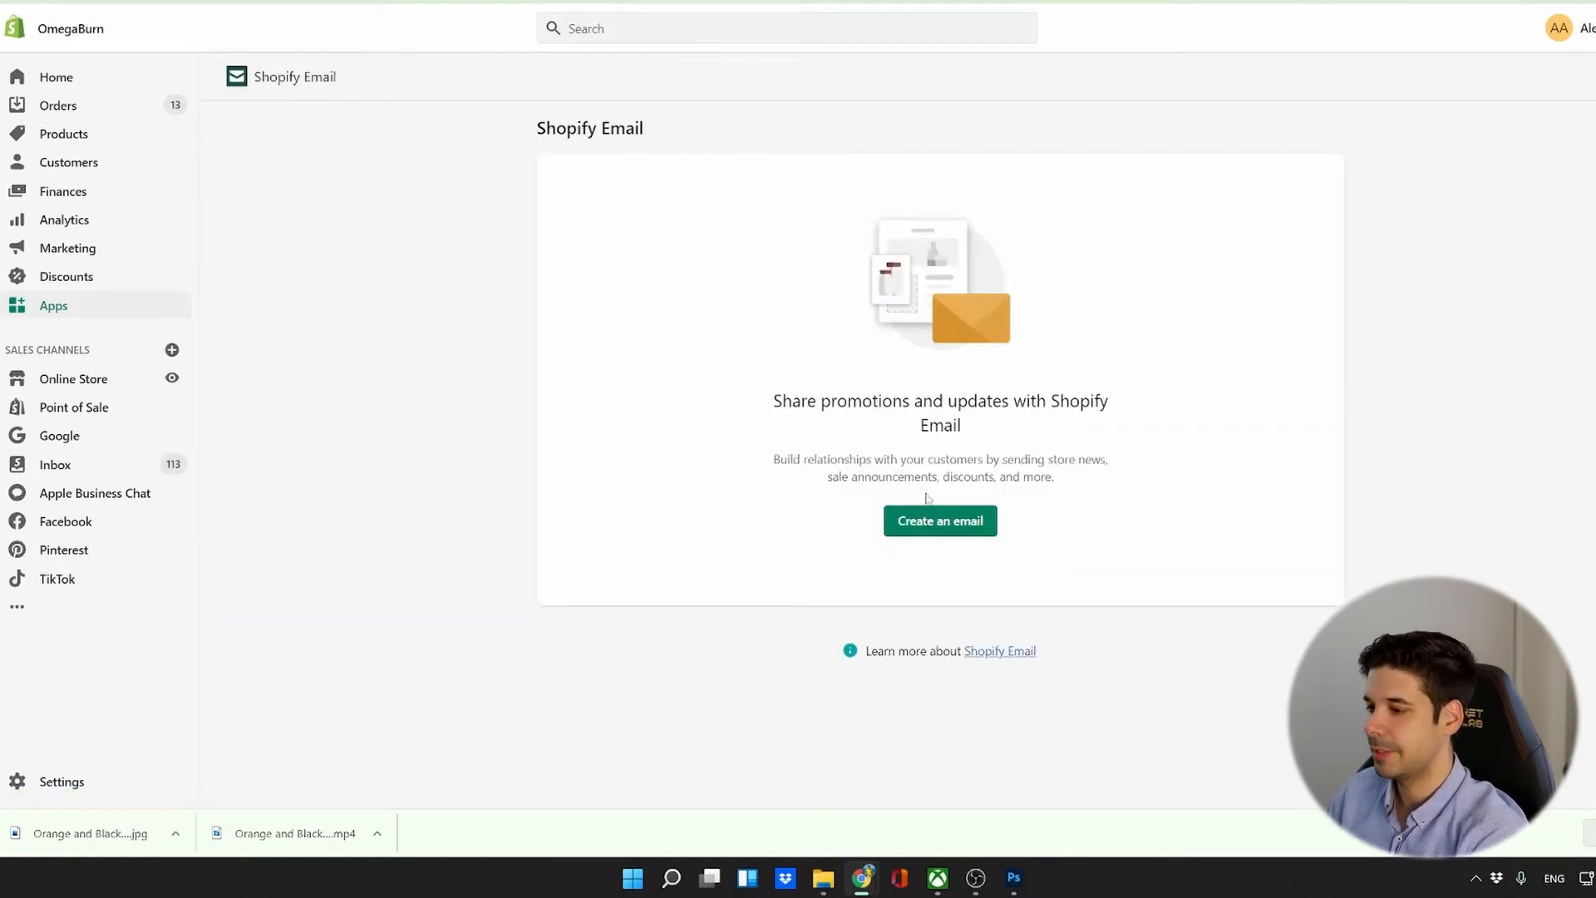
{"action": "left_click", "coordinate": [938, 520]}
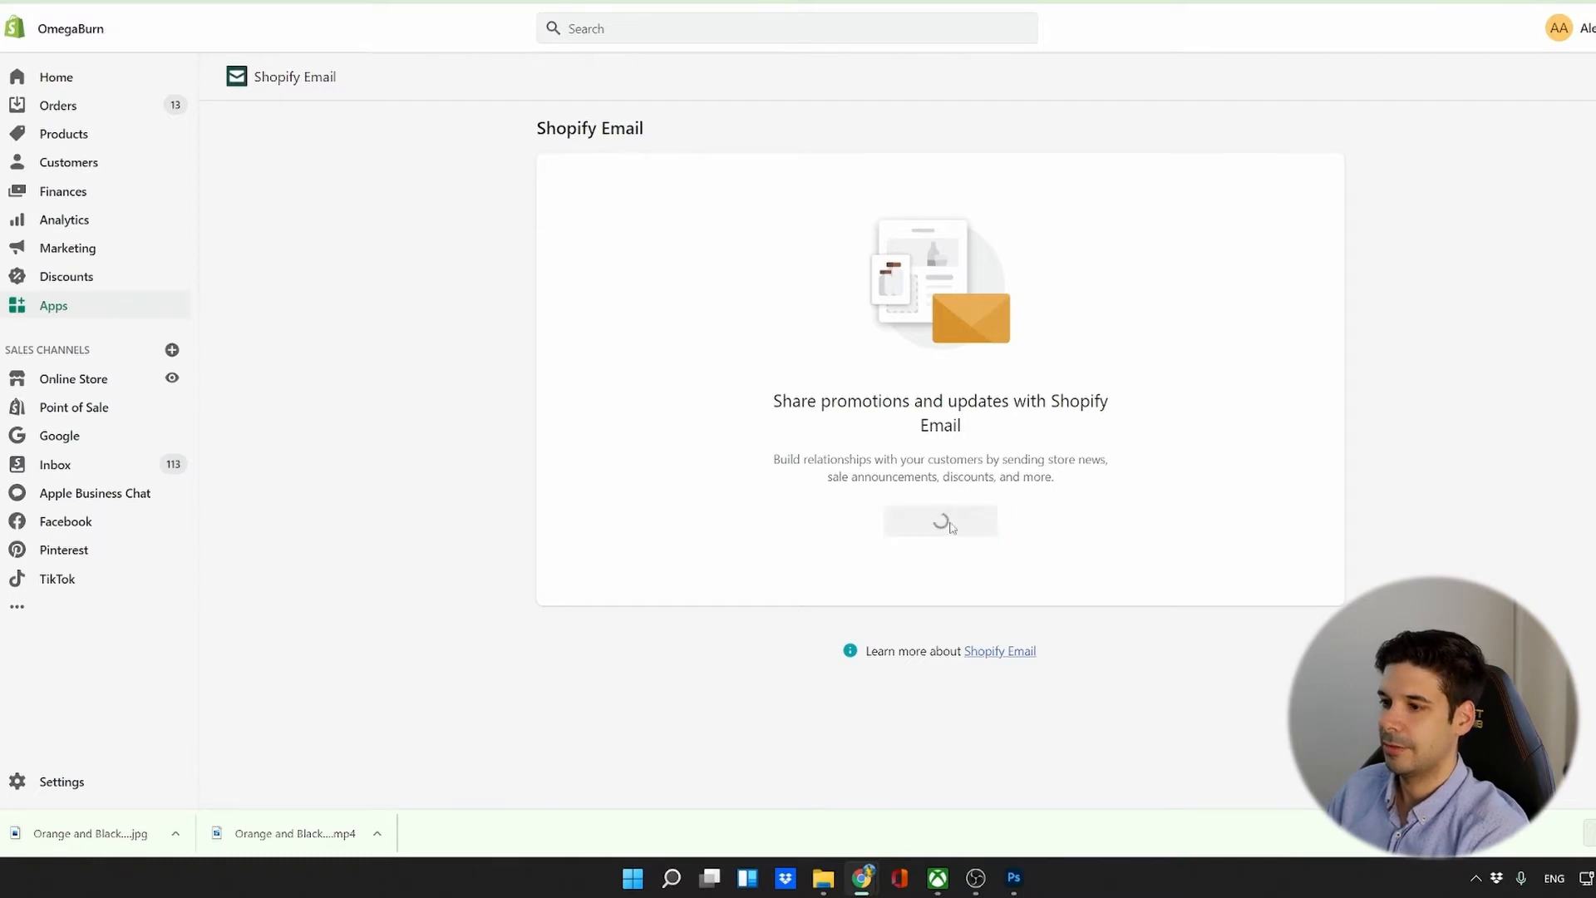
{"action": "left_click", "coordinate": [938, 521]}
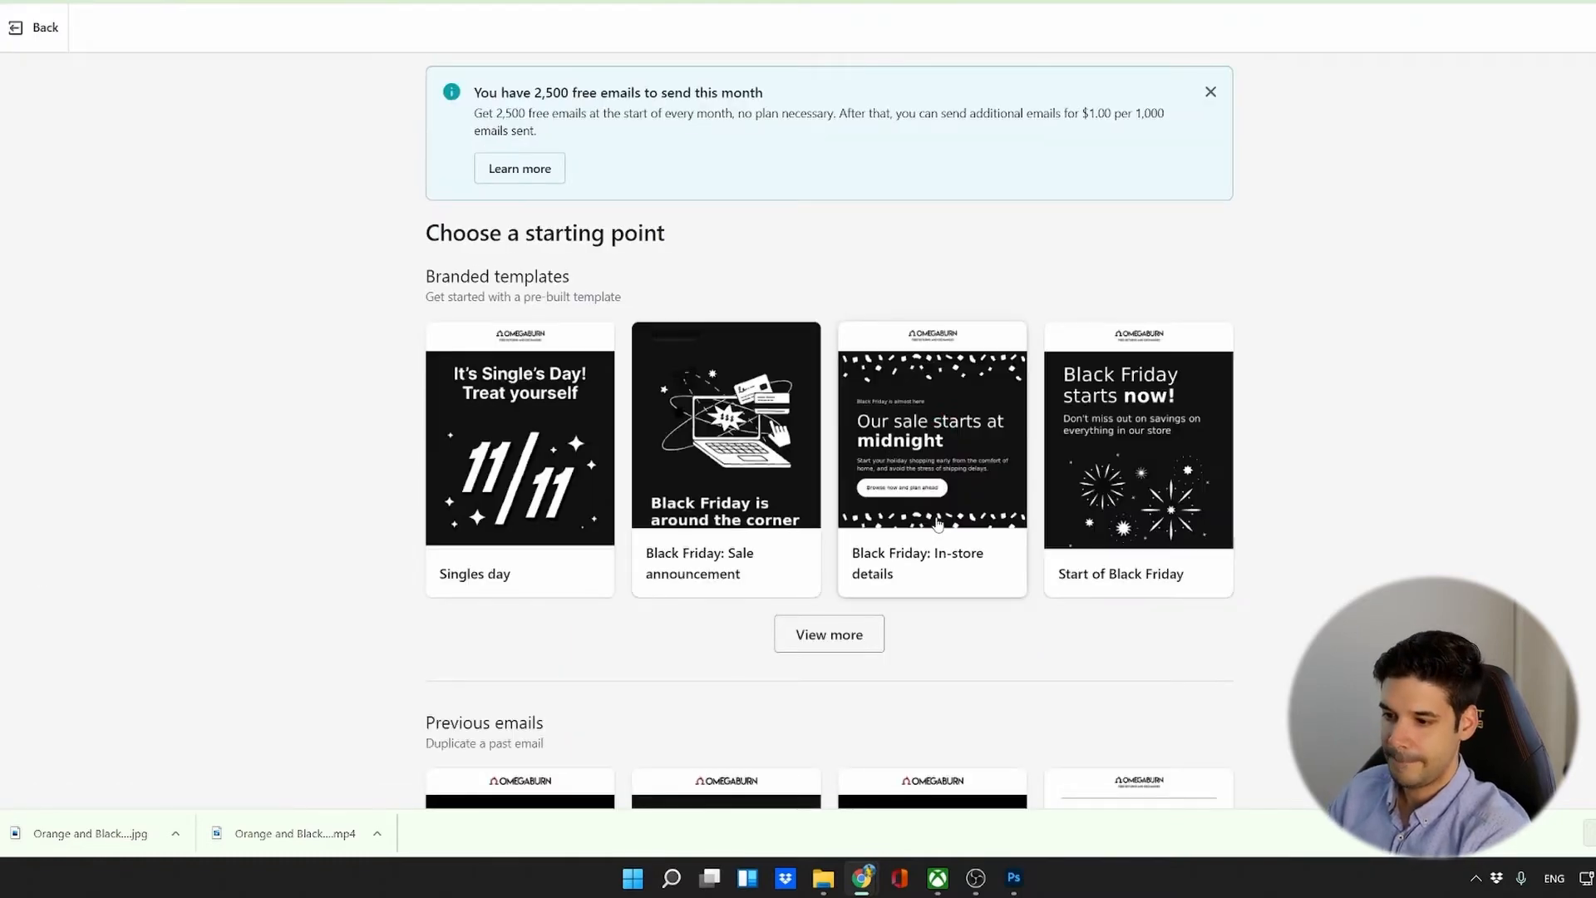
{"action": "scroll", "scroll_direction": "down", "scroll_amount": 3}
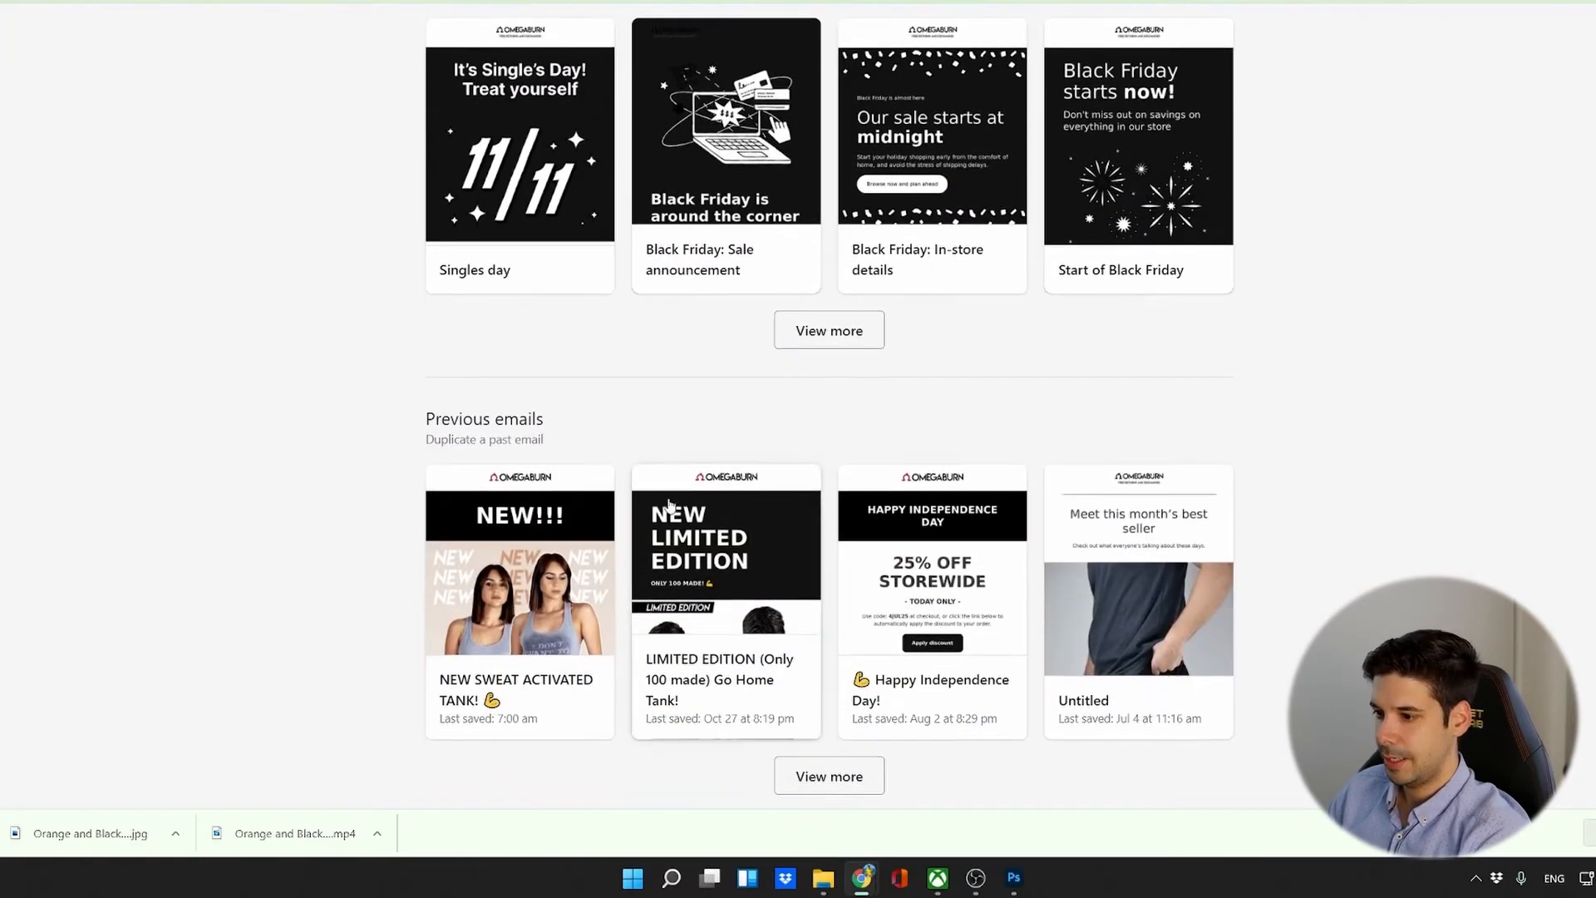
{"action": "mouse_move", "coordinate": [722, 558]}
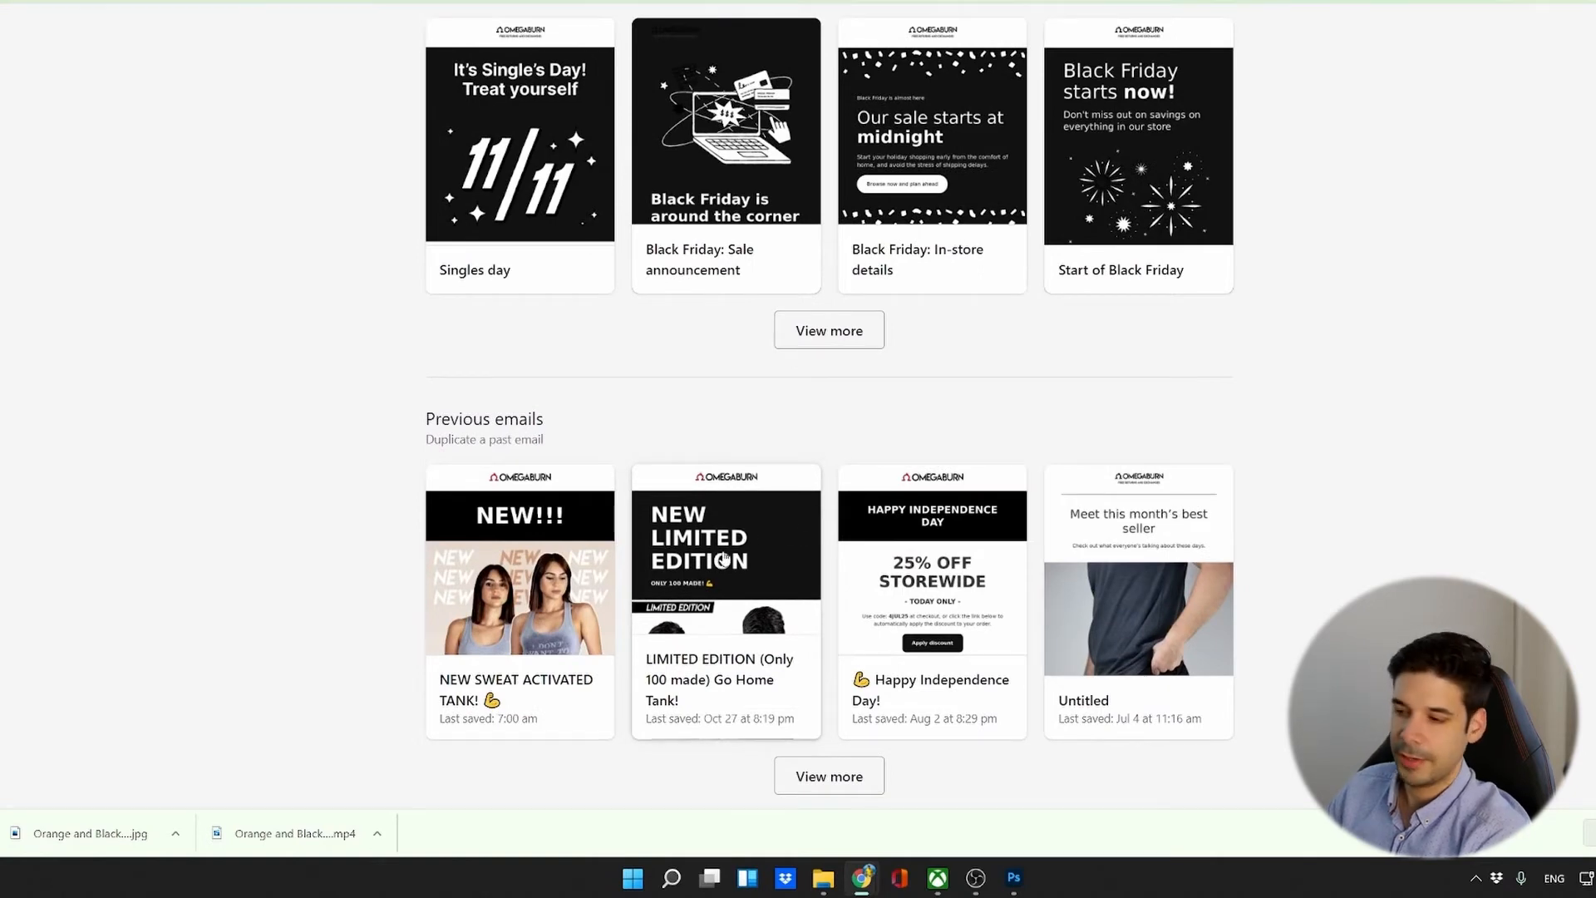
Duplicate the LIMITED EDITION Go Home Tank email and dismiss the personalized text popup.
{"action": "left_click", "coordinate": [725, 550]}
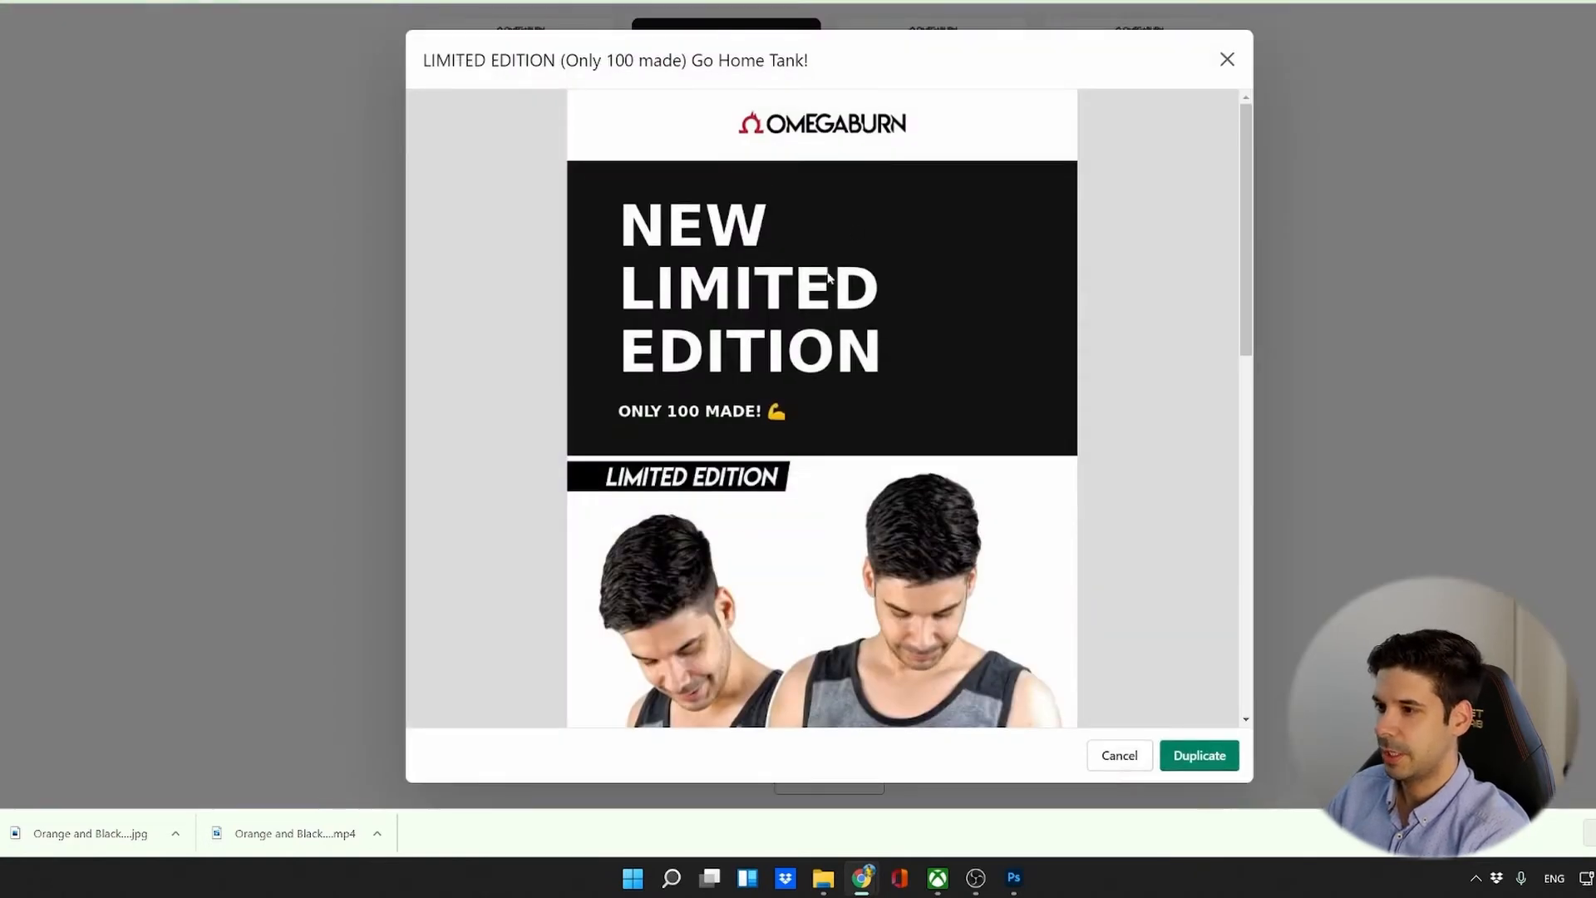
{"action": "scroll", "scroll_direction": "down", "scroll_amount": 3}
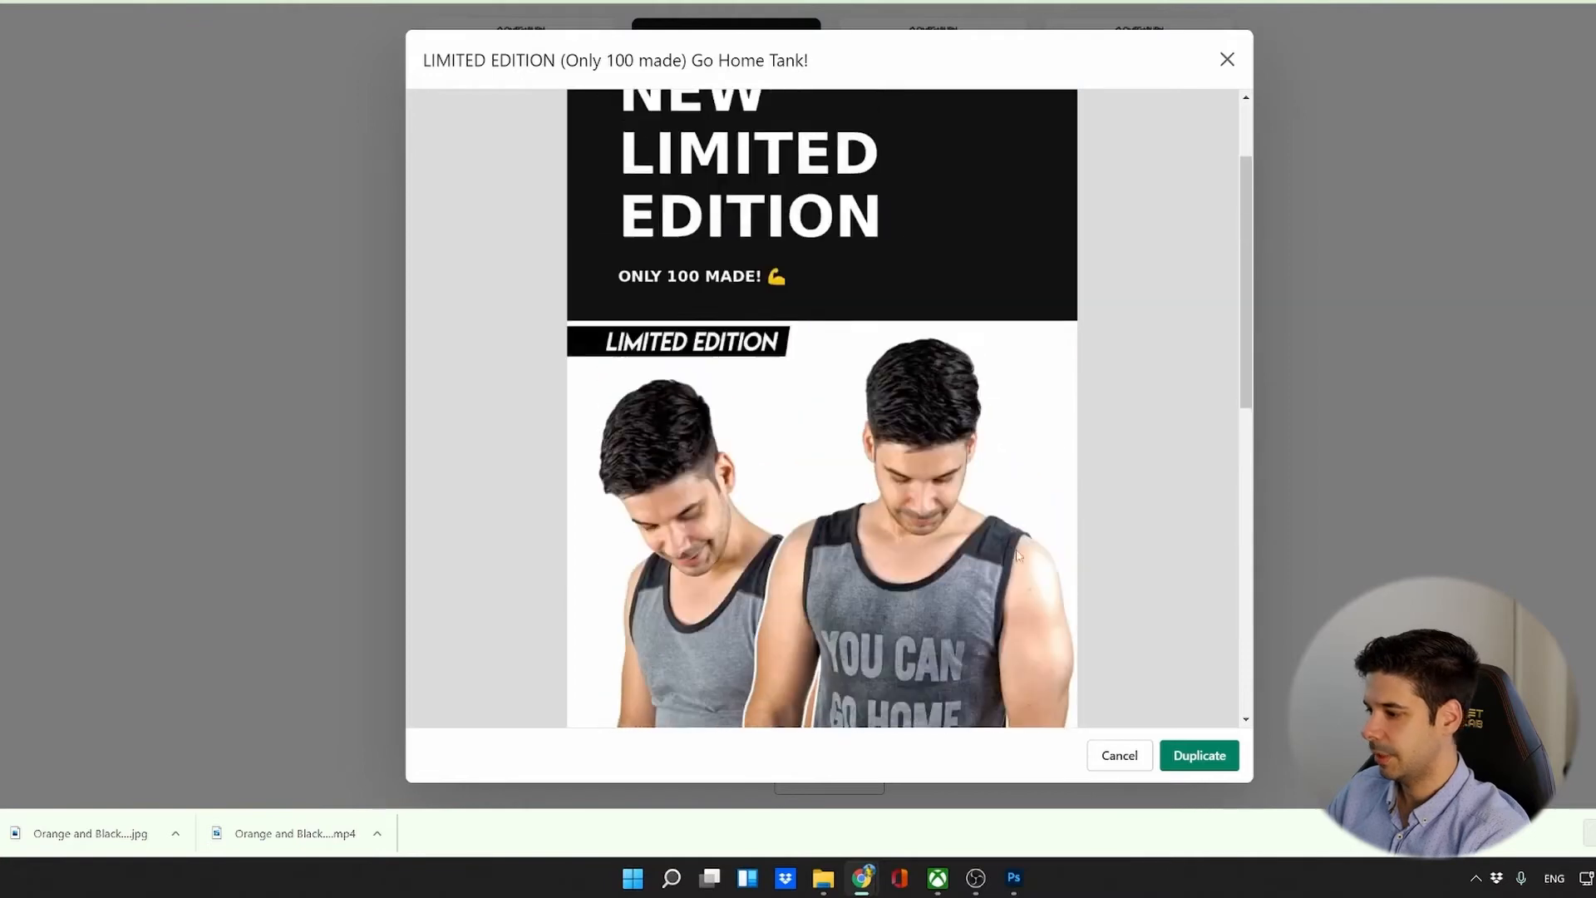
{"action": "left_click", "coordinate": [1198, 755]}
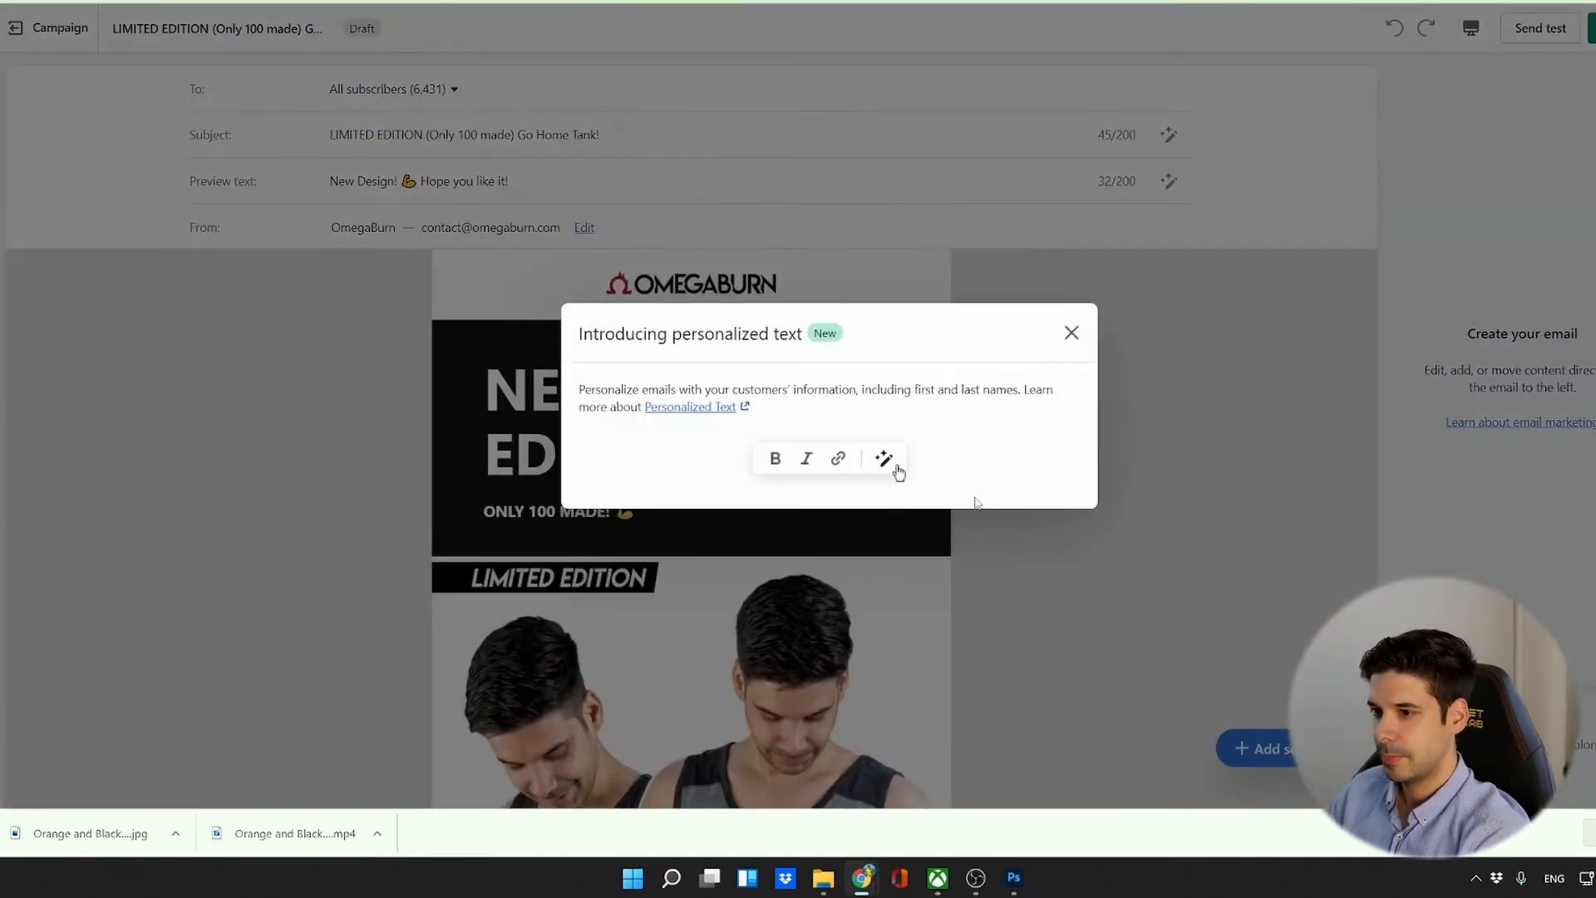
{"action": "left_click", "coordinate": [1071, 332]}
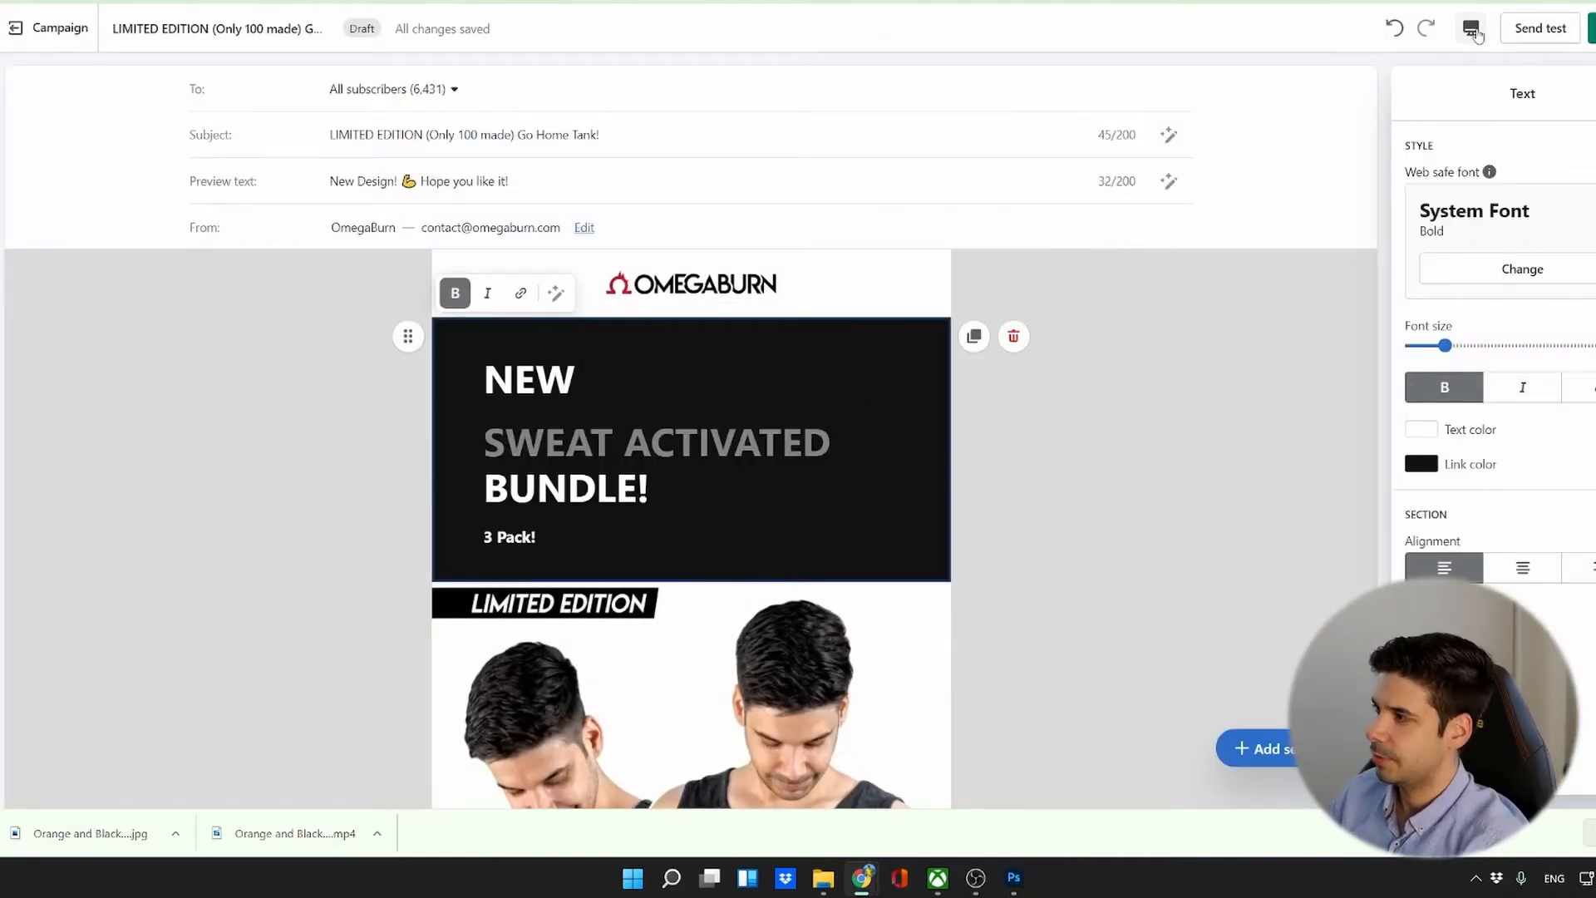
Swap the email header for the 3 Shirts for $55 bundle graphic.
{"action": "left_click", "coordinate": [1469, 28]}
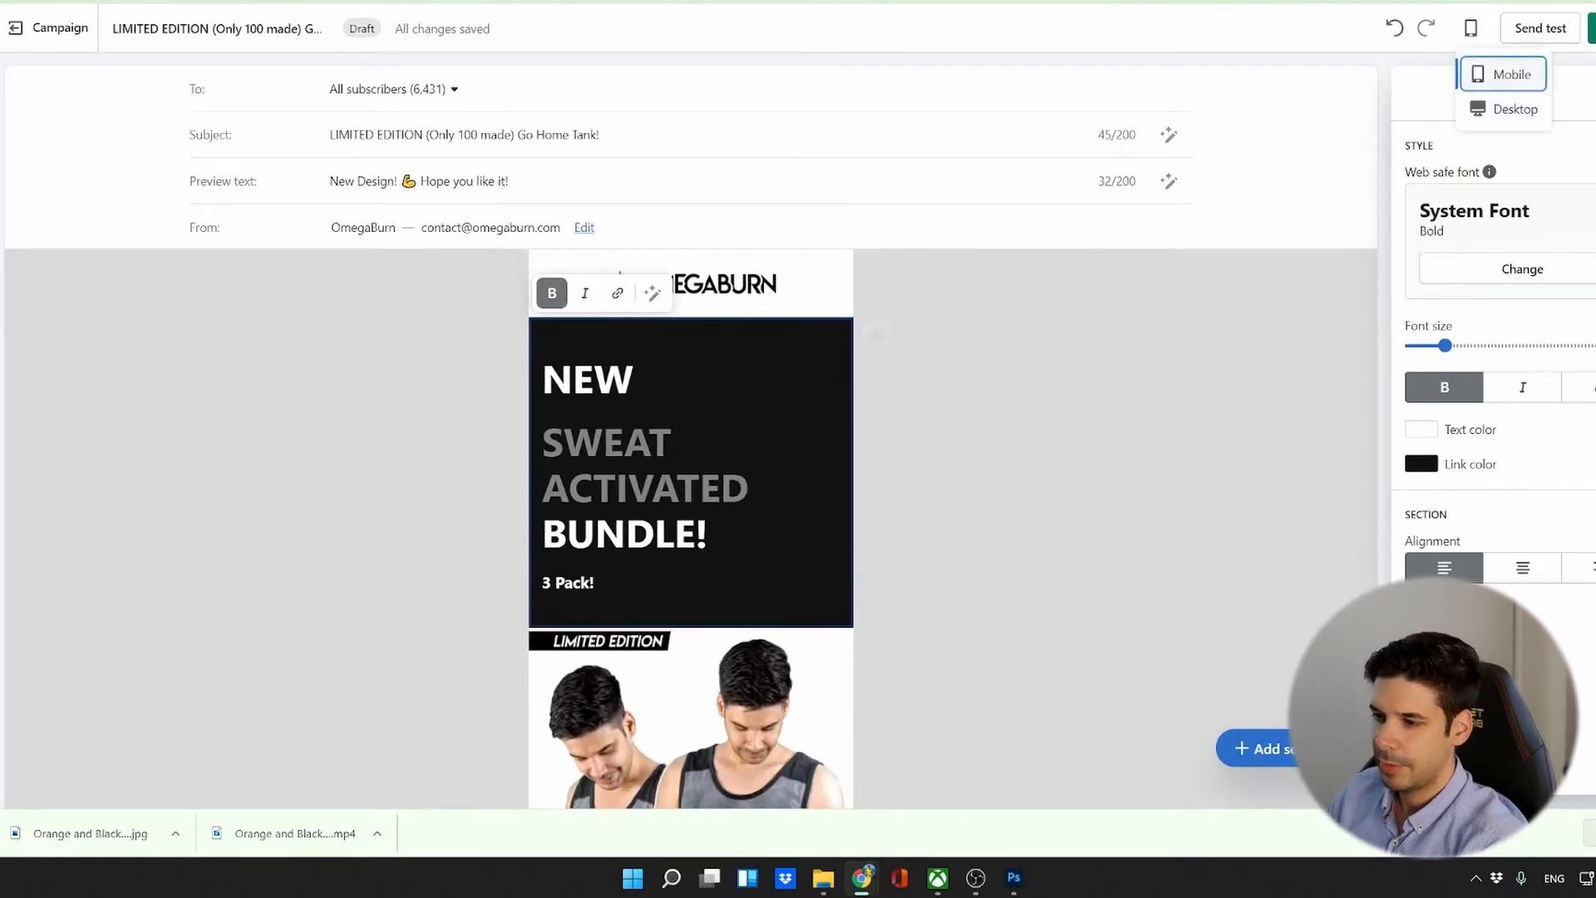
{"action": "scroll", "scroll_direction": "down", "scroll_amount": 3}
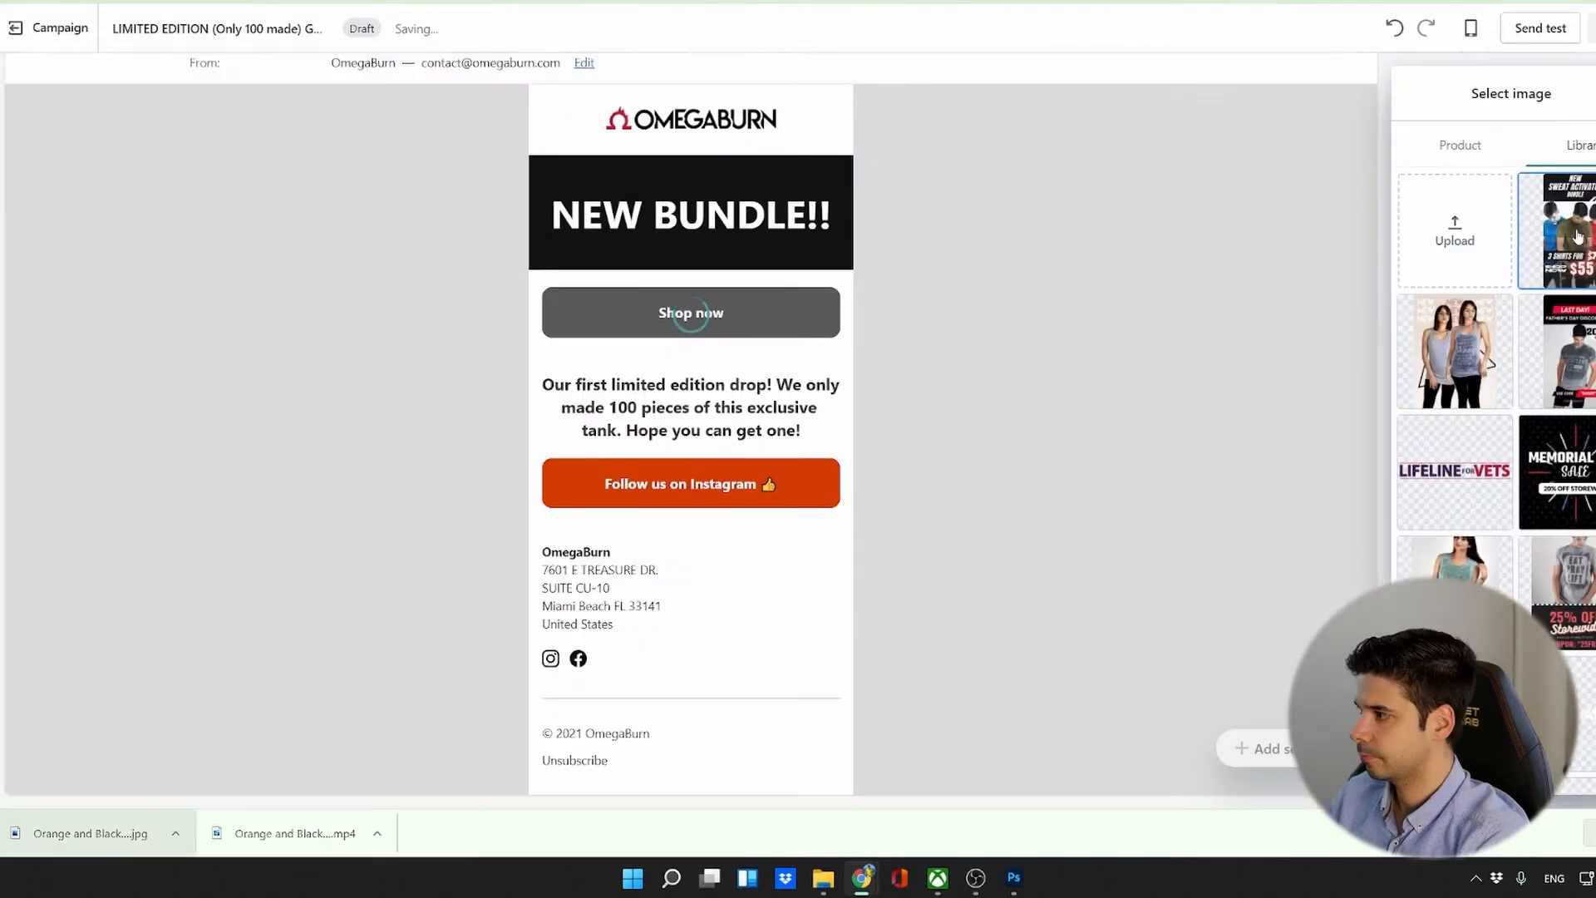
{"action": "left_click", "coordinate": [1567, 232]}
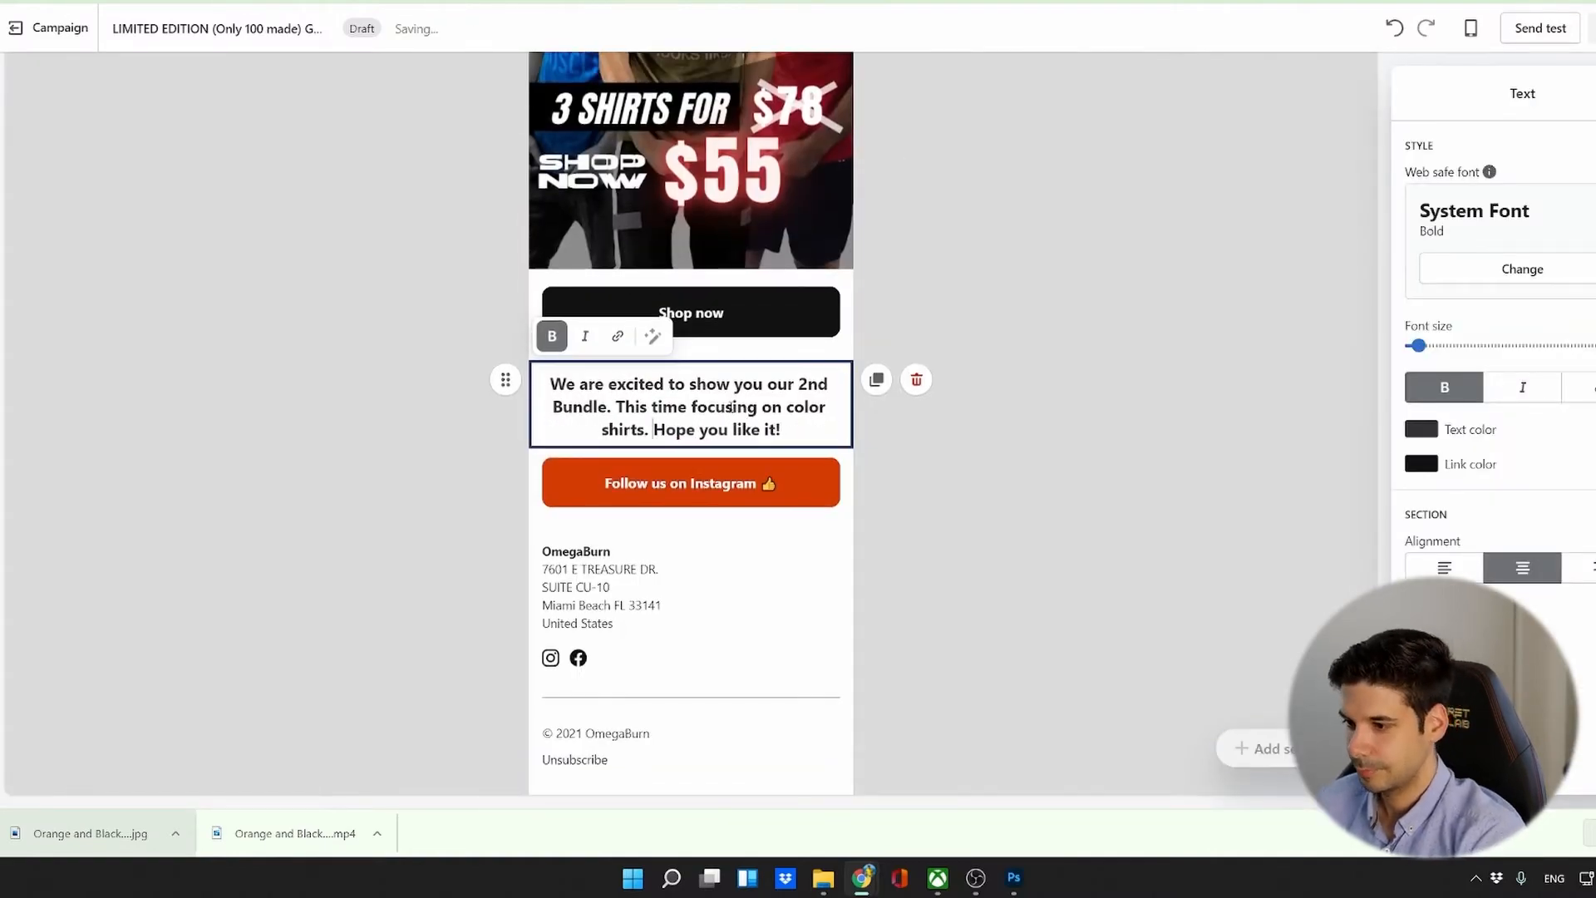
{"action": "scroll", "scroll_direction": "up", "scroll_amount": 3}
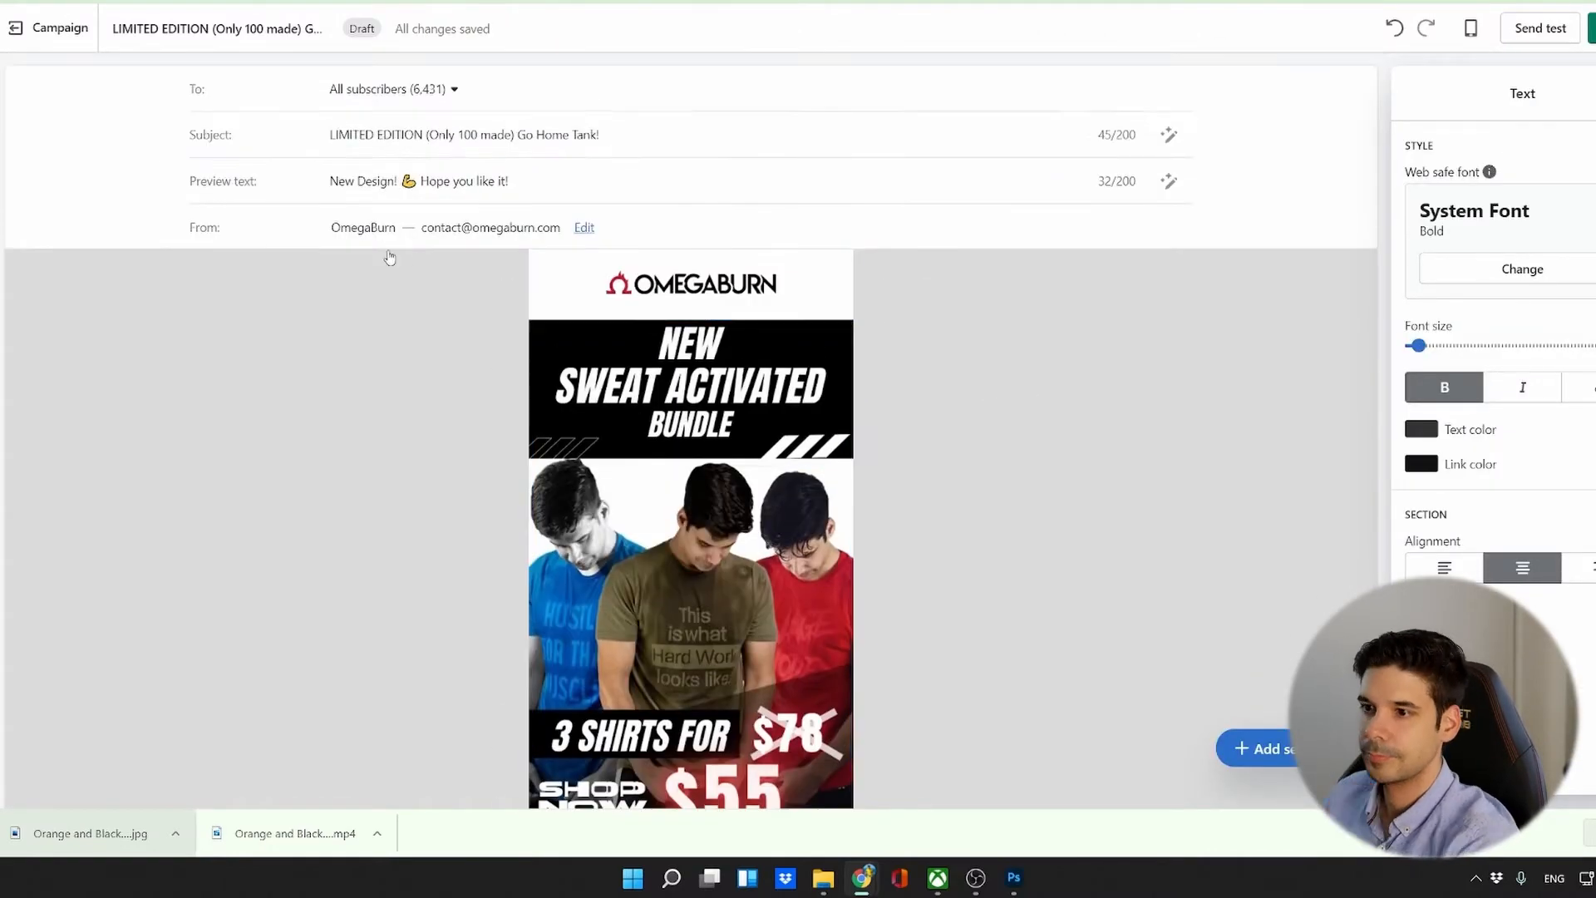
Set the subject to 'NEW BUNDLE! Finally added some Color - 3 Shirts for $55'.
{"action": "type", "text": "NEW BUNDLE! This time"}
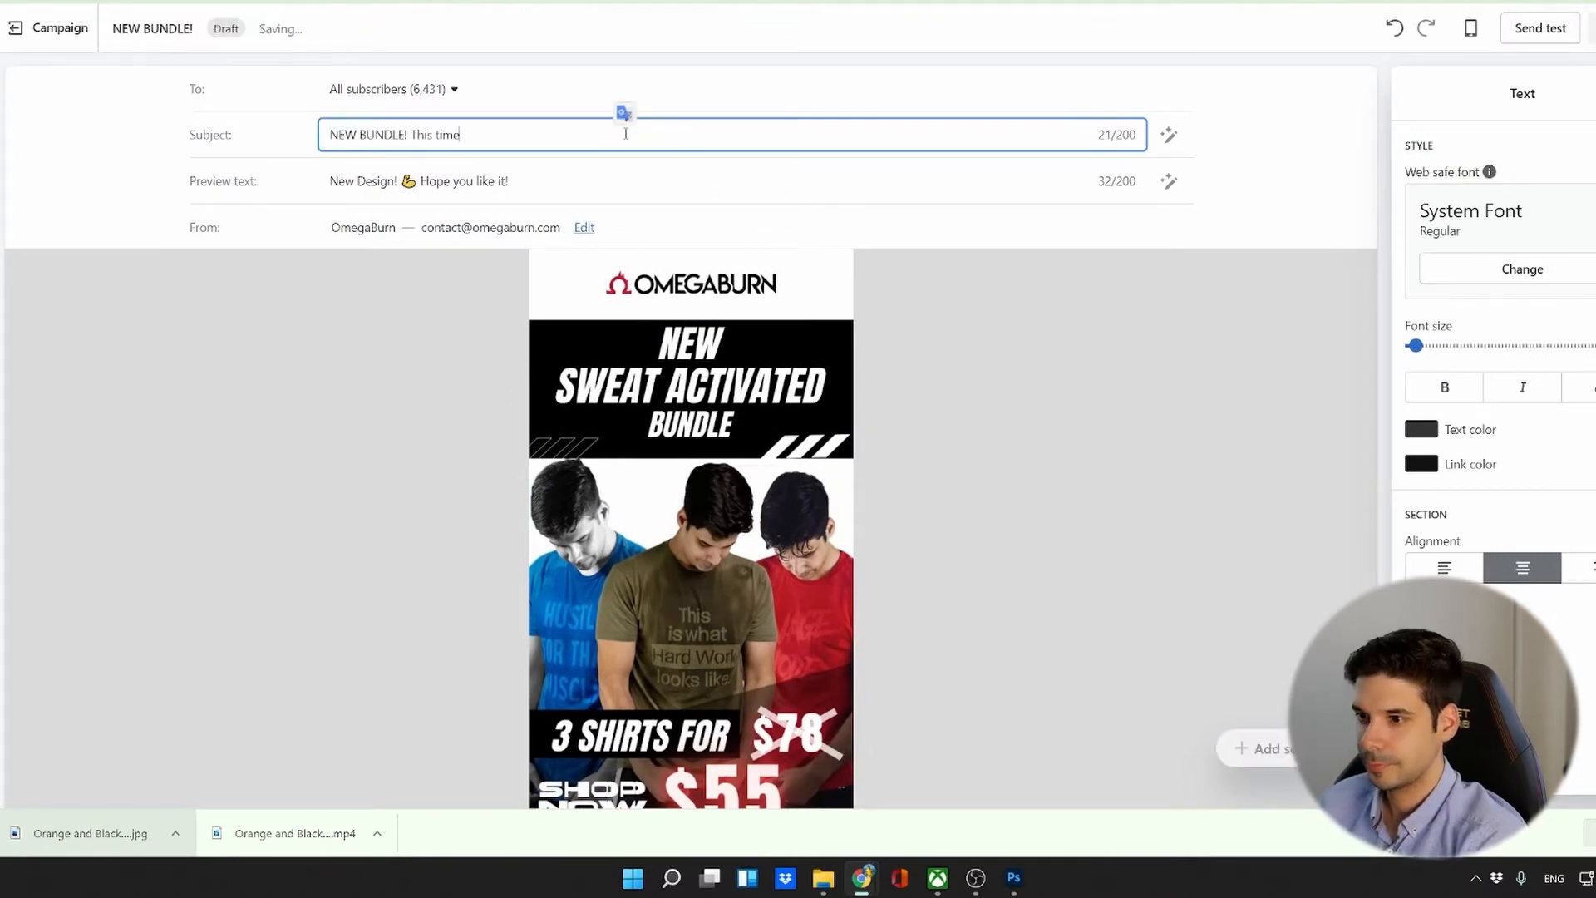
{"action": "type", "text": "Add s"}
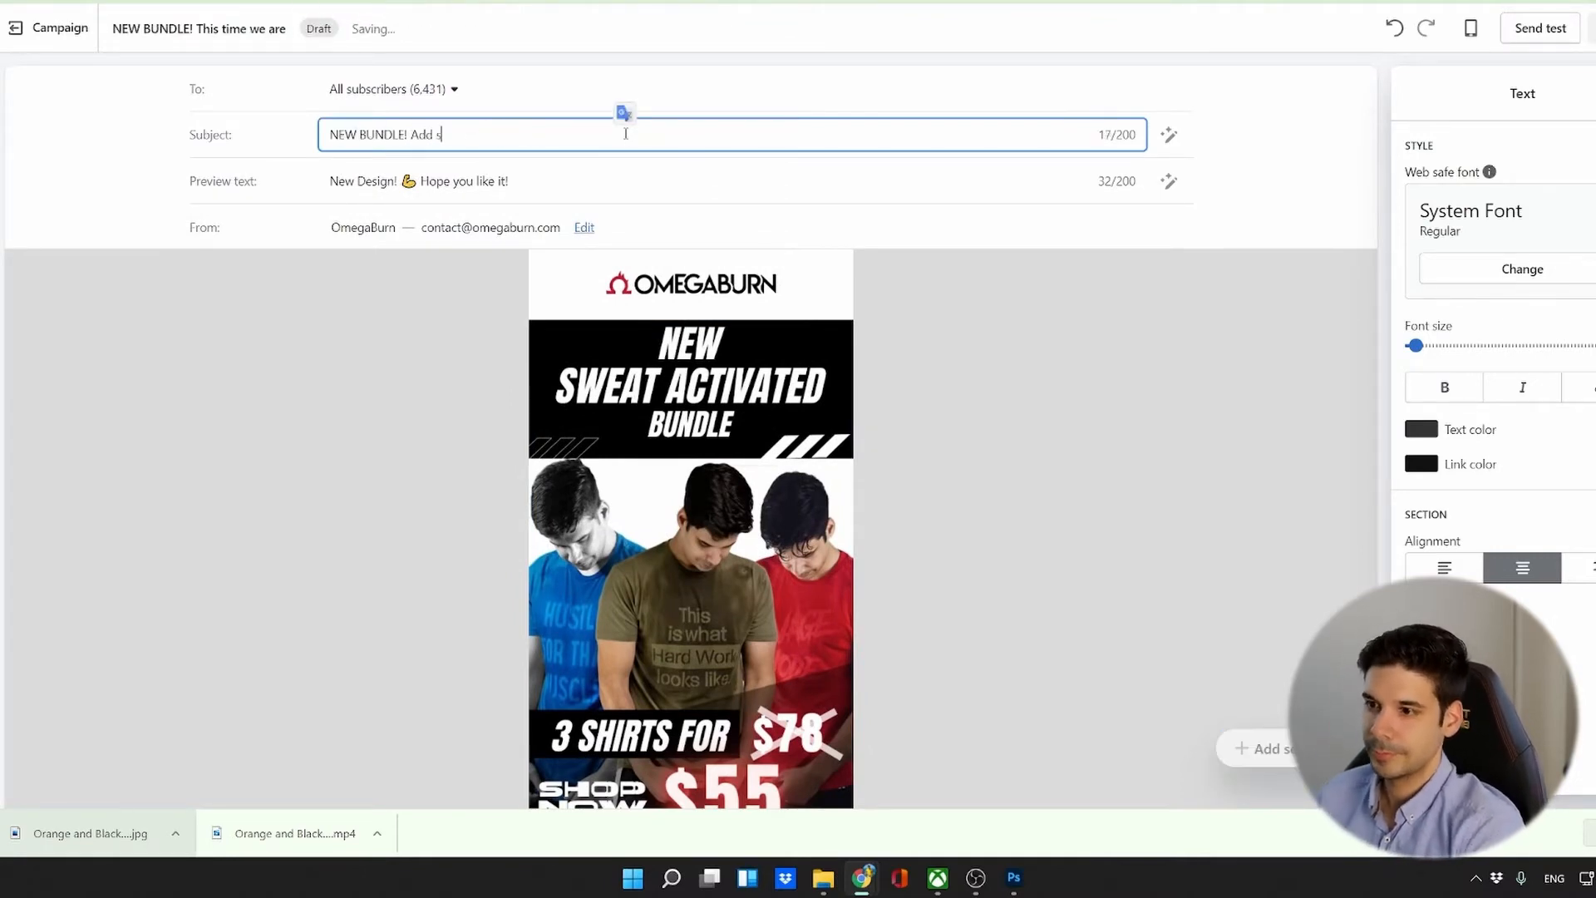
{"action": "key", "text": "Backspace"}
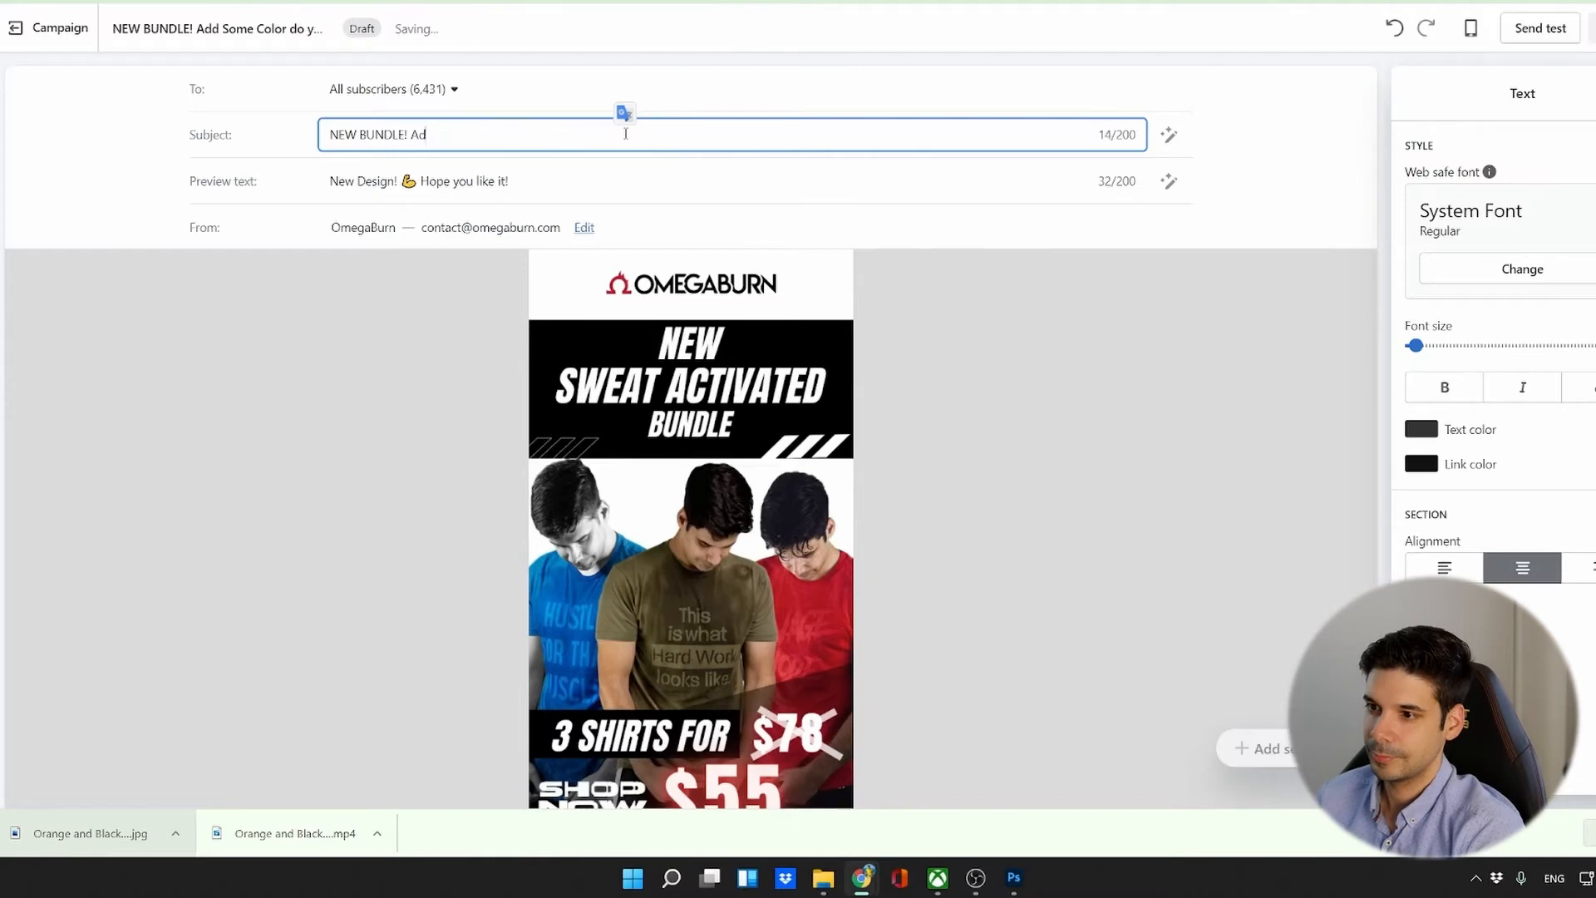
{"action": "type", "text": "Finally added some Color. 3 Shirts for $55"}
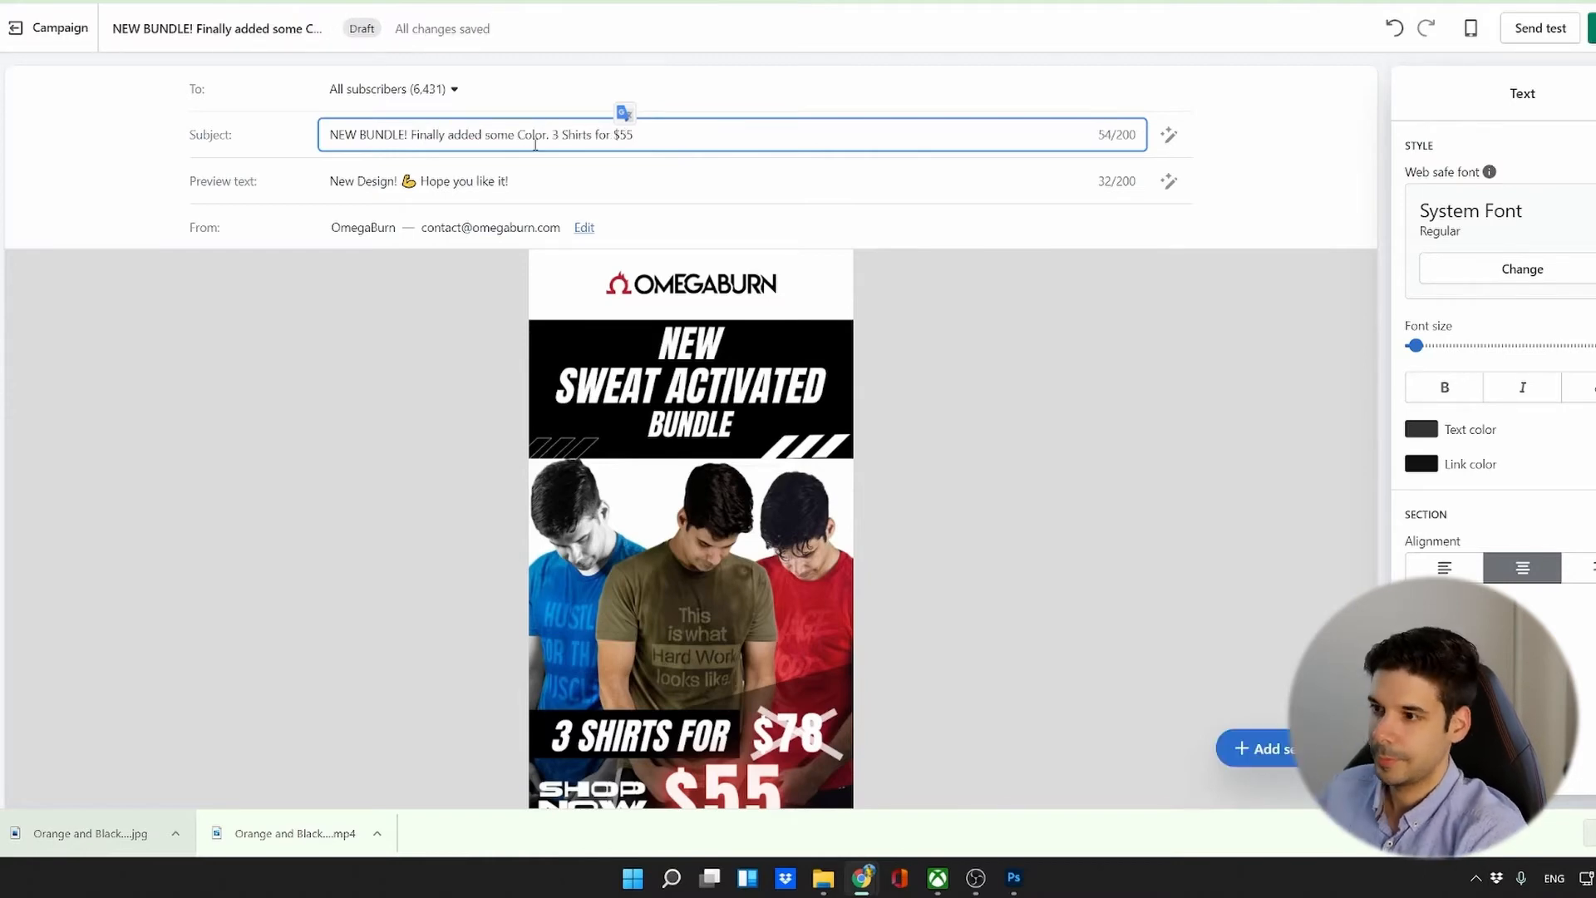
Write preview text 'In this bundle: Hustle For That Muscle…' listing the designs.
{"action": "type", "text": "Hustle for that muscl"}
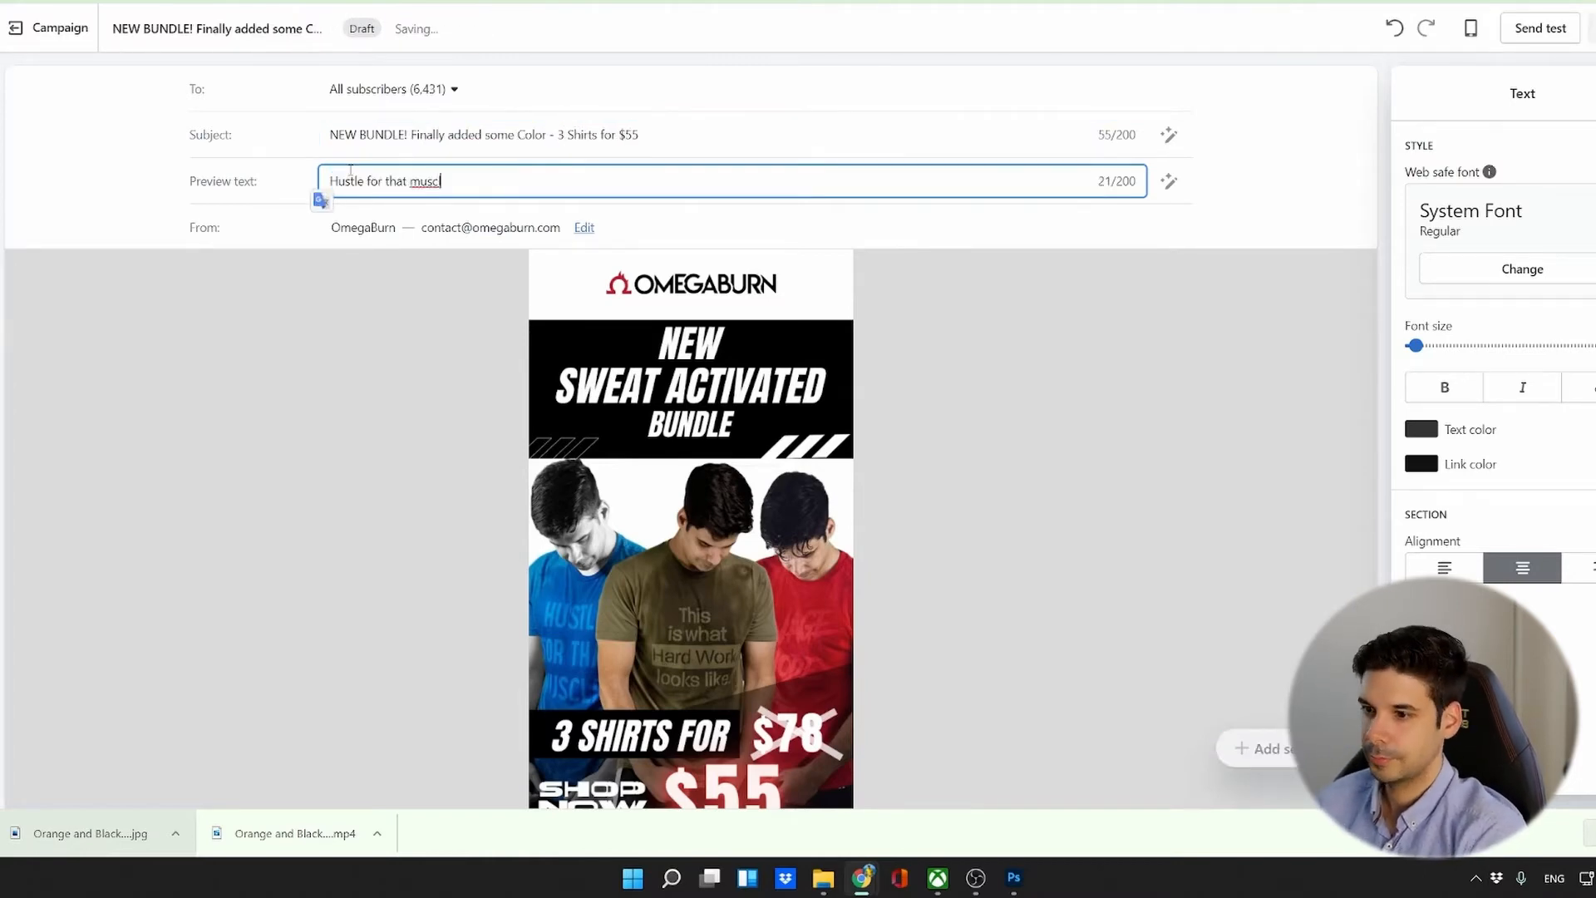
{"action": "type", "text": "In this bundle: Hustle For That Muscle, Hard Work, and Savage Mode"}
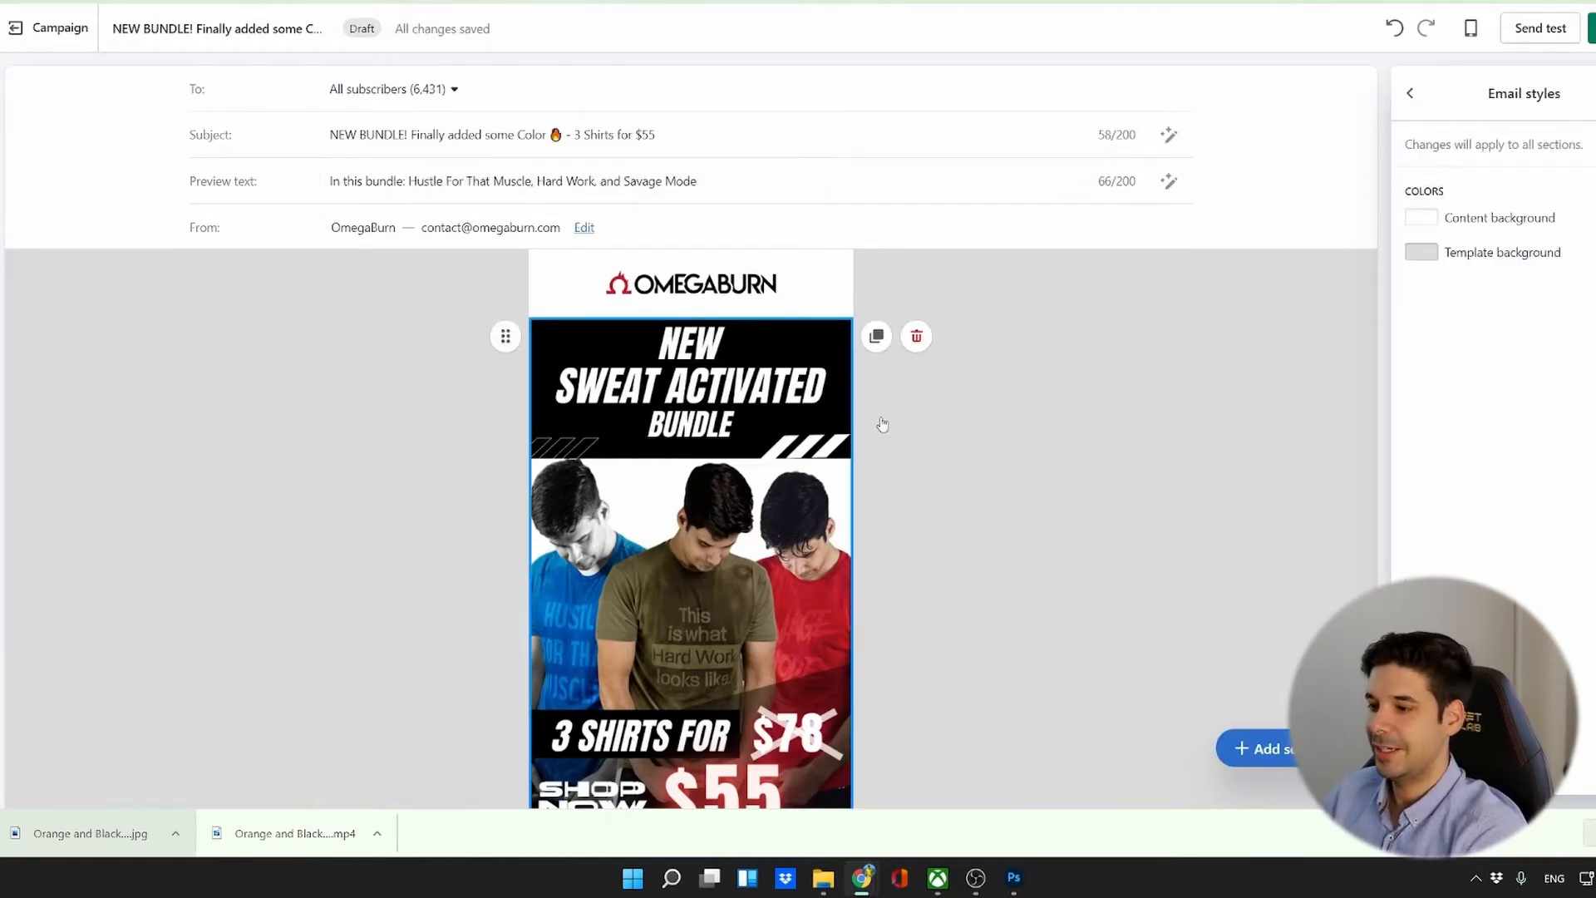
{"action": "scroll", "scroll_direction": "down", "scroll_amount": 3}
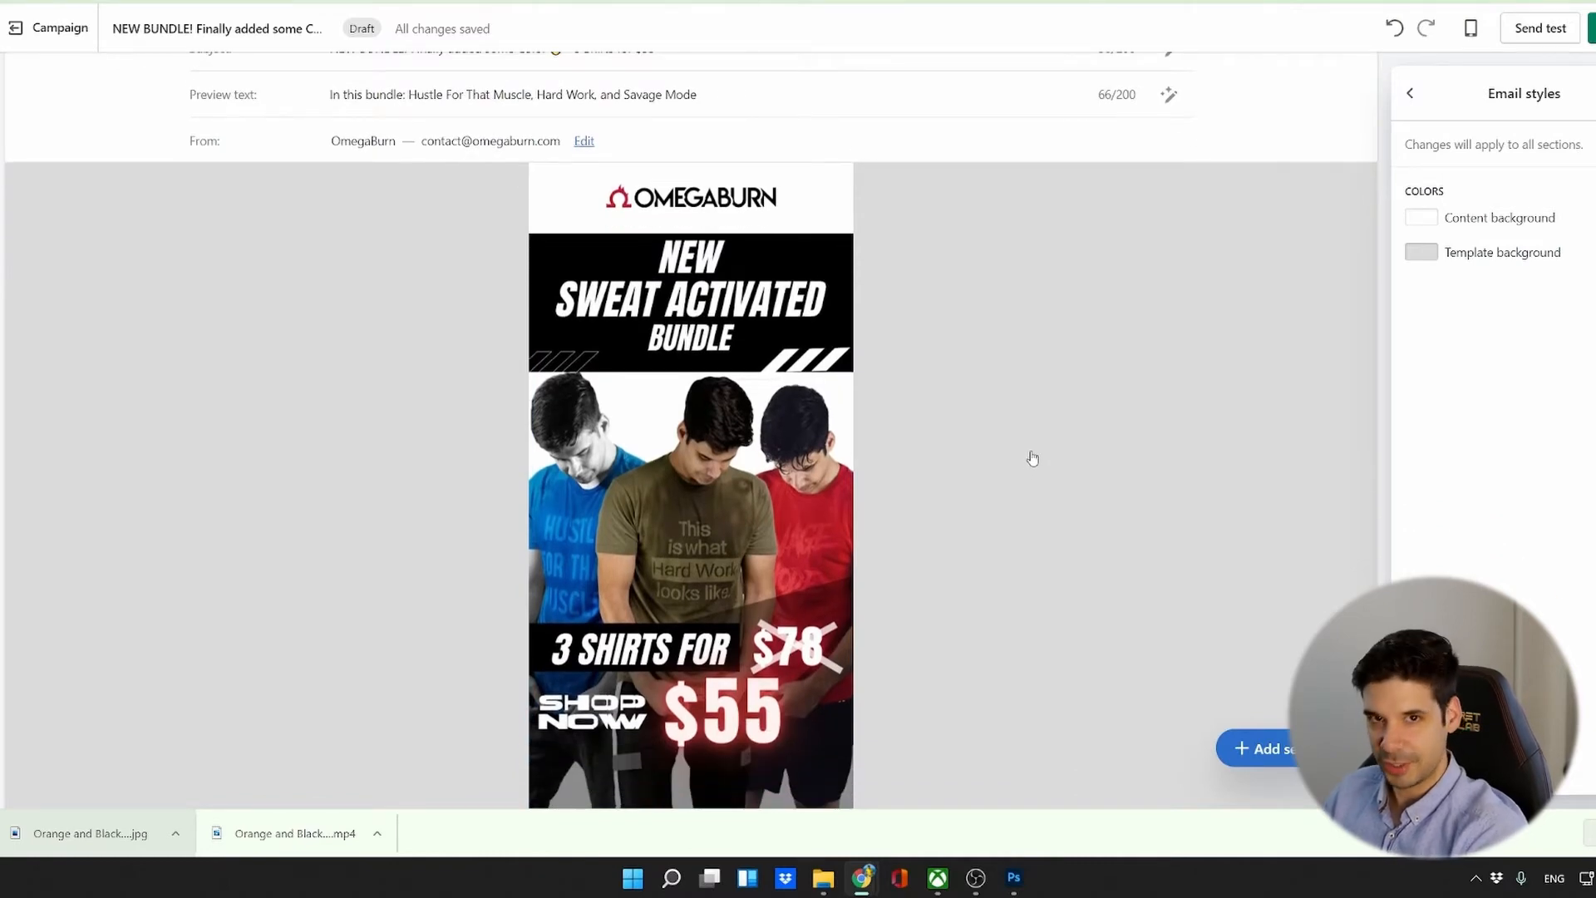
{"action": "mouse_move", "coordinate": [981, 453]}
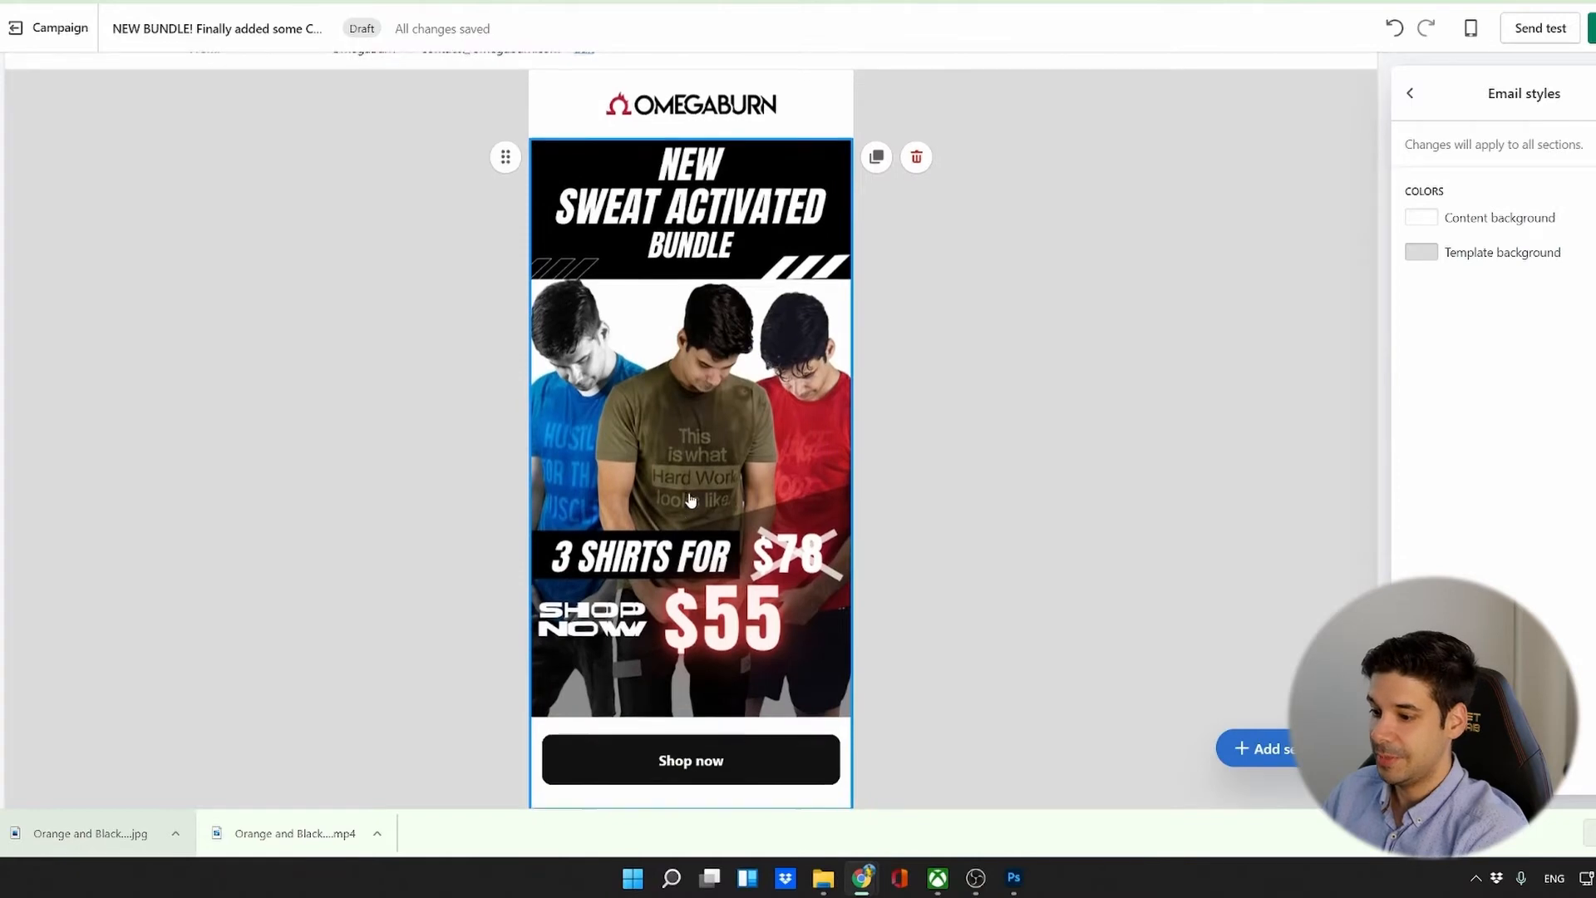
{"action": "scroll", "scroll_direction": "down", "scroll_amount": 3}
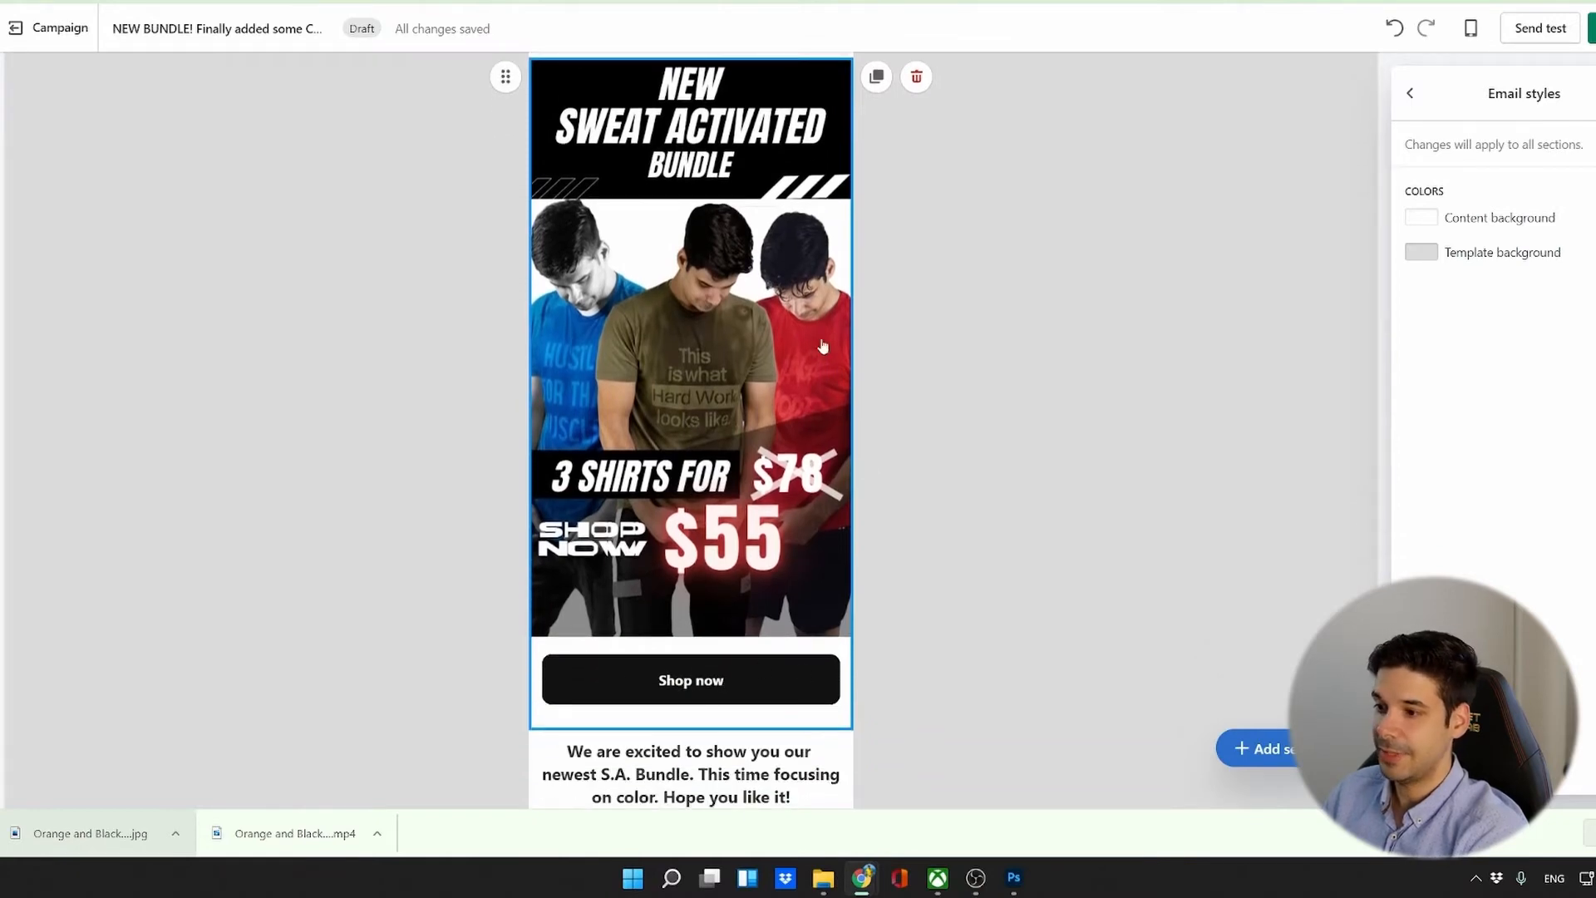
{"action": "mouse_move", "coordinate": [753, 588]}
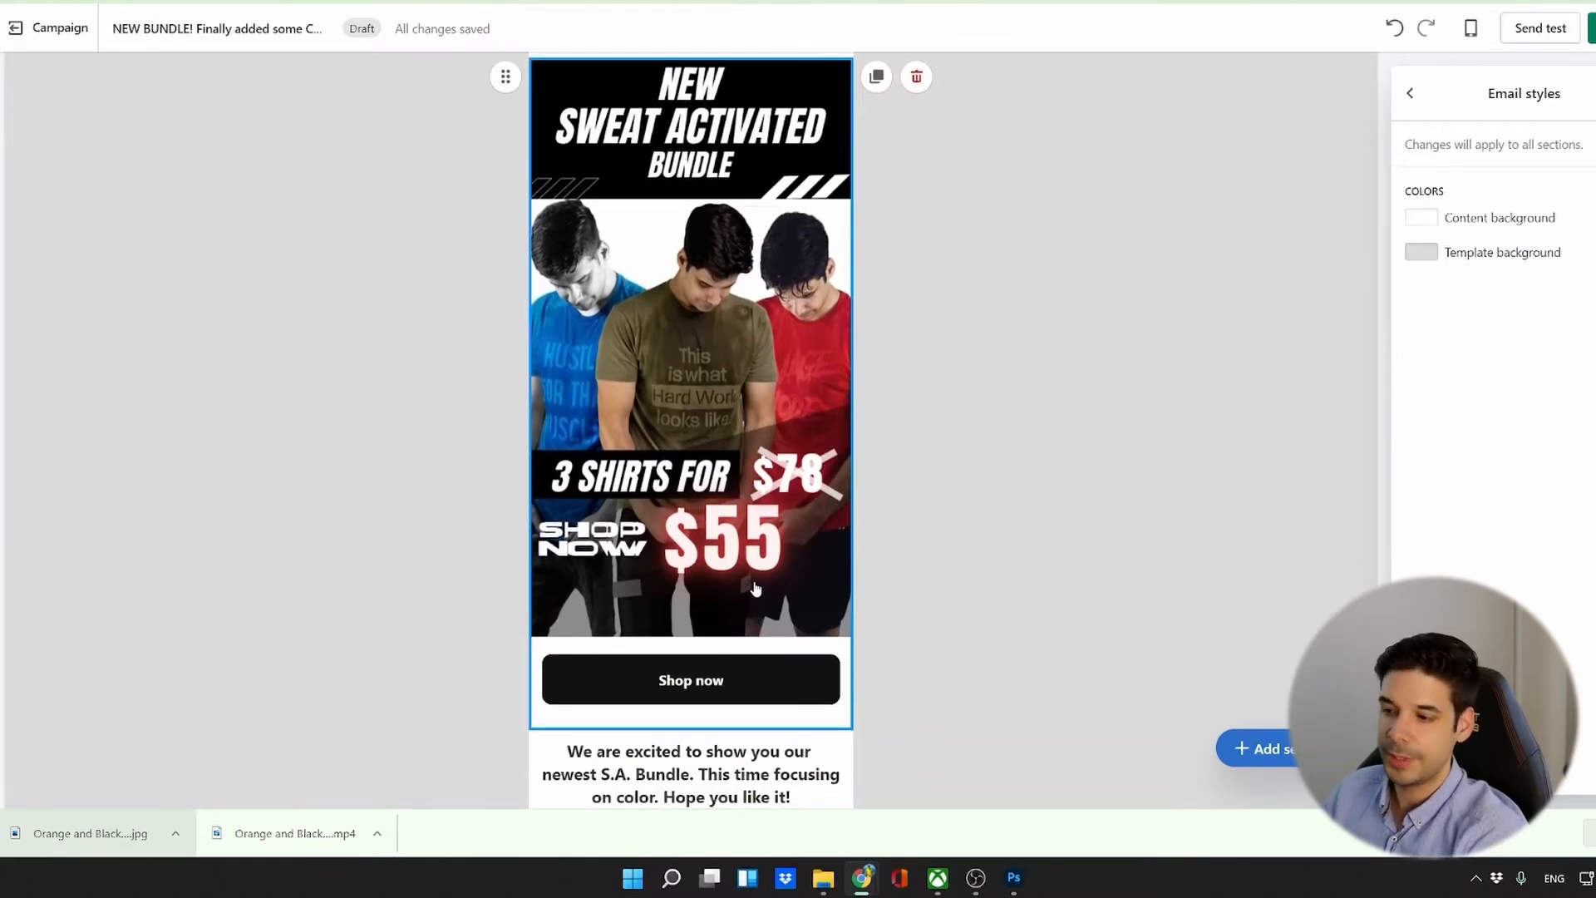
{"action": "scroll", "scroll_direction": "down", "scroll_amount": 3}
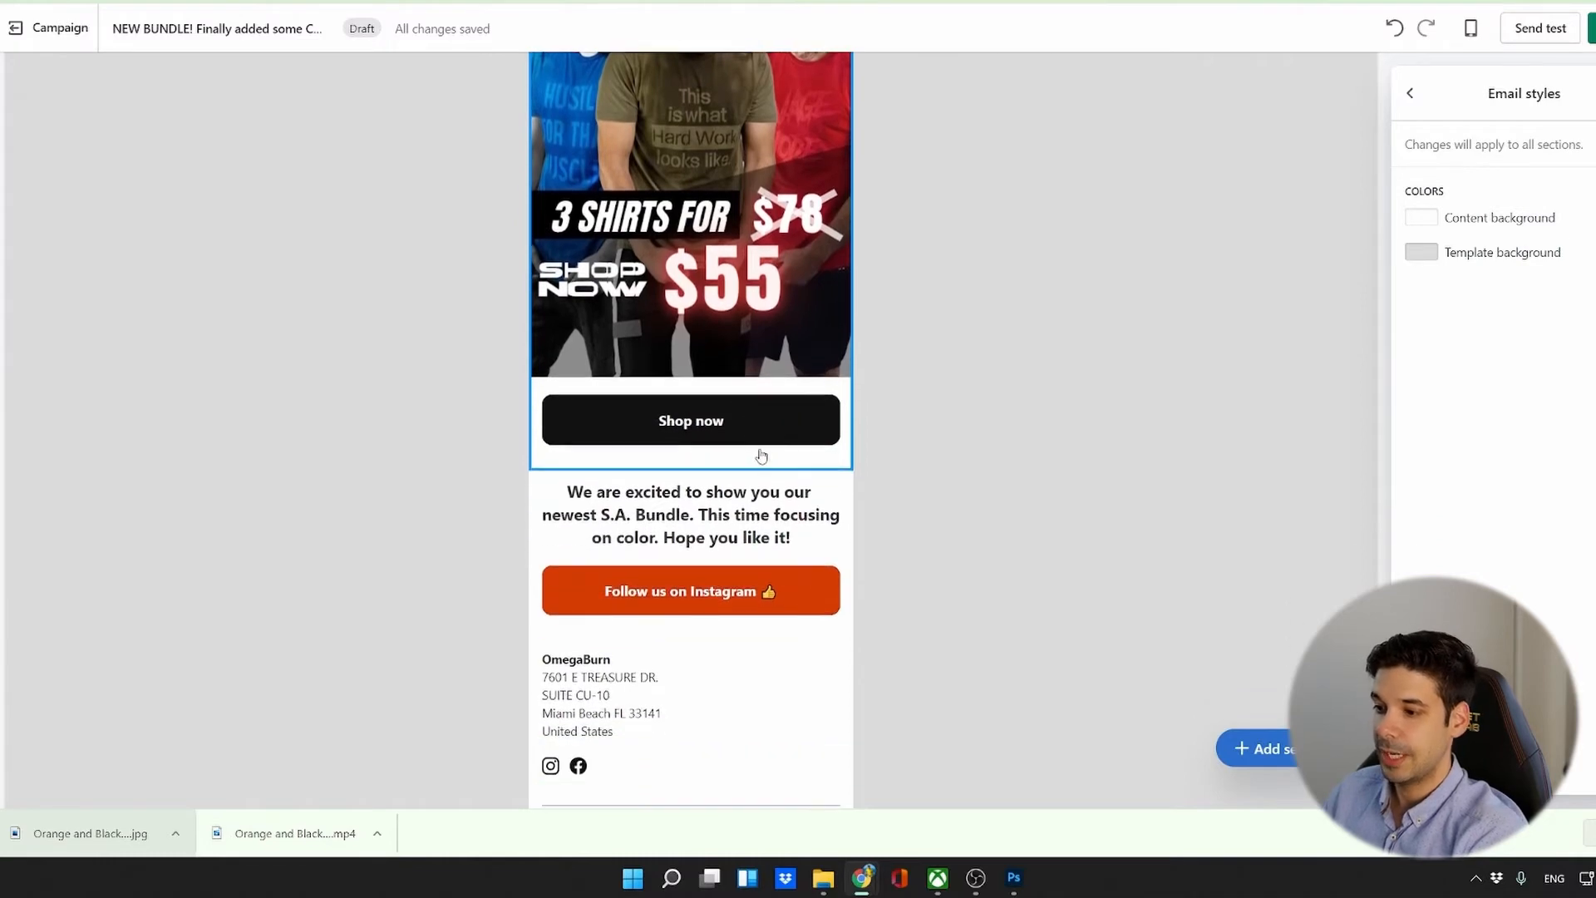
{"action": "left_click", "coordinate": [689, 513]}
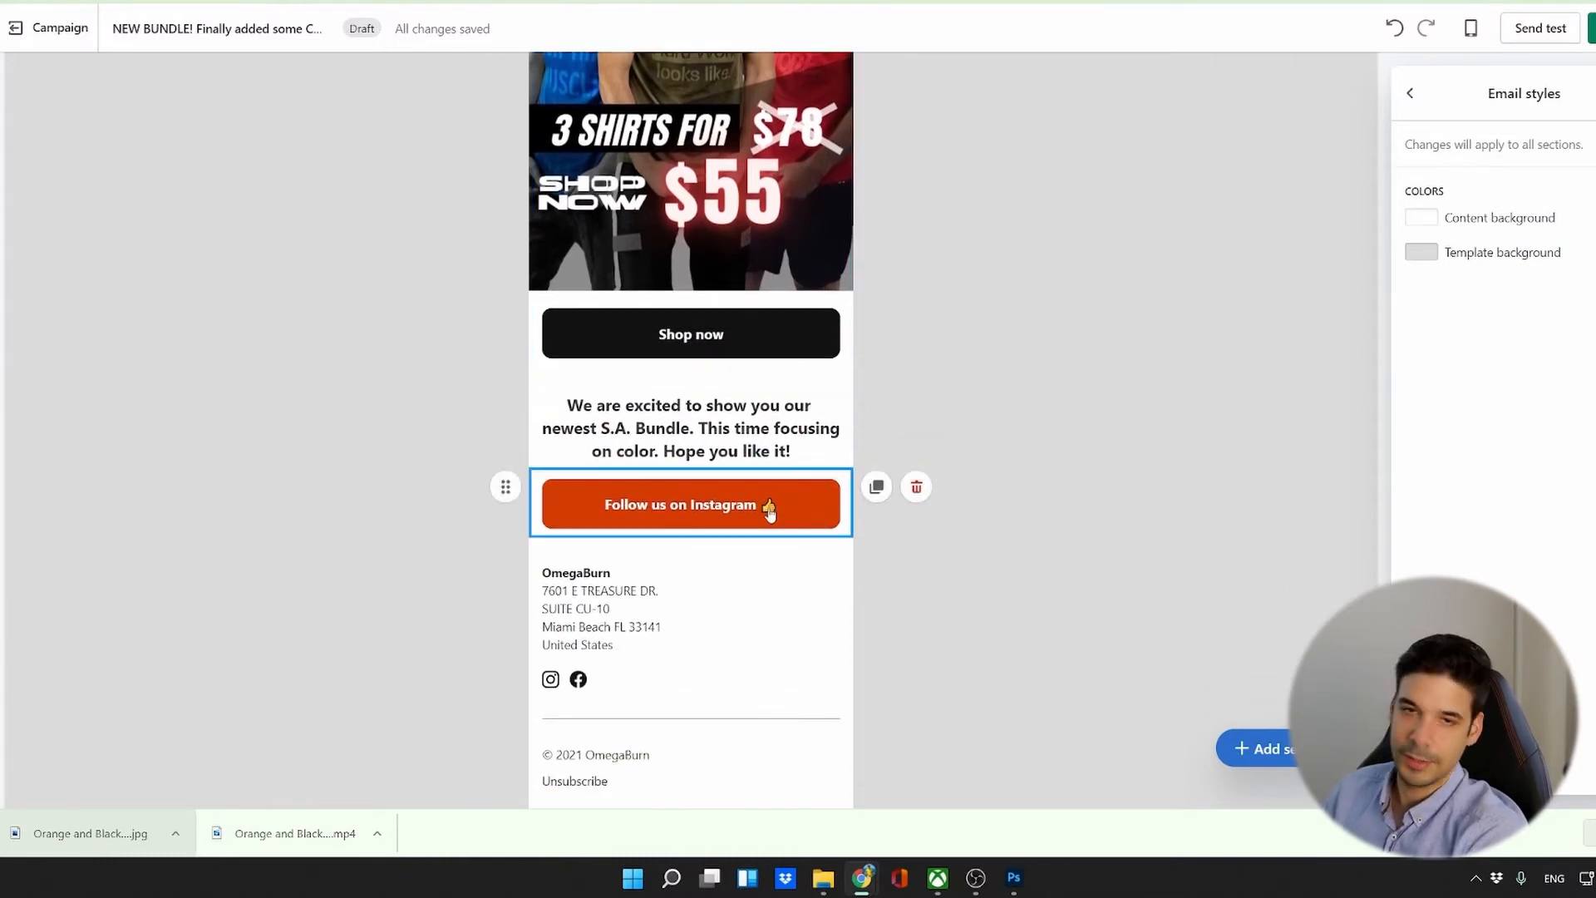
{"action": "scroll", "scroll_direction": "up", "scroll_amount": 3}
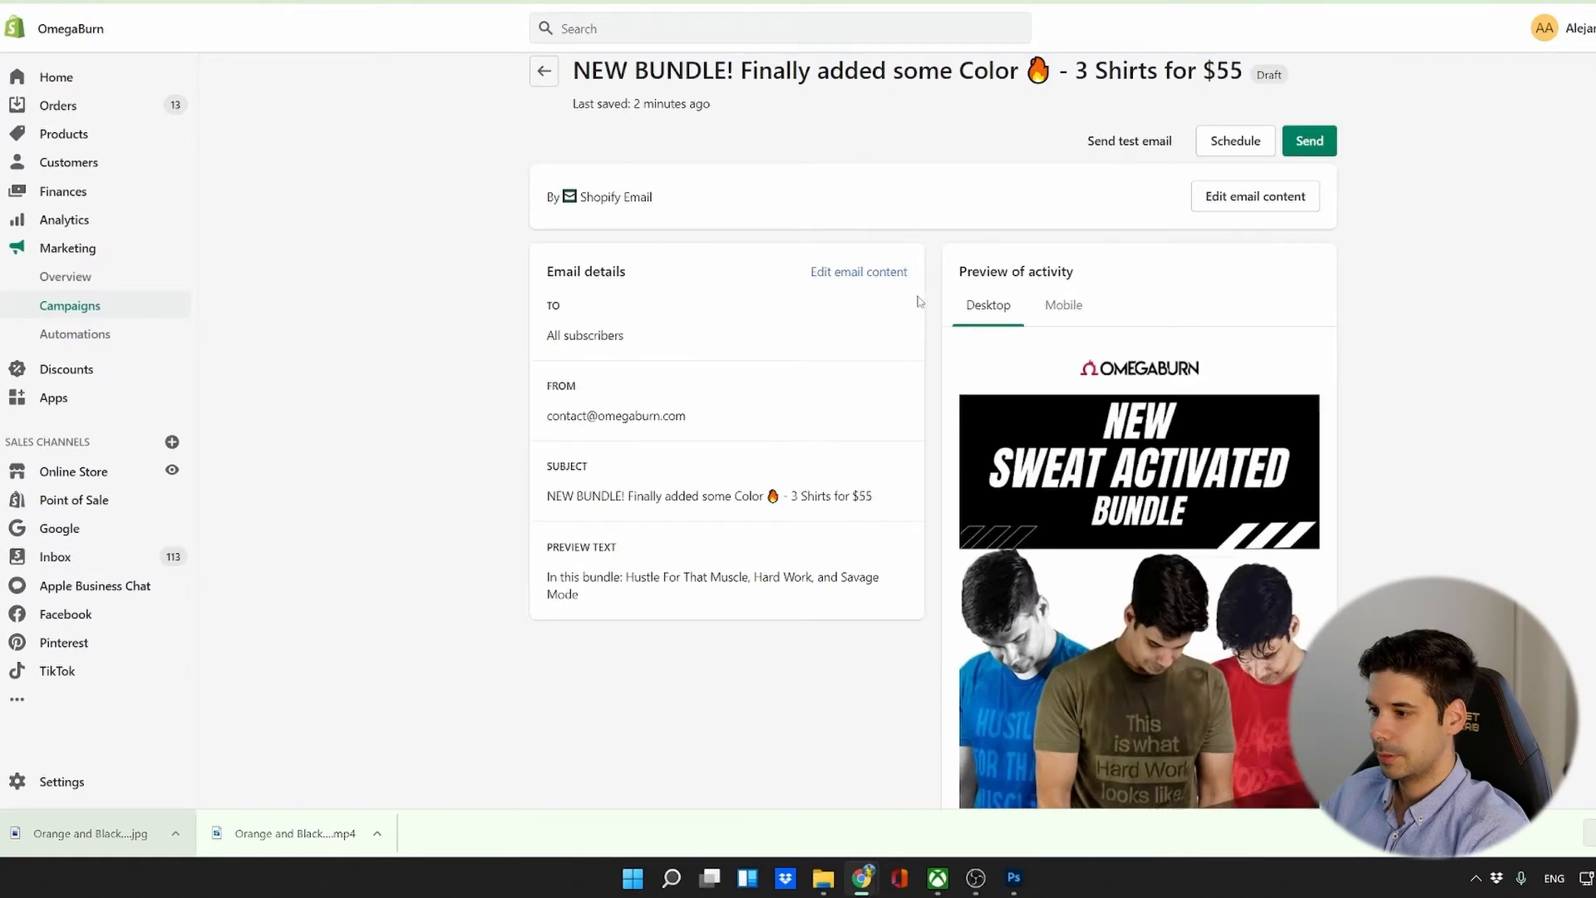
{"action": "scroll", "scroll_direction": "down", "scroll_amount": 3}
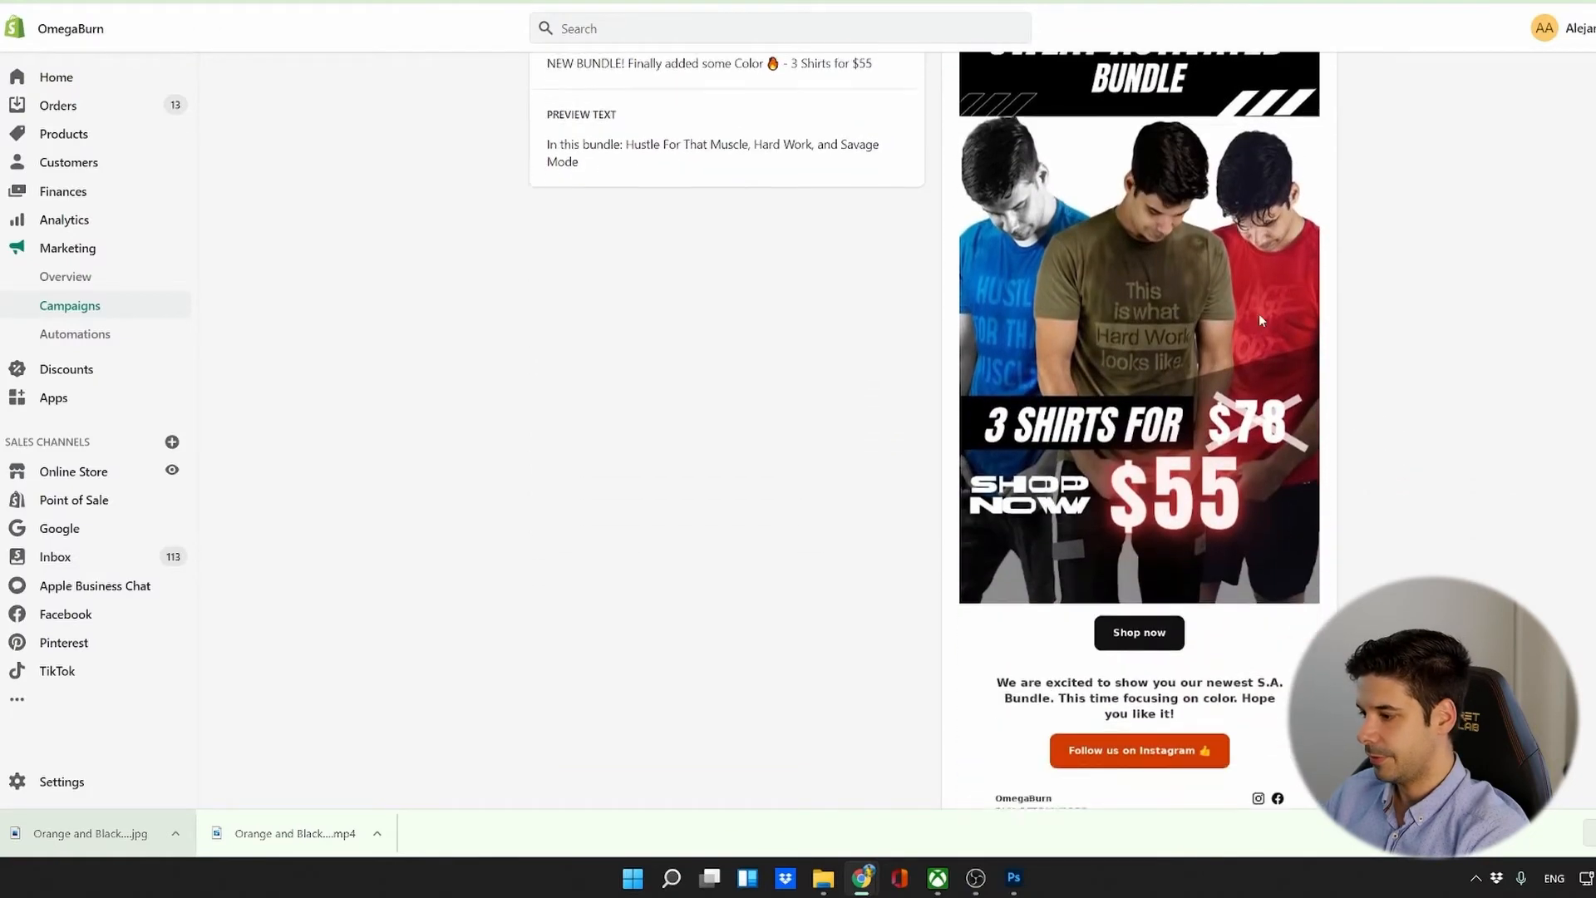
{"action": "scroll", "scroll_direction": "down", "scroll_amount": 3}
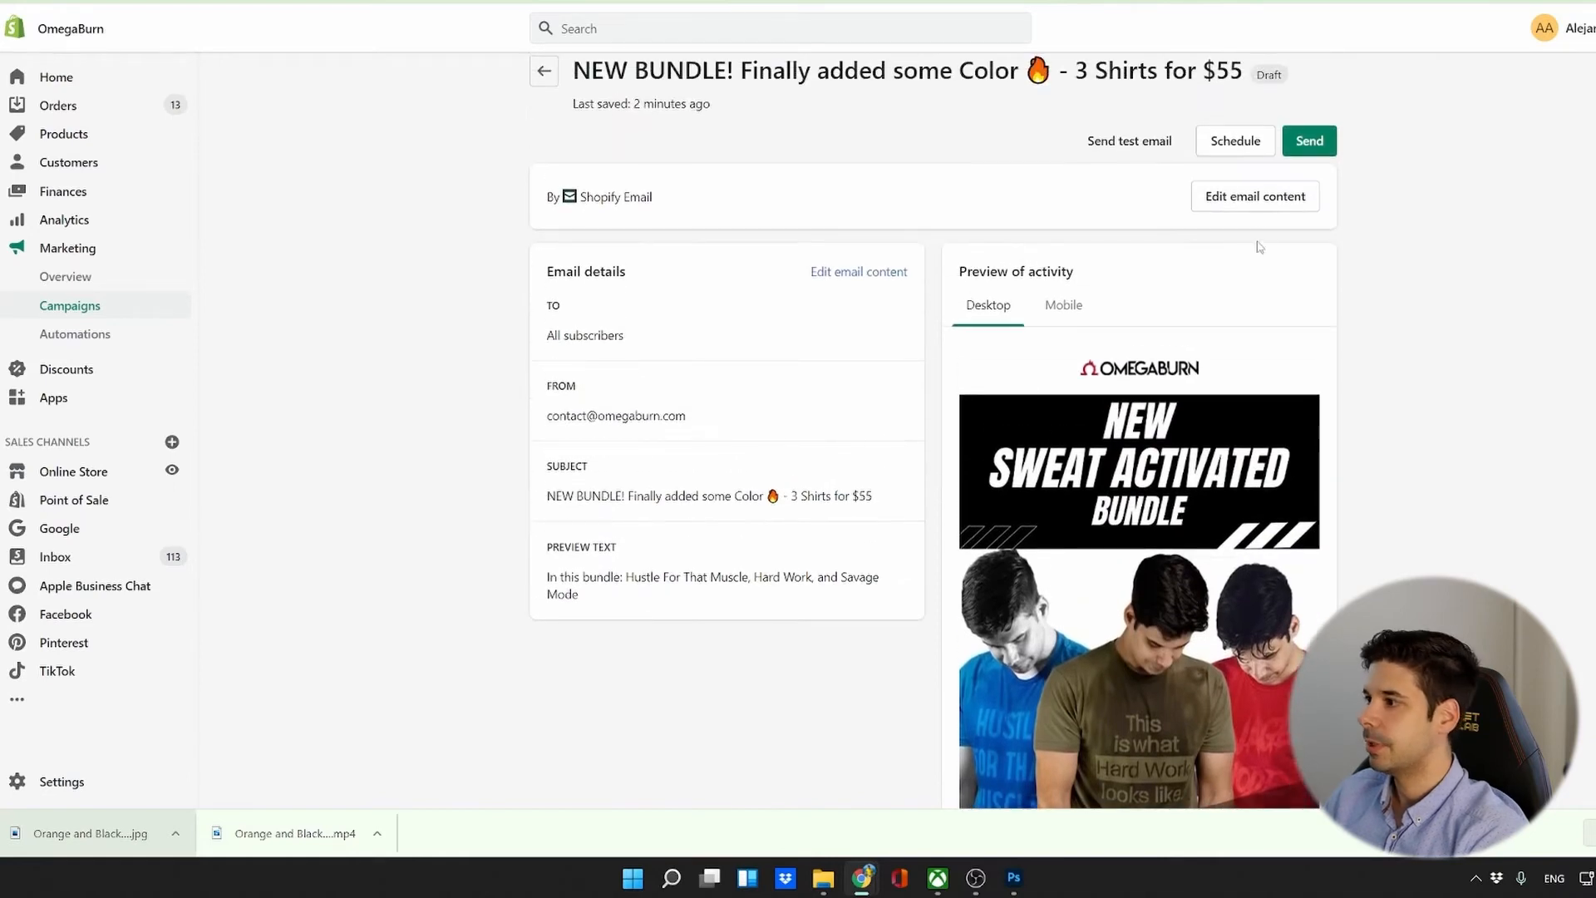
{"action": "left_click", "coordinate": [1308, 140]}
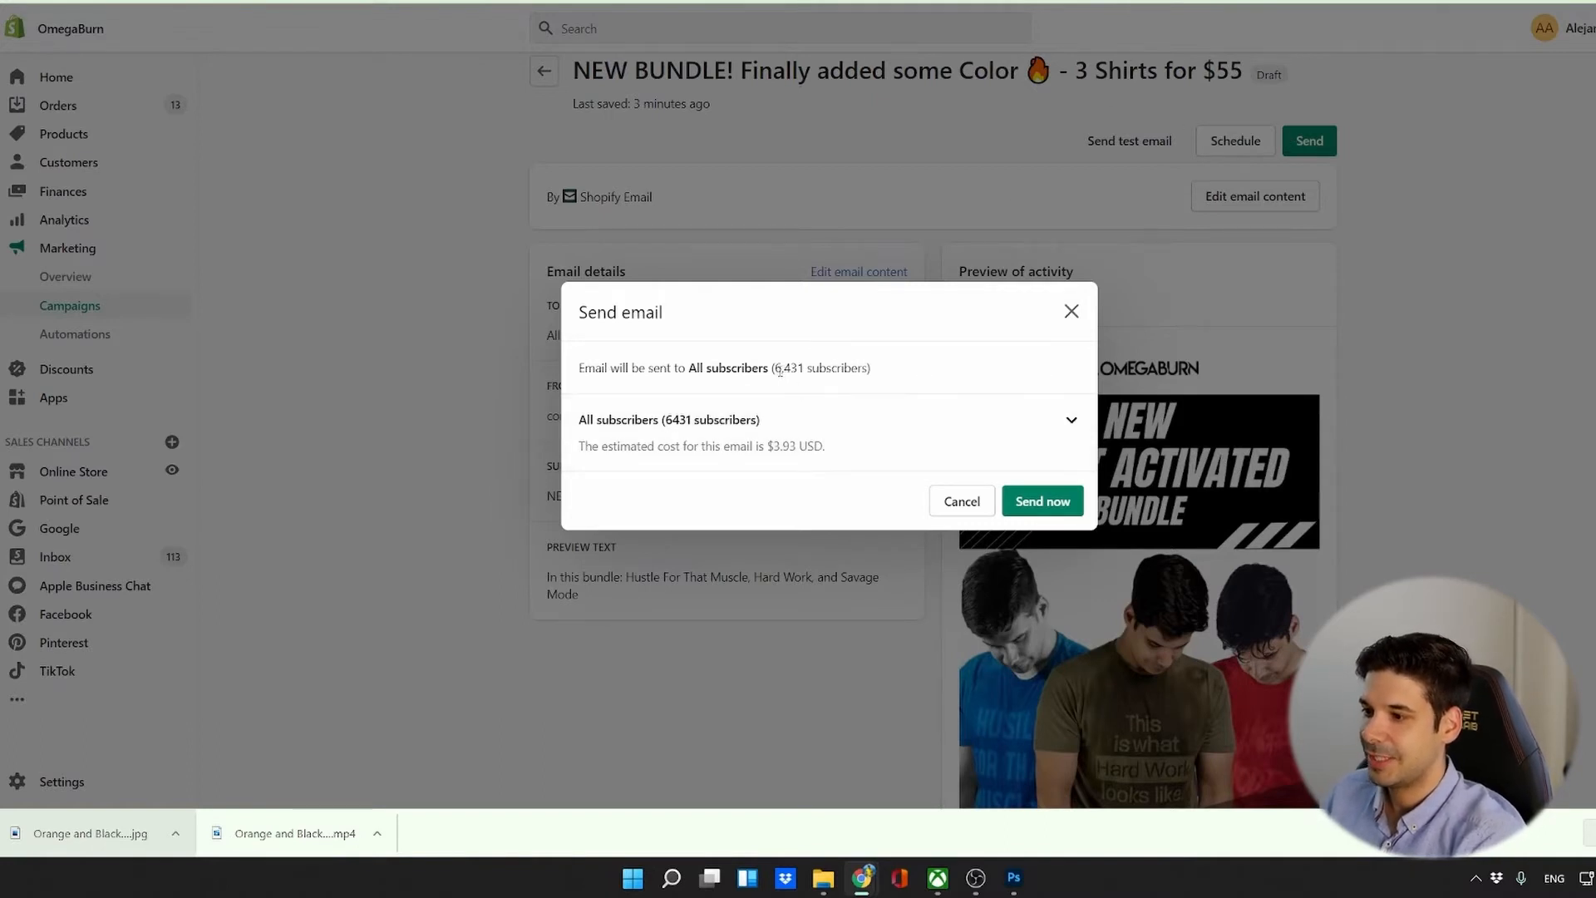
Review the 6,431-subscriber cost breakdown ($3.93) and send the email now.
{"action": "double_click", "coordinate": [789, 367]}
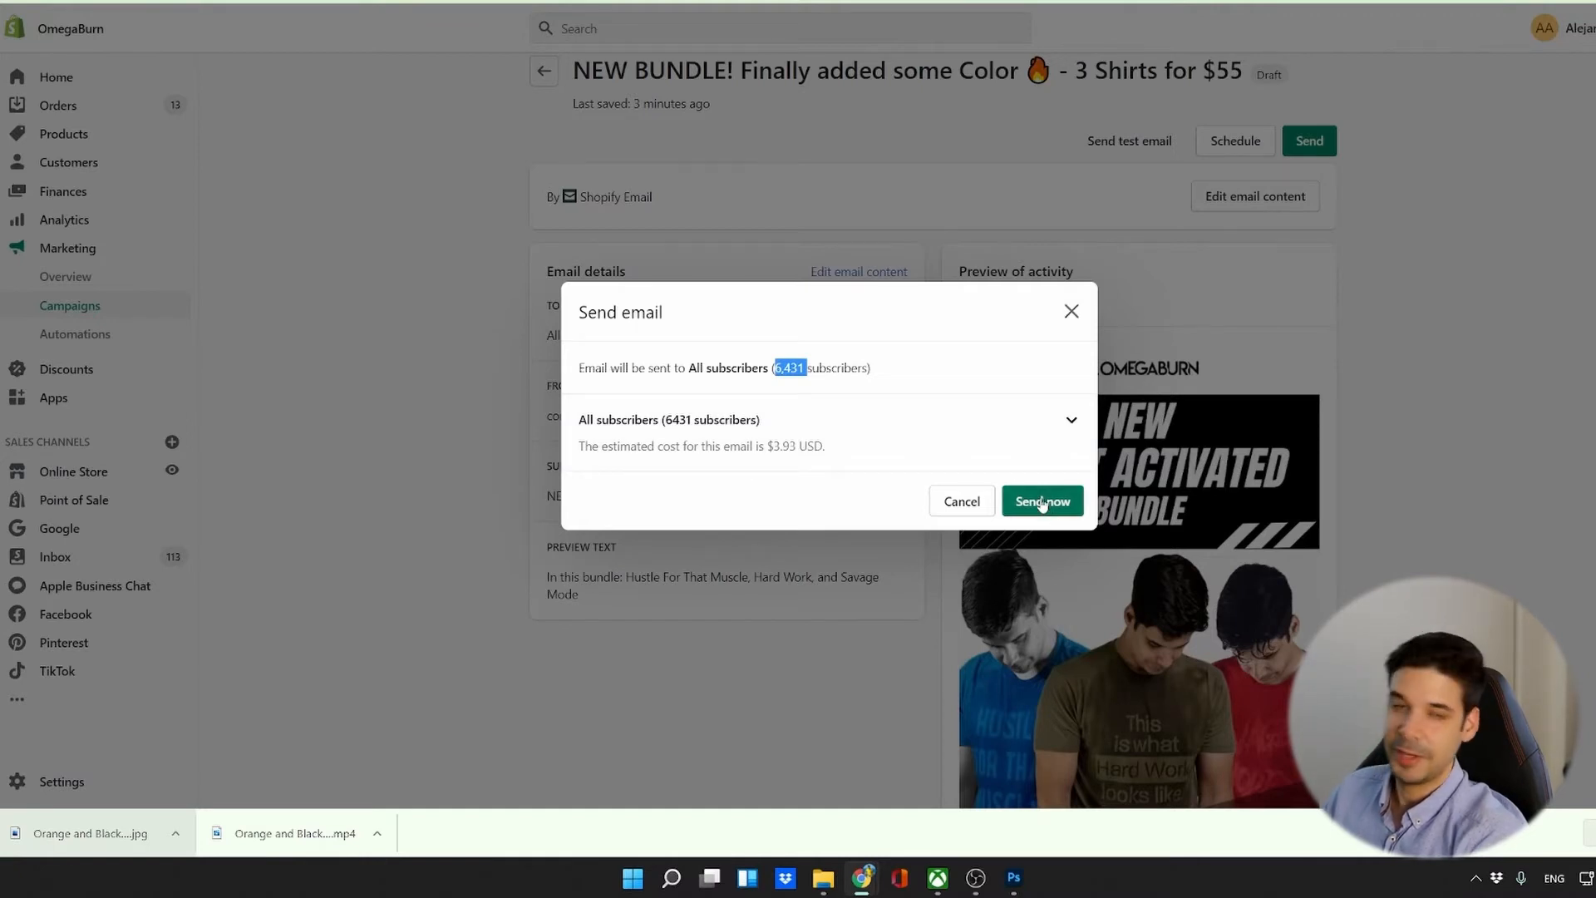
{"action": "left_click", "coordinate": [1070, 419]}
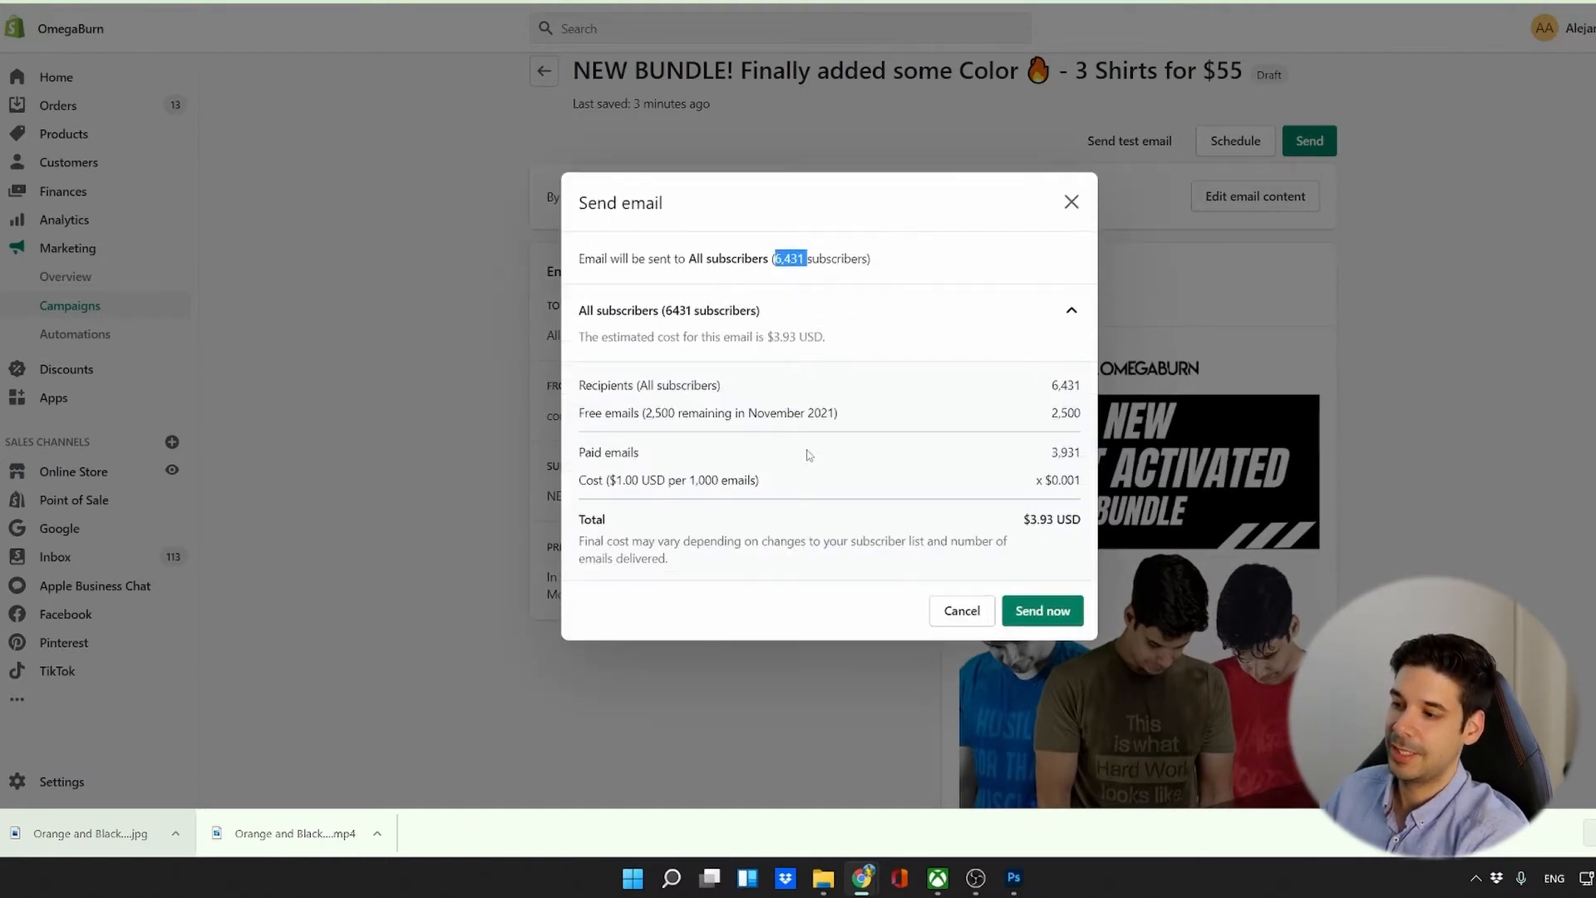
{"action": "mouse_move", "coordinate": [761, 435]}
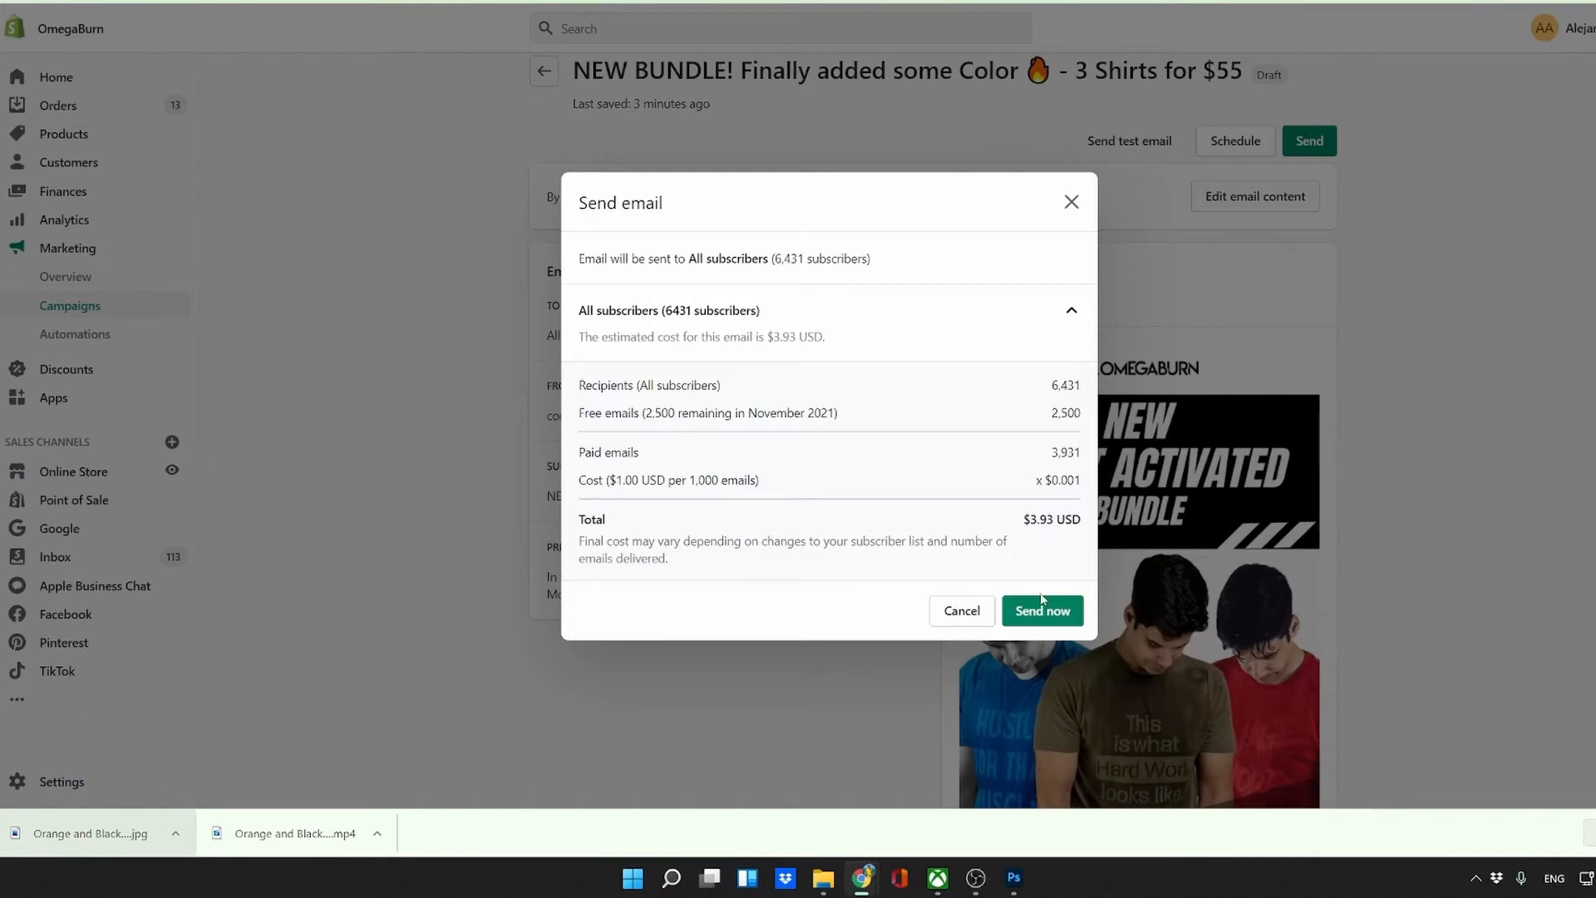
{"action": "mouse_move", "coordinate": [1032, 580]}
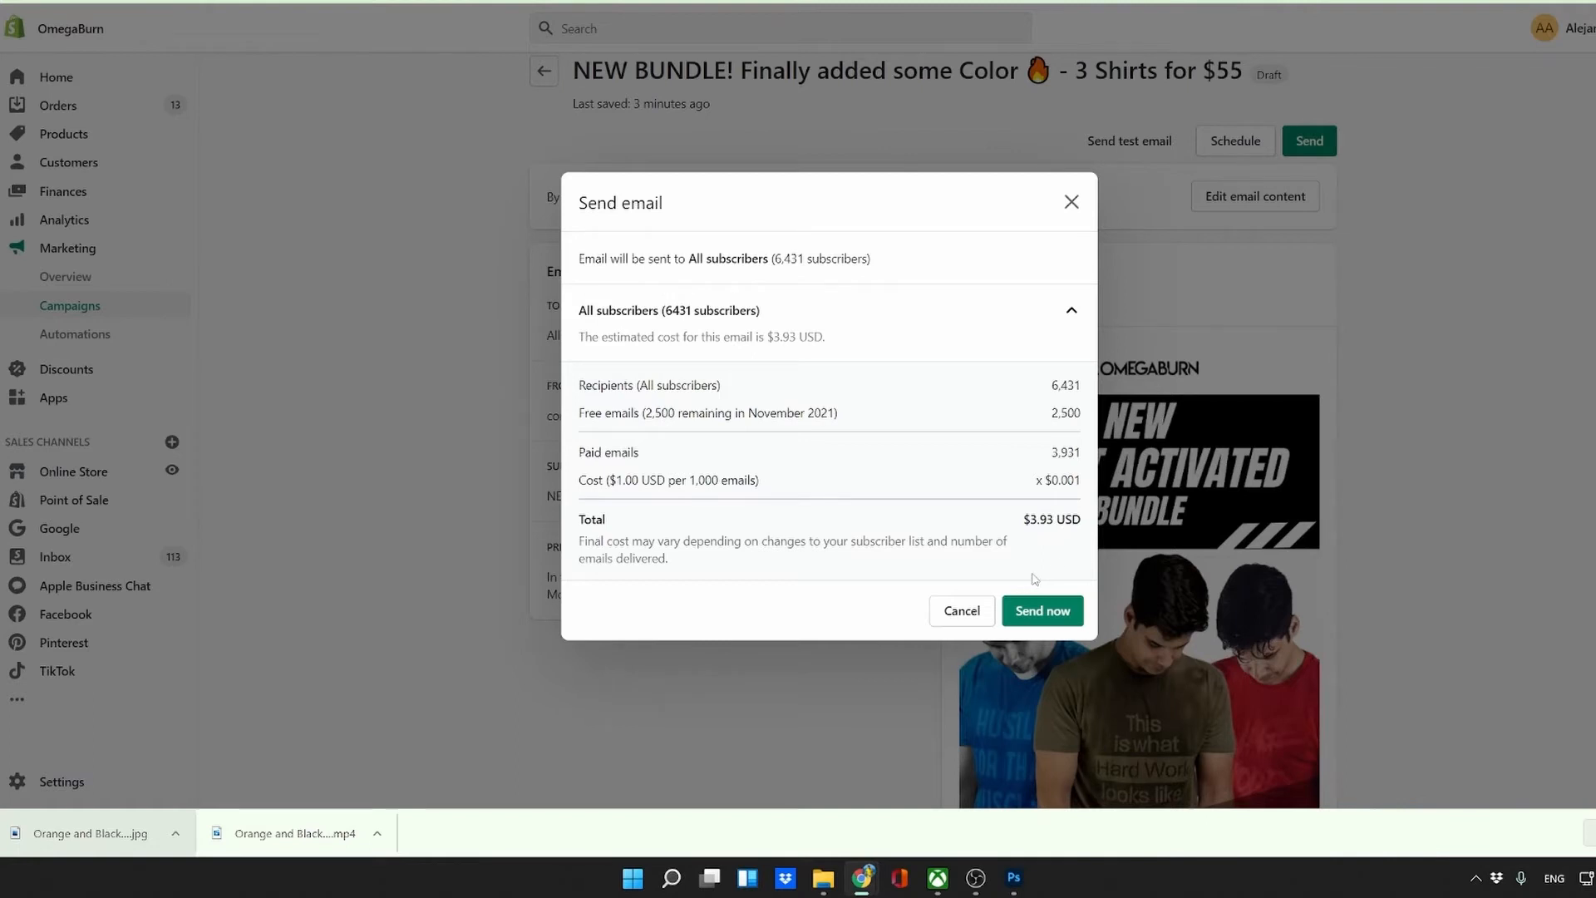
{"action": "left_click", "coordinate": [1042, 611]}
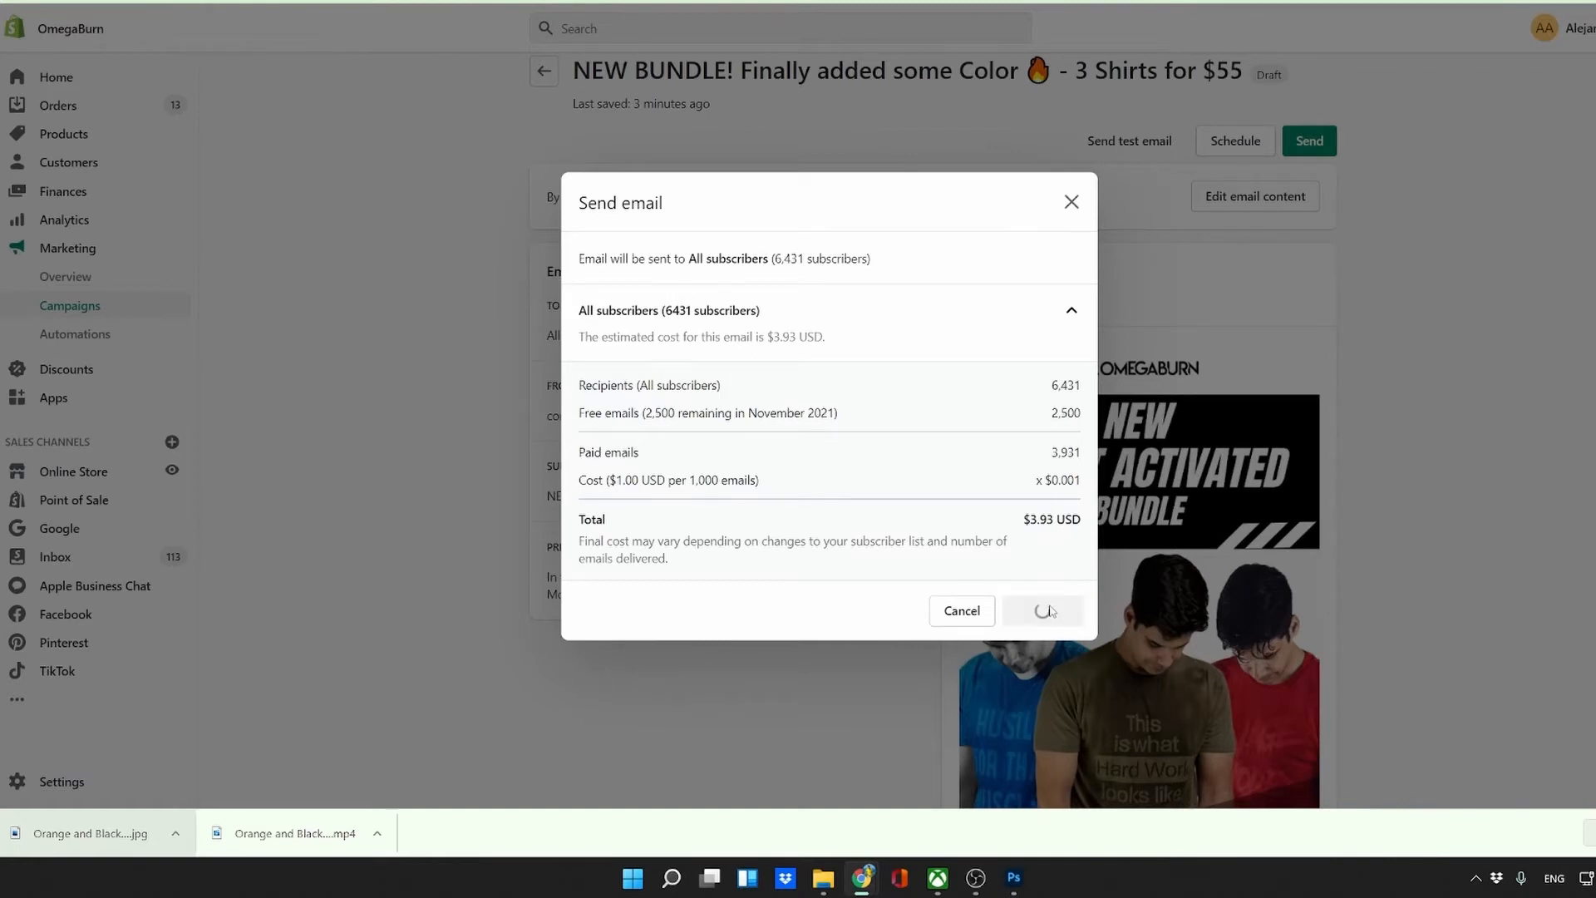
{"action": "left_click", "coordinate": [1042, 610]}
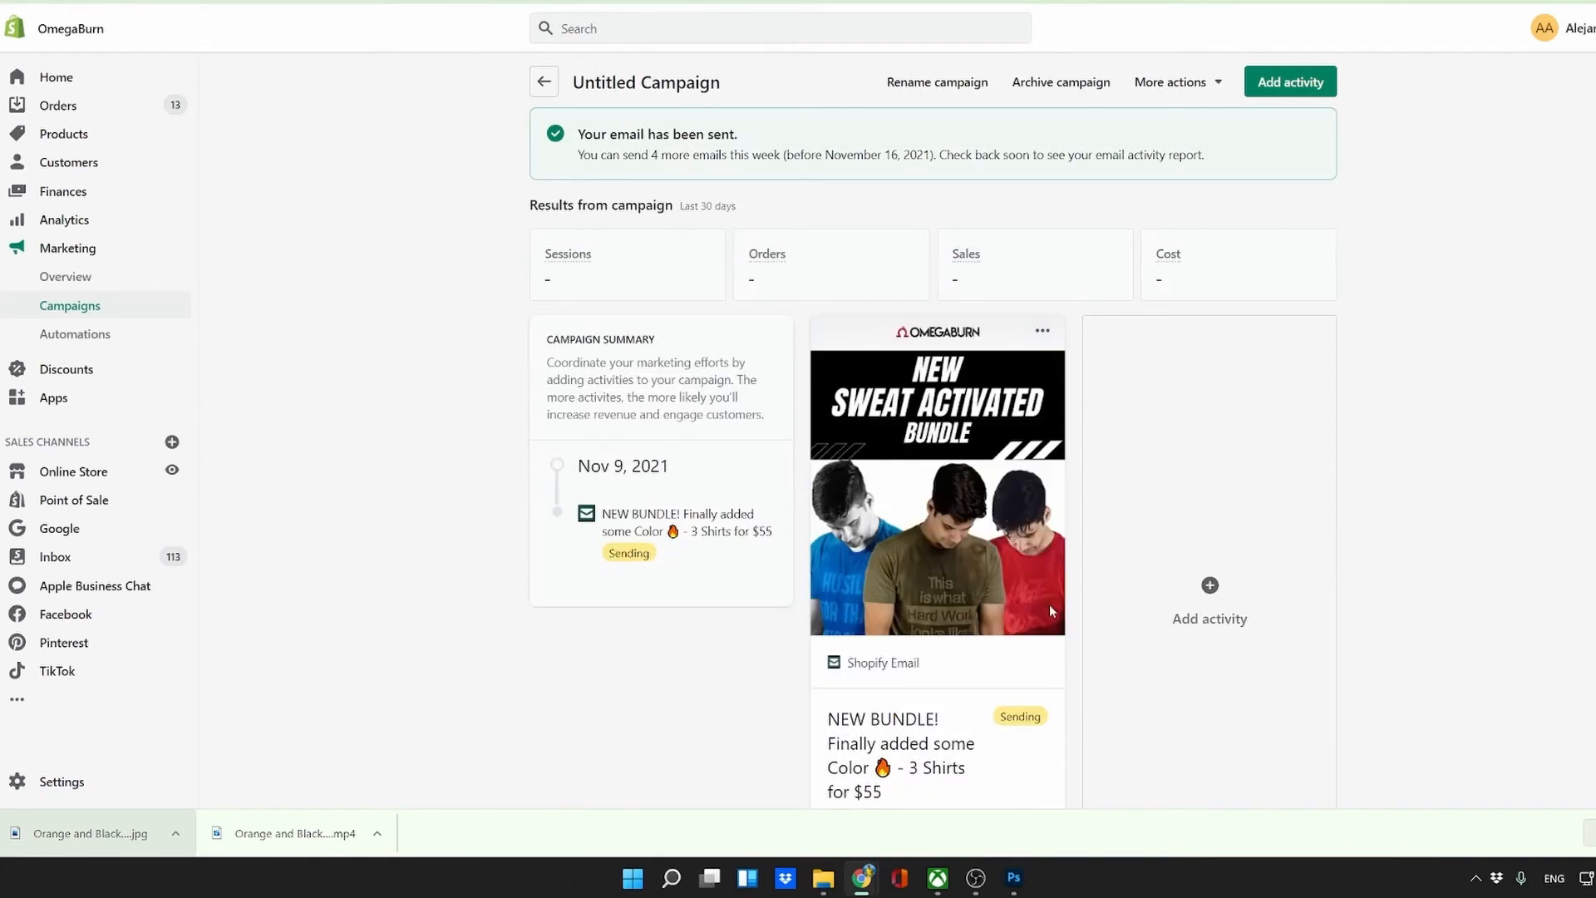